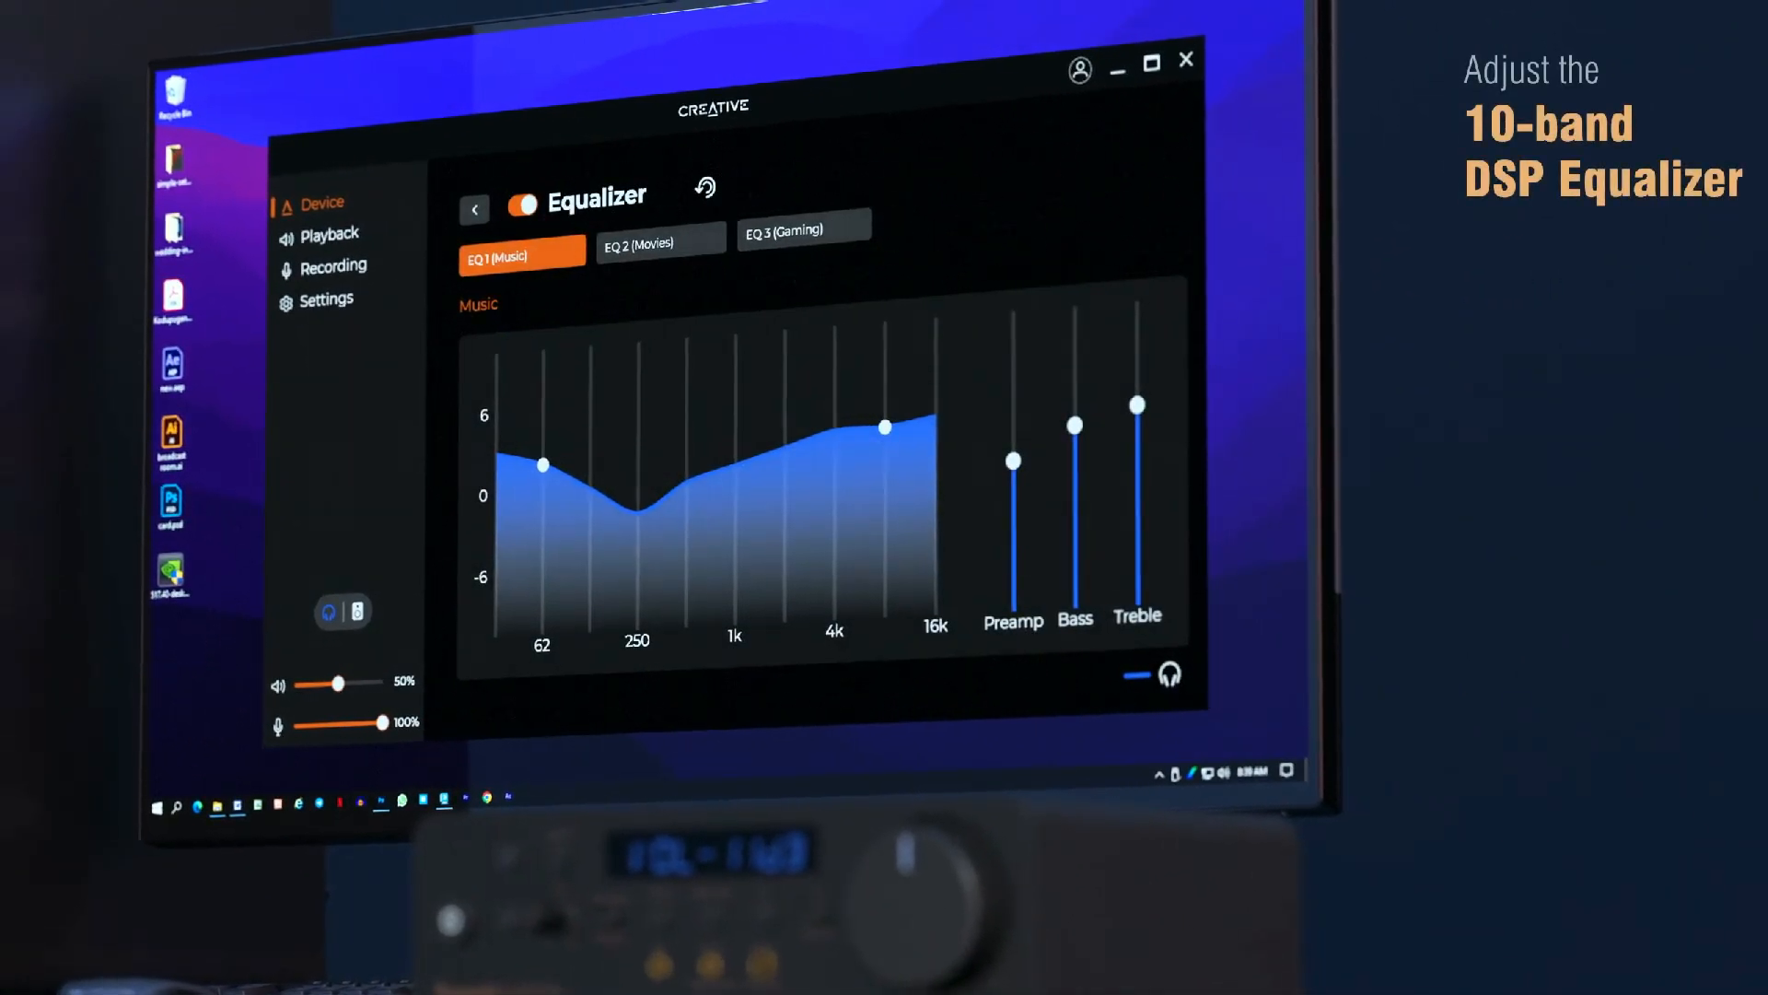
# Step: Open the Device page showing Sound Blaster X5 tiles with Direct Mode, Equalizer and Scout Mode off
pyautogui.click(475, 210)
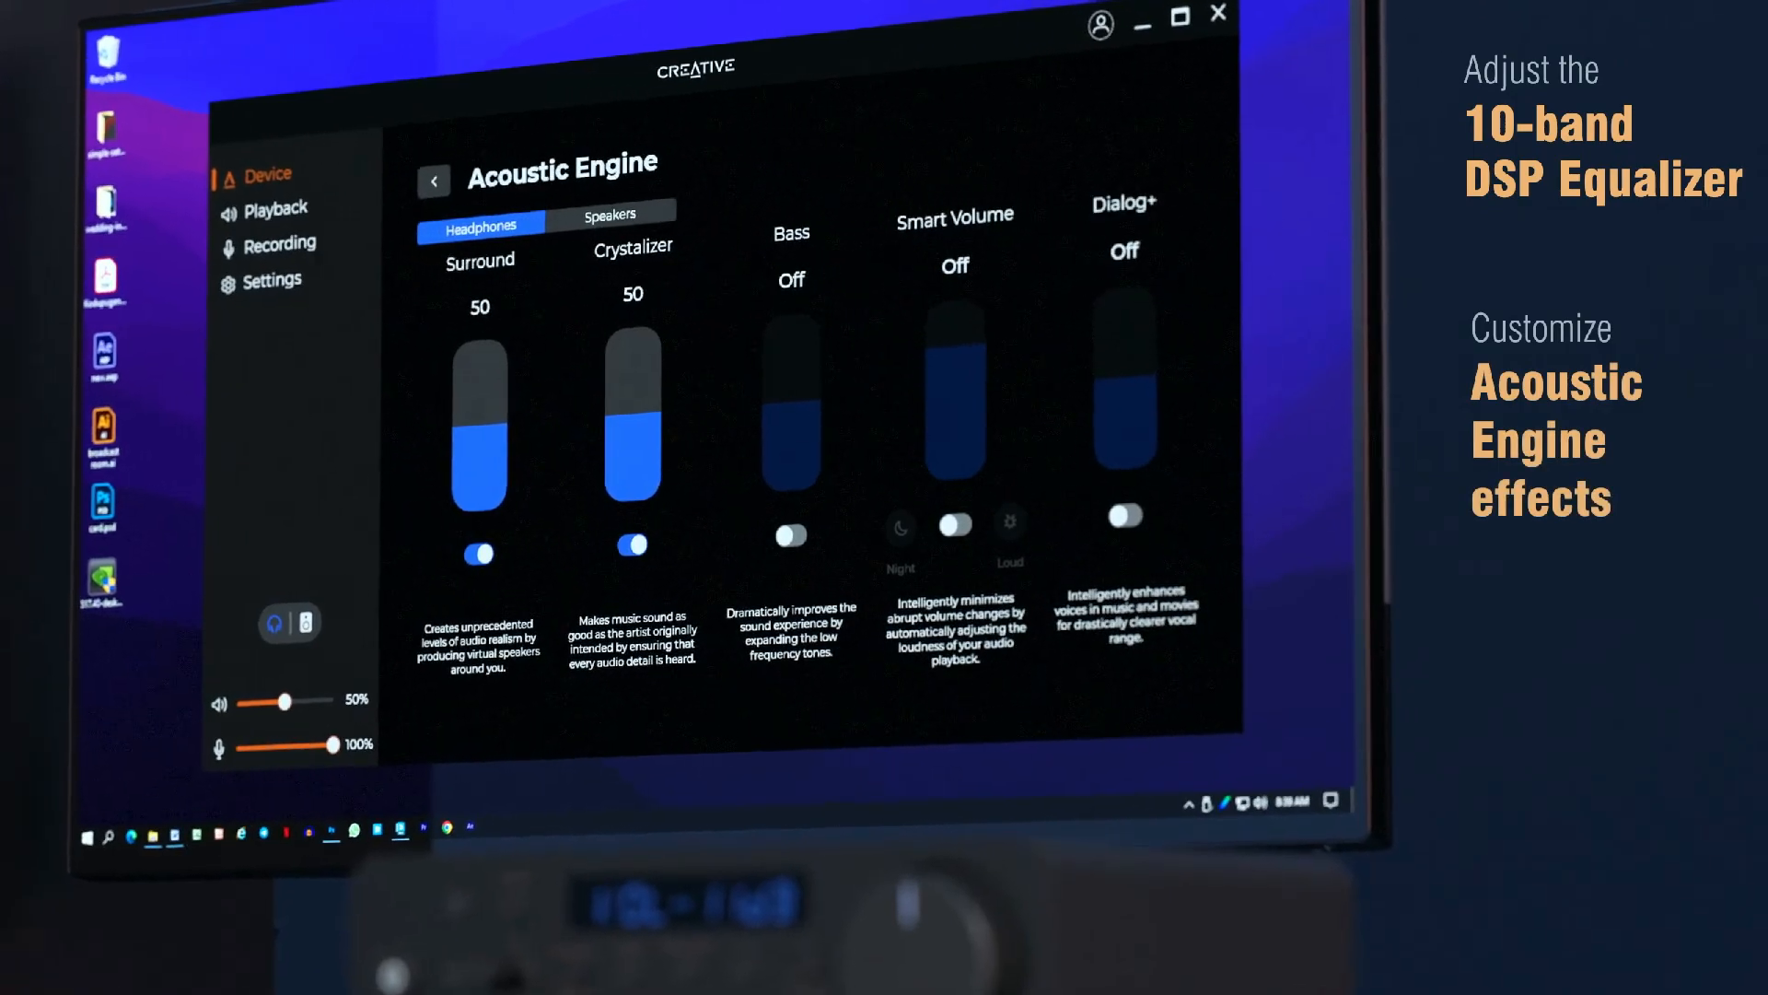
pyautogui.click(276, 210)
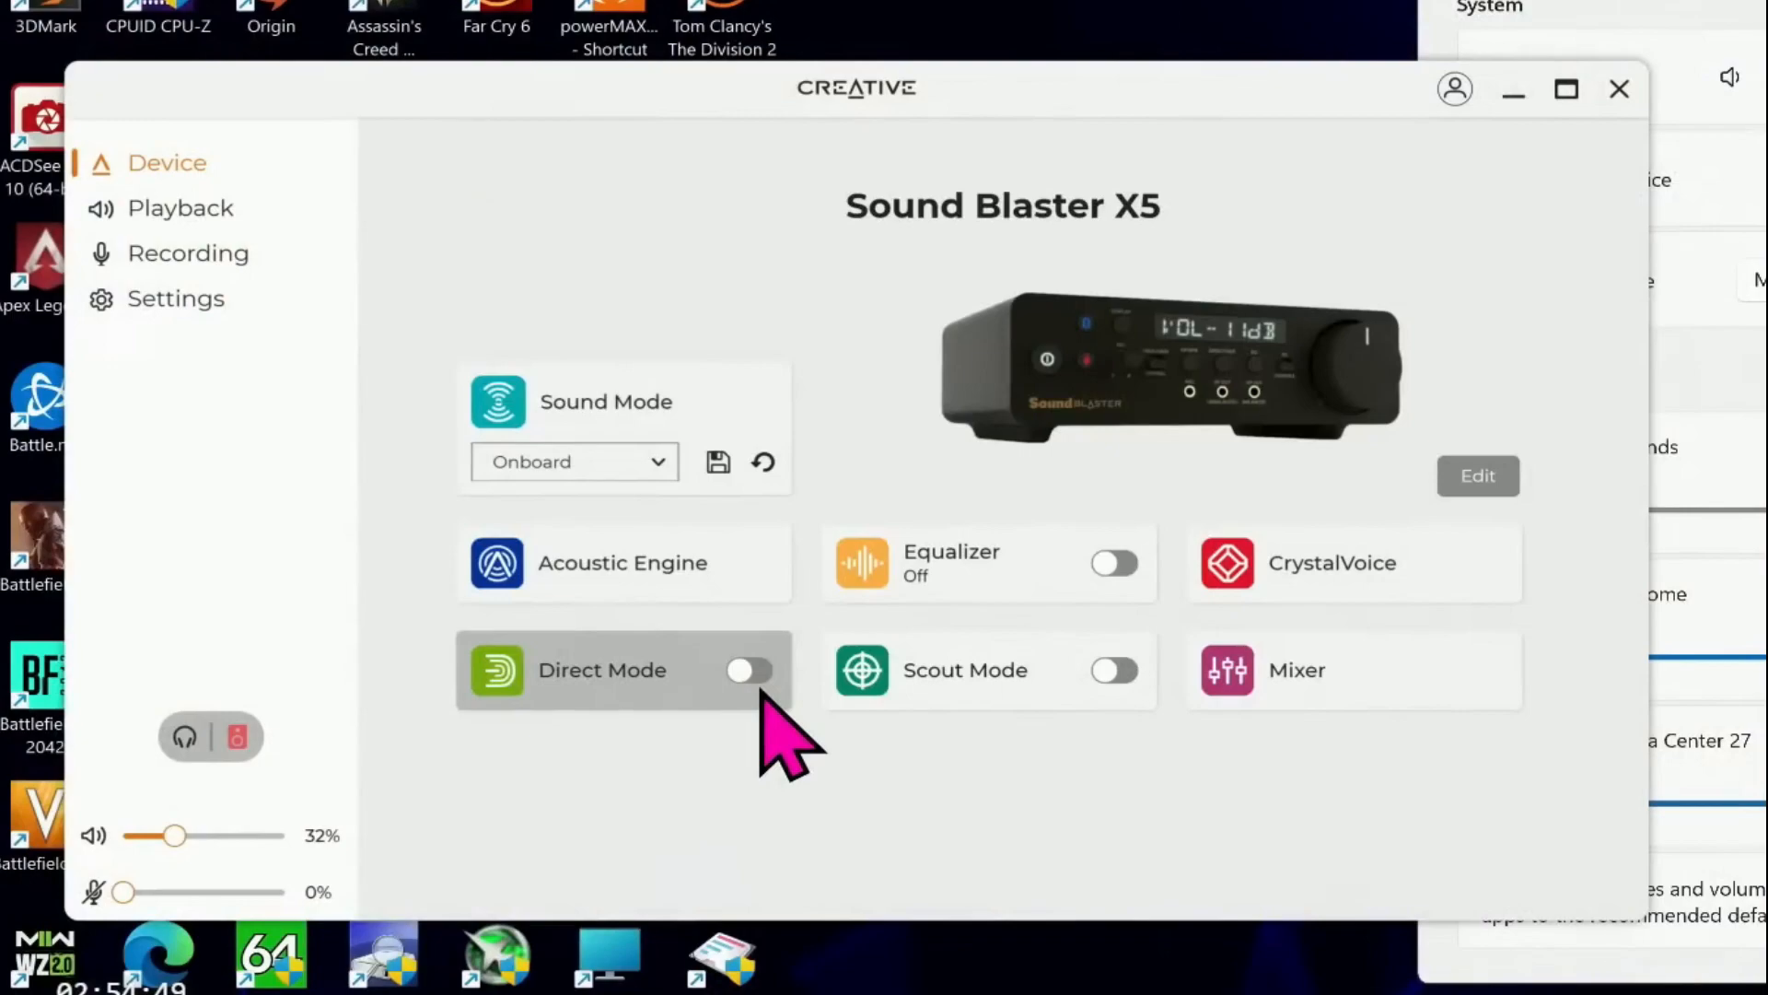
pyautogui.click(602, 669)
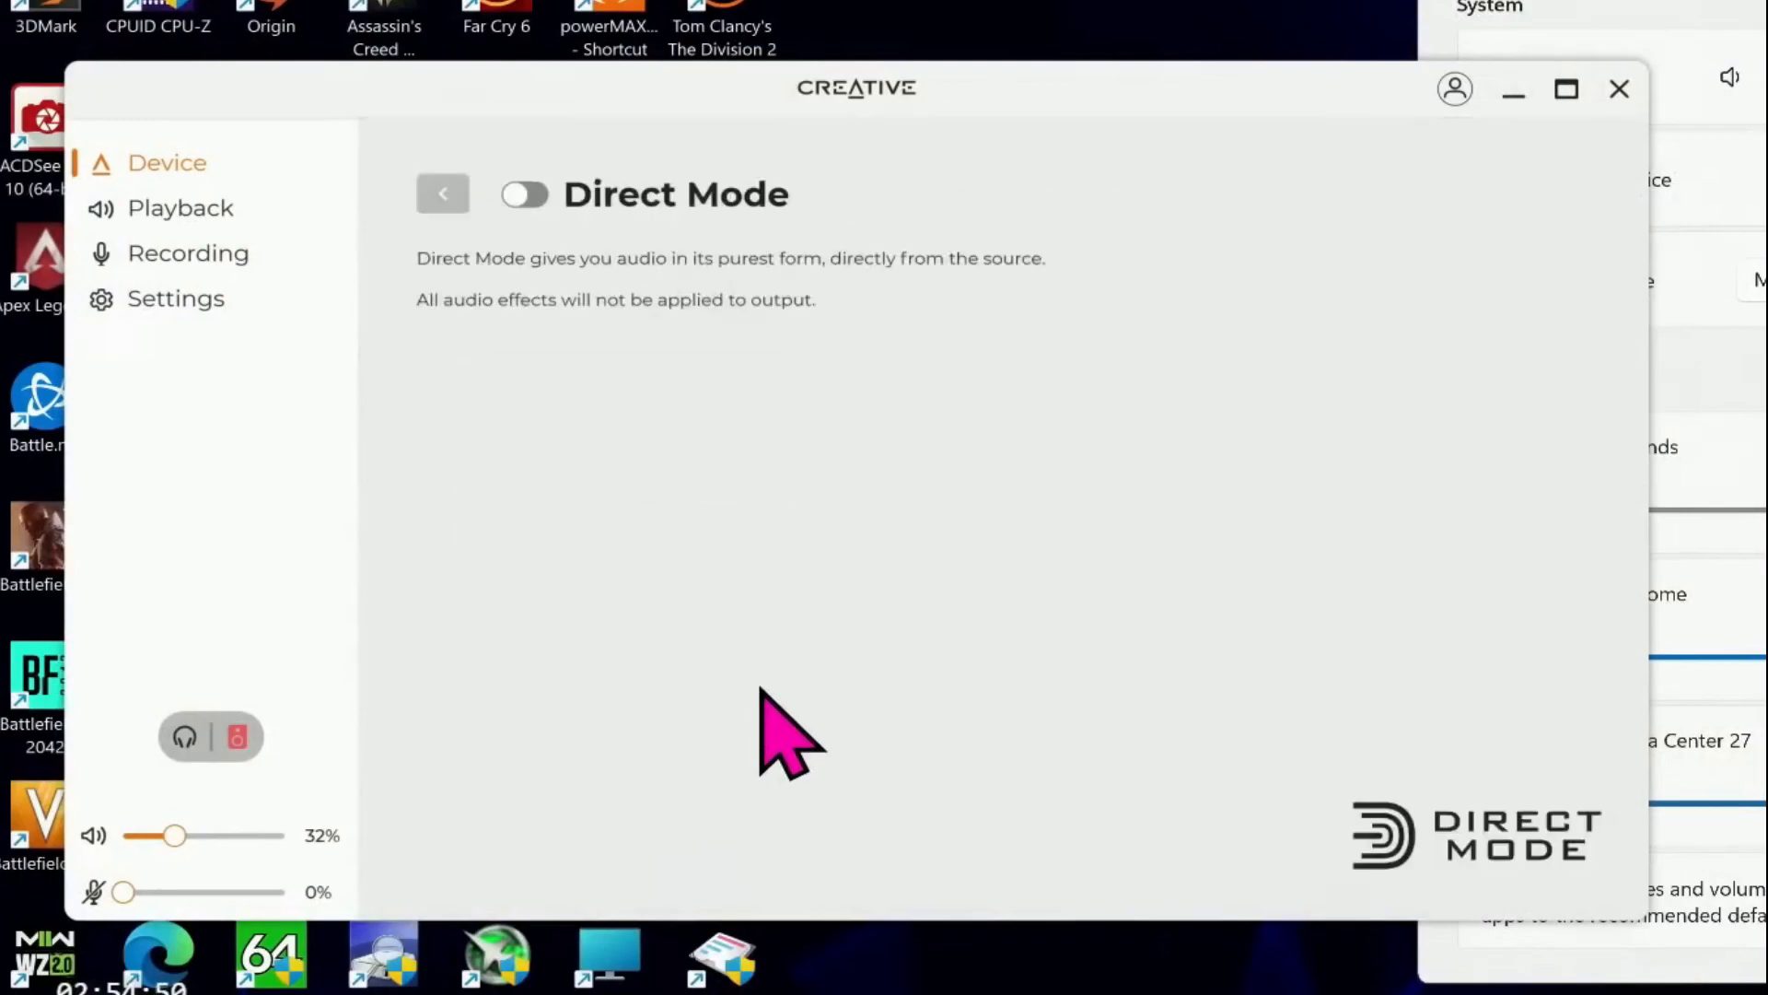
pyautogui.click(522, 194)
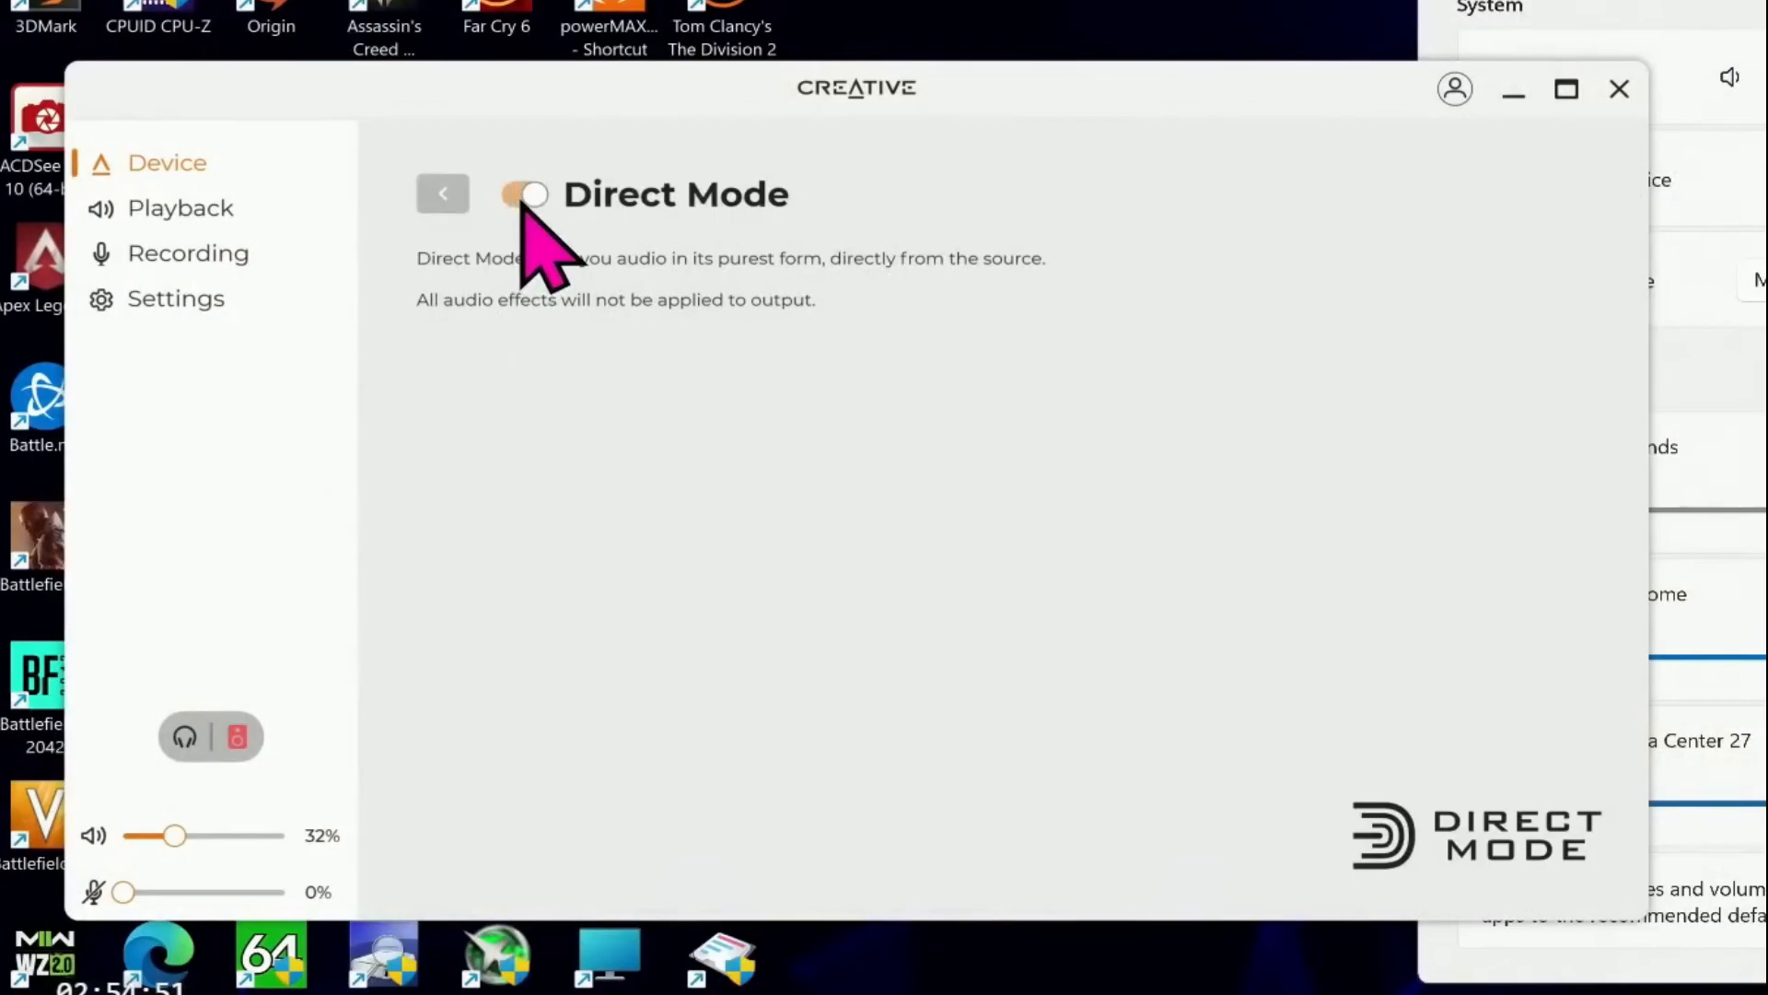
pyautogui.click(524, 194)
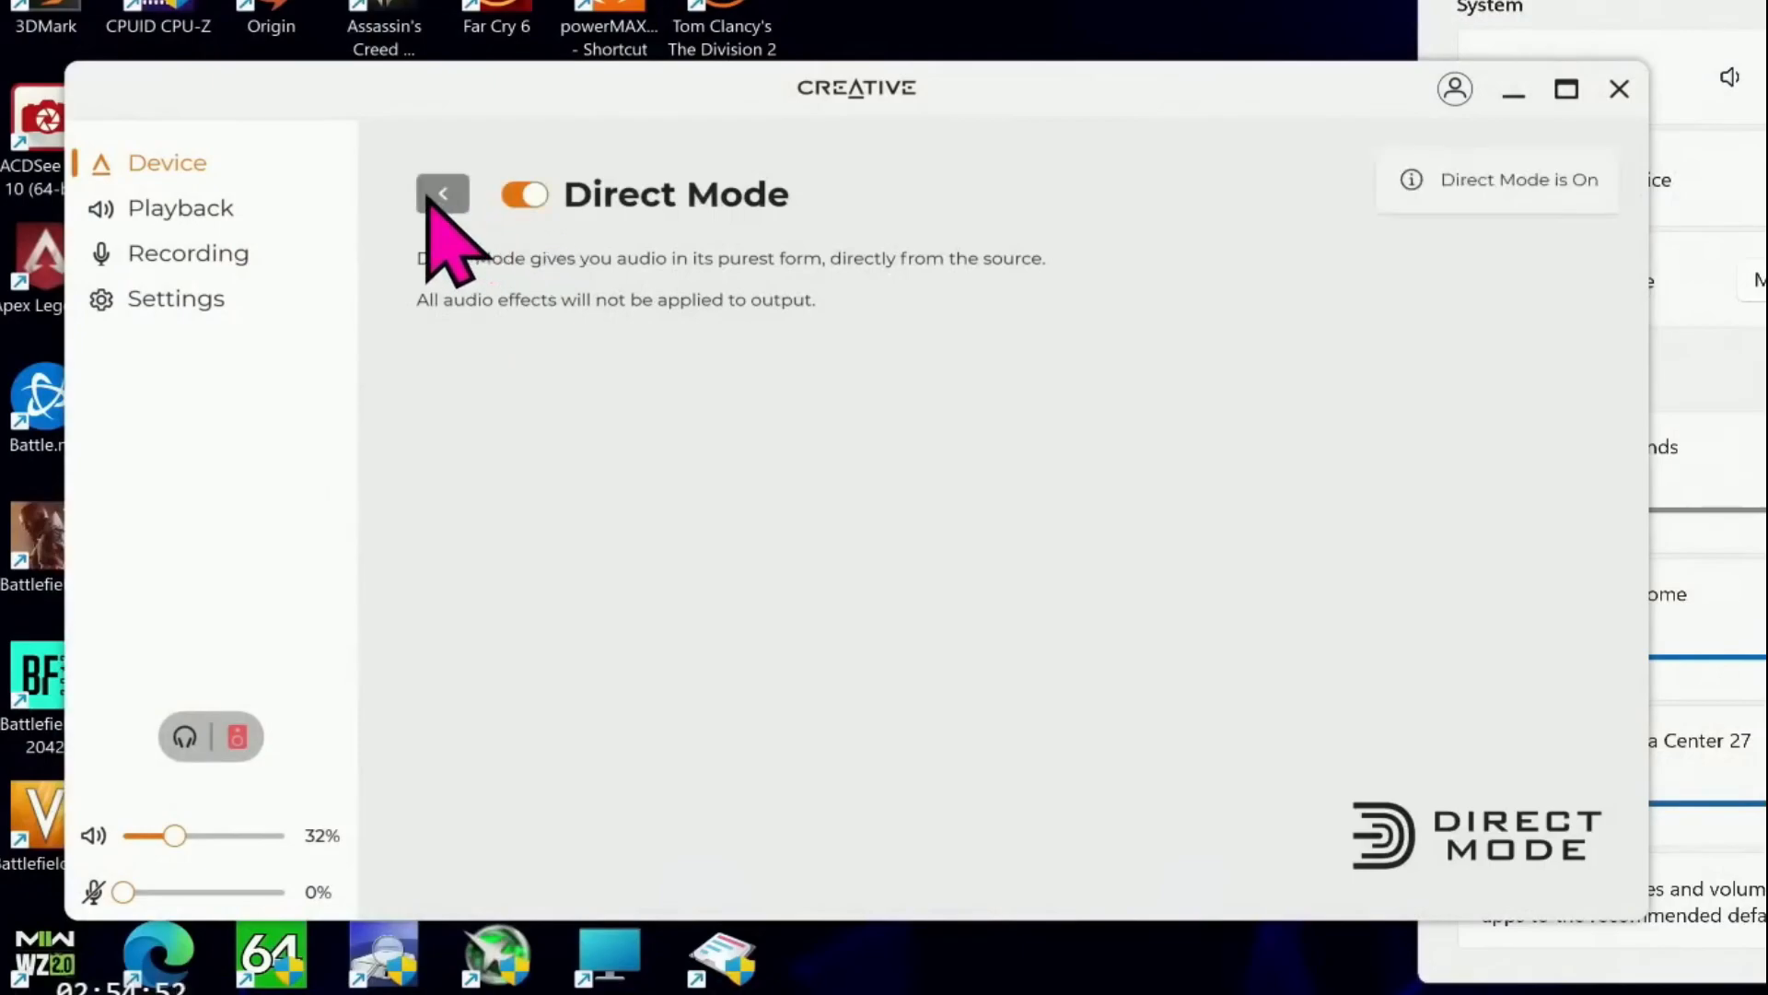
pyautogui.click(442, 193)
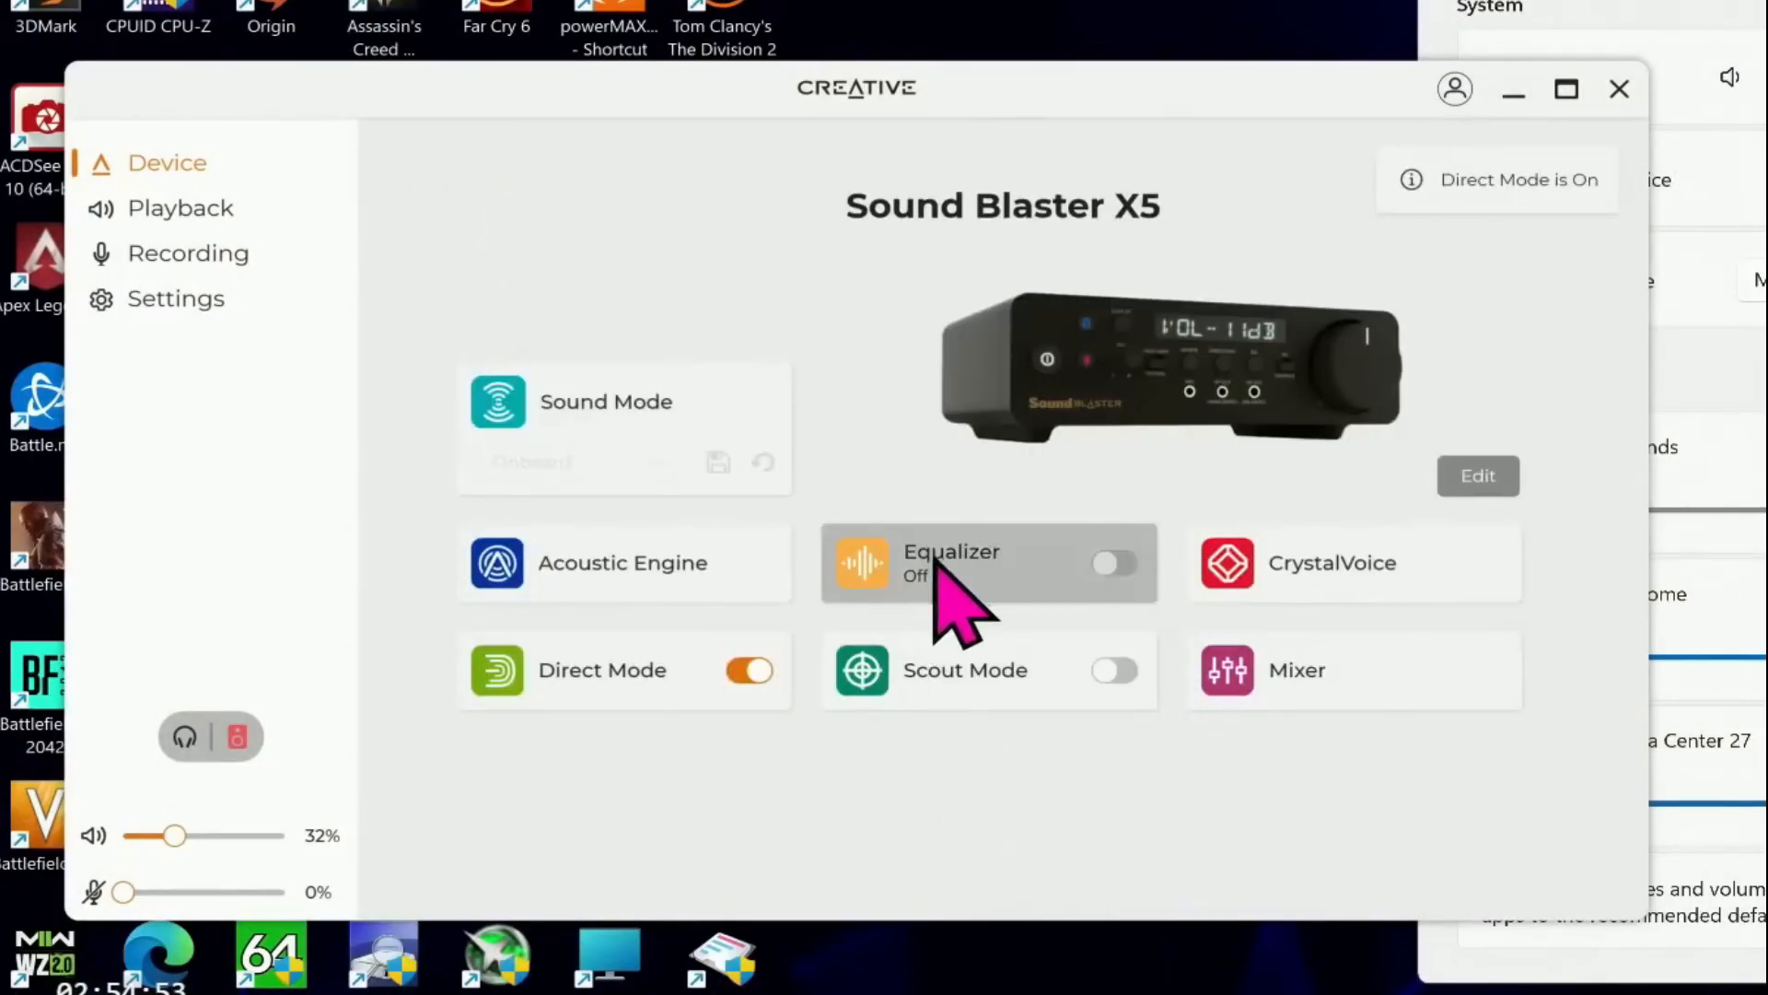
pyautogui.click(988, 562)
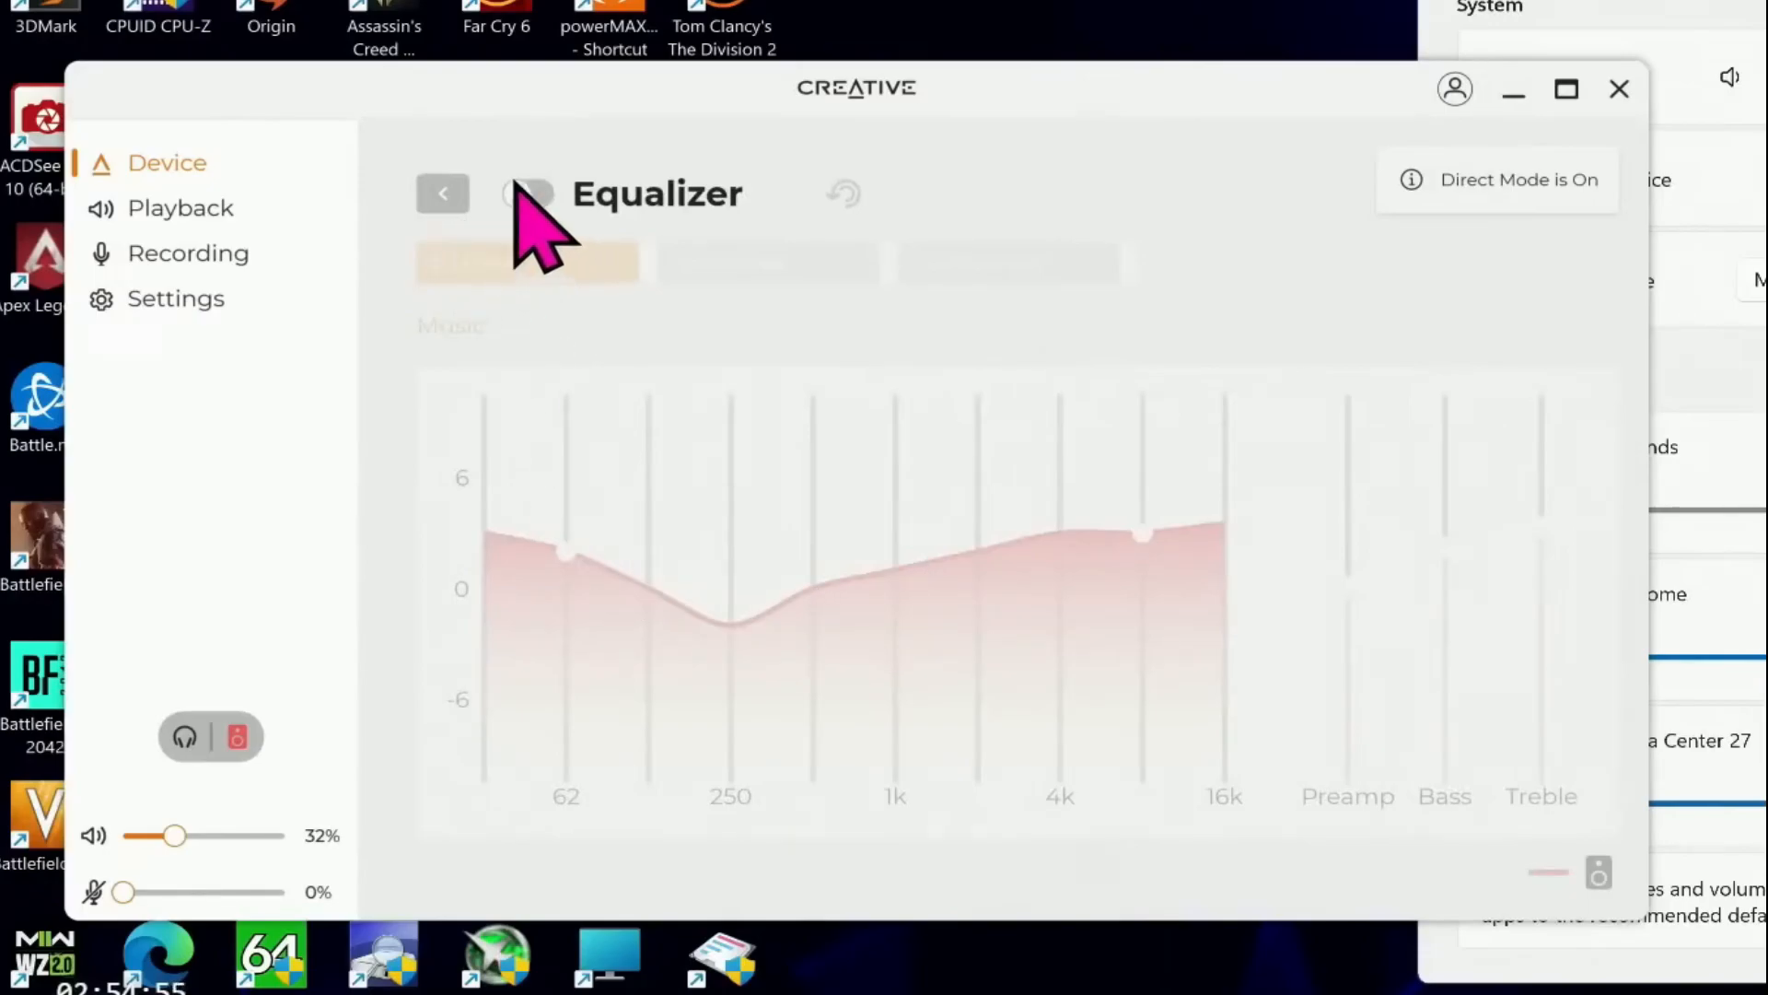
pyautogui.click(442, 192)
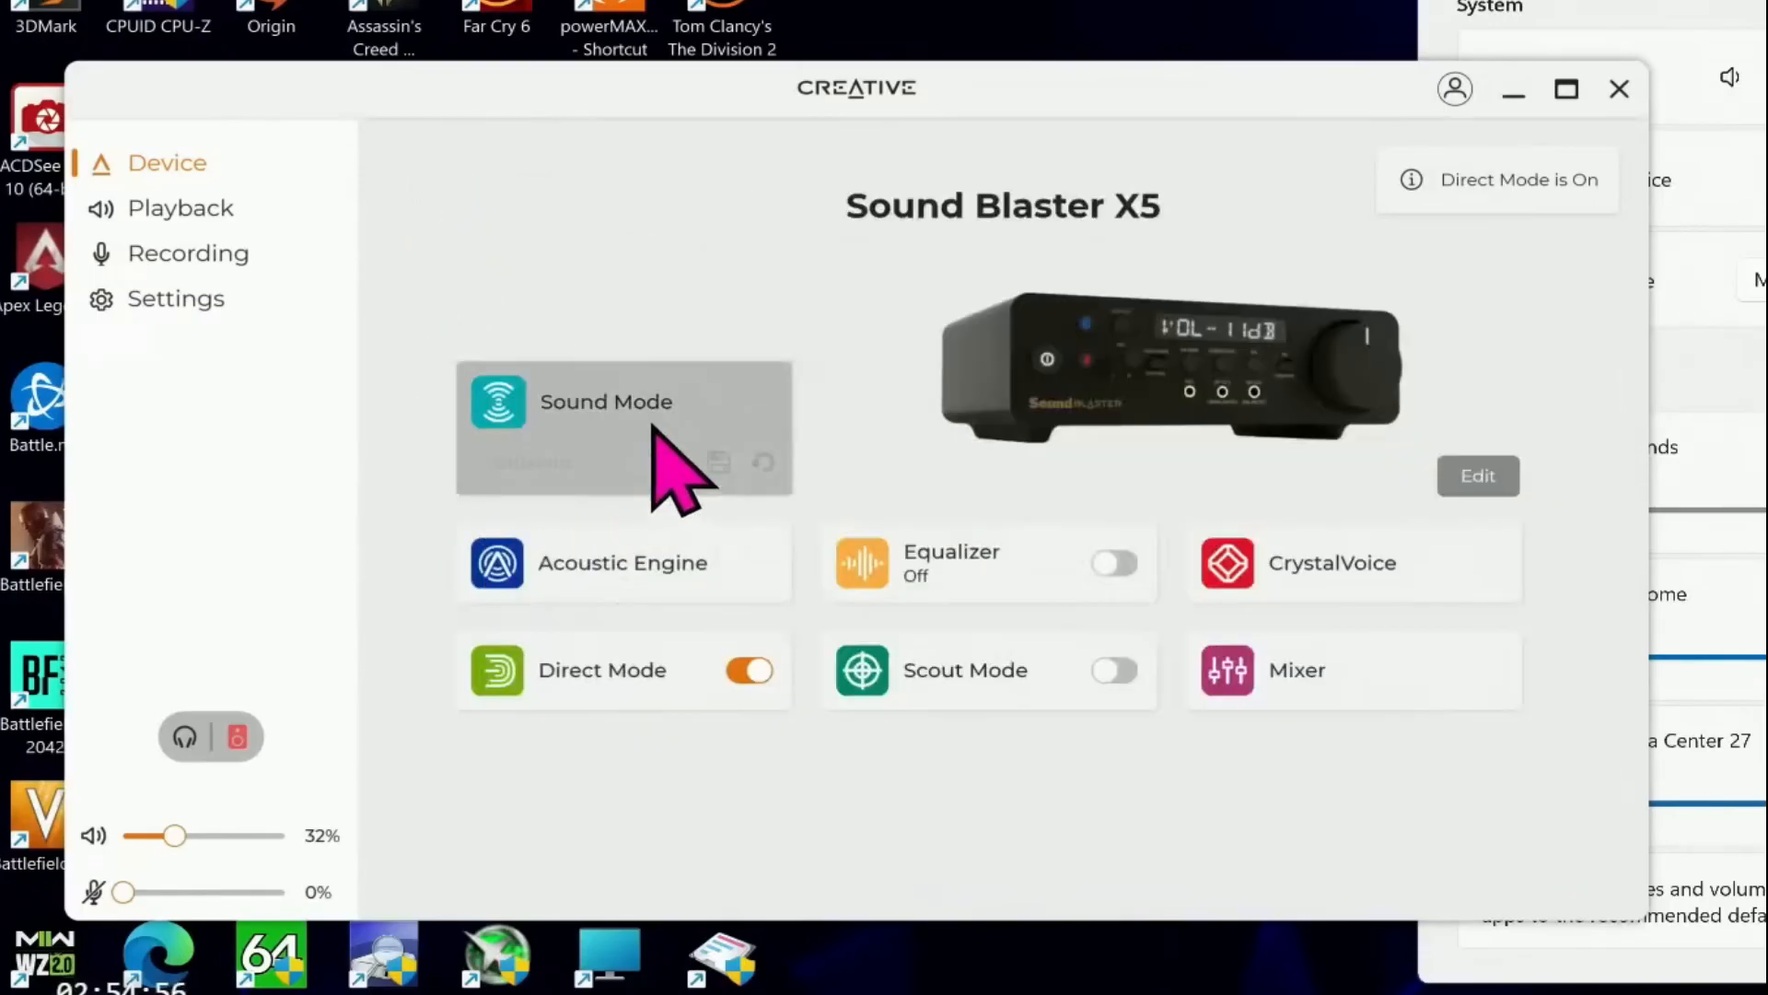
pyautogui.moveTo(1071, 744)
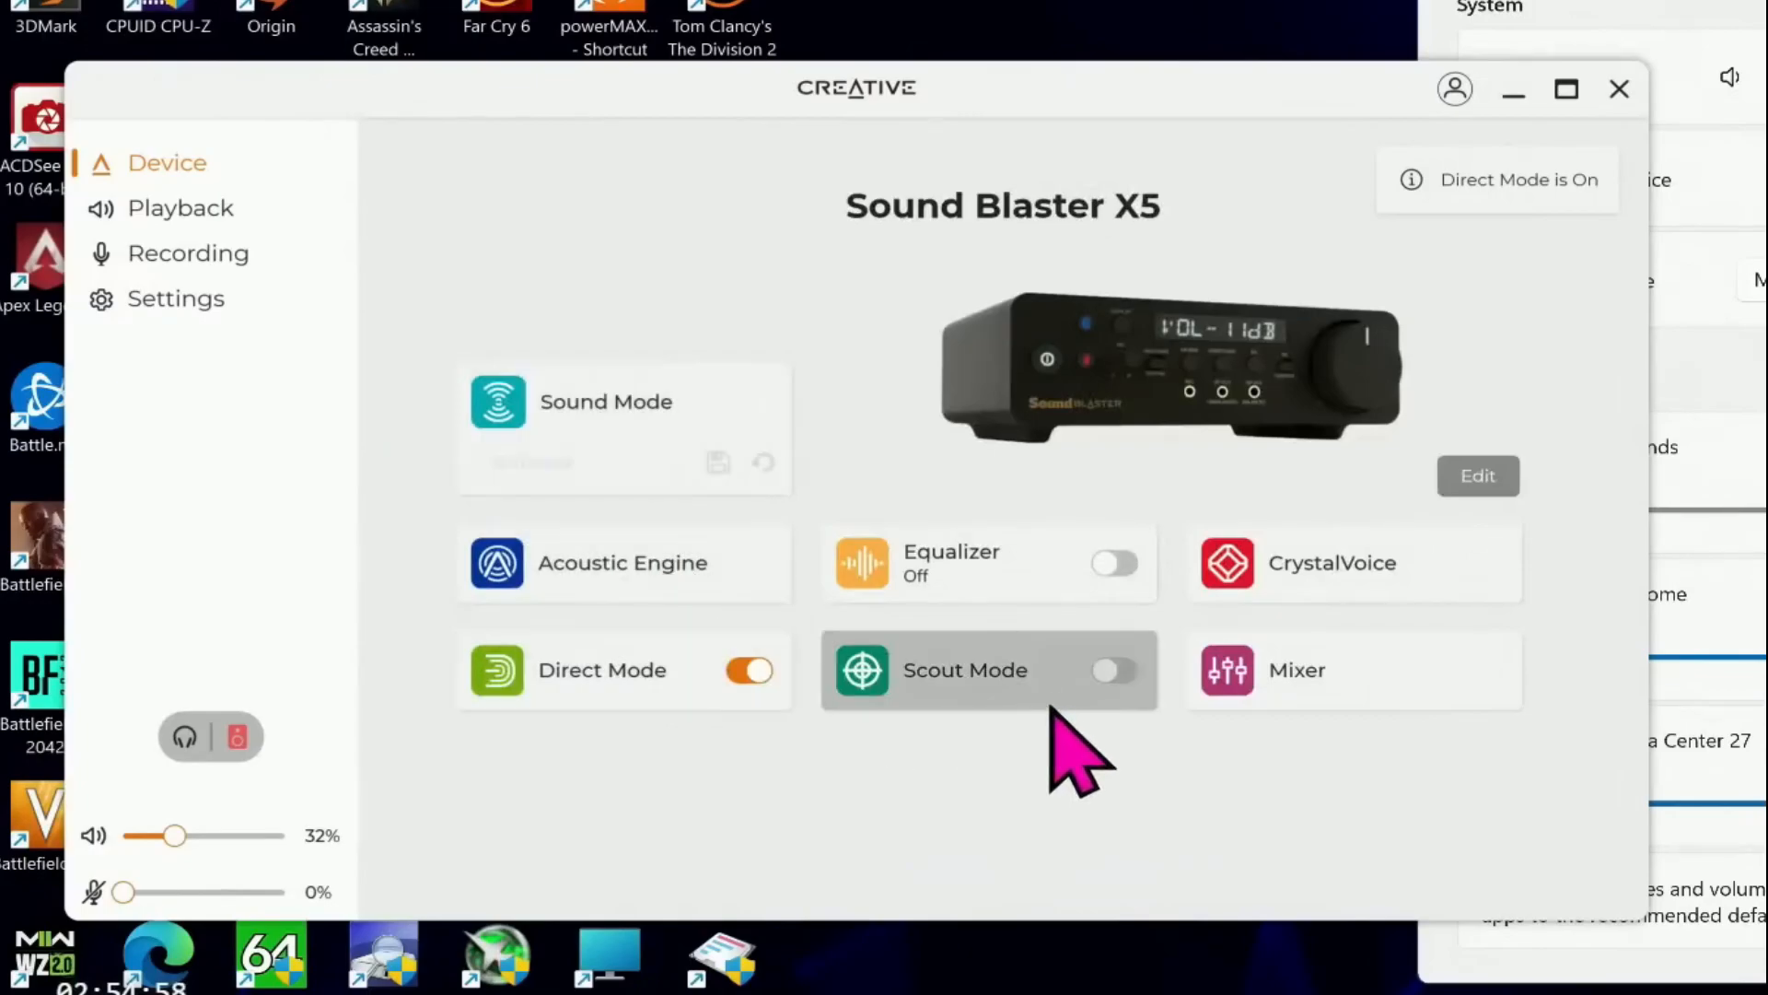
pyautogui.click(965, 670)
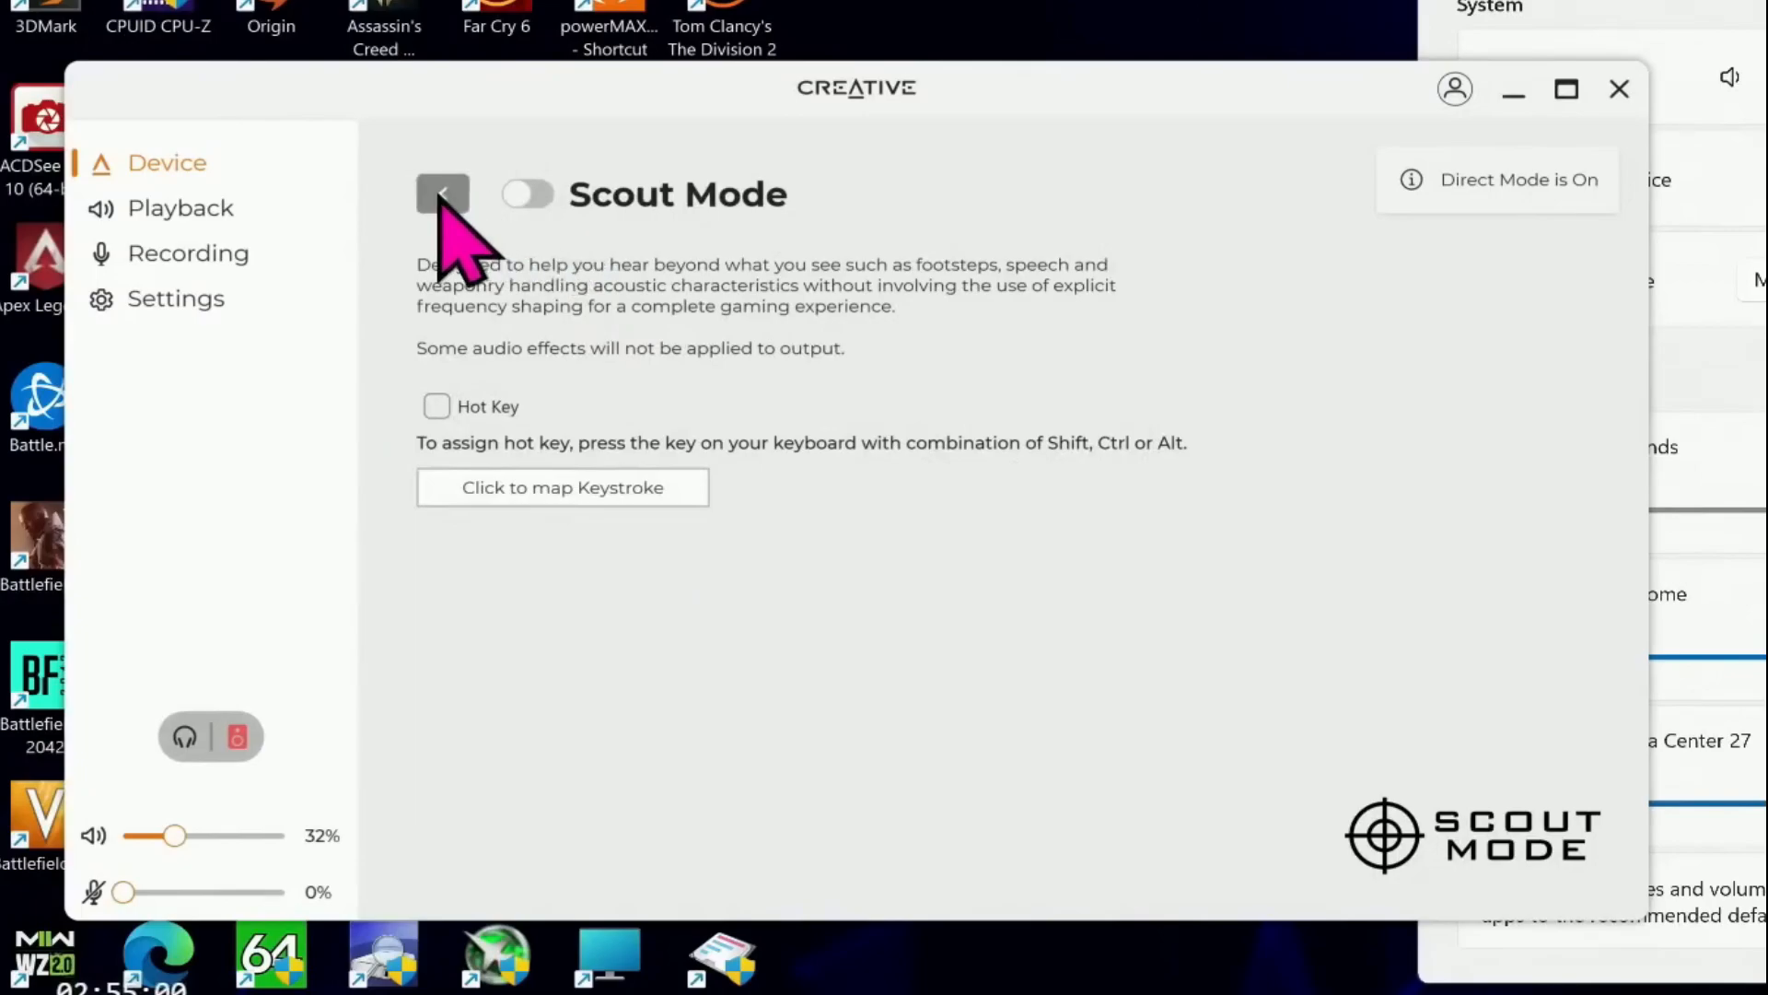
pyautogui.click(442, 192)
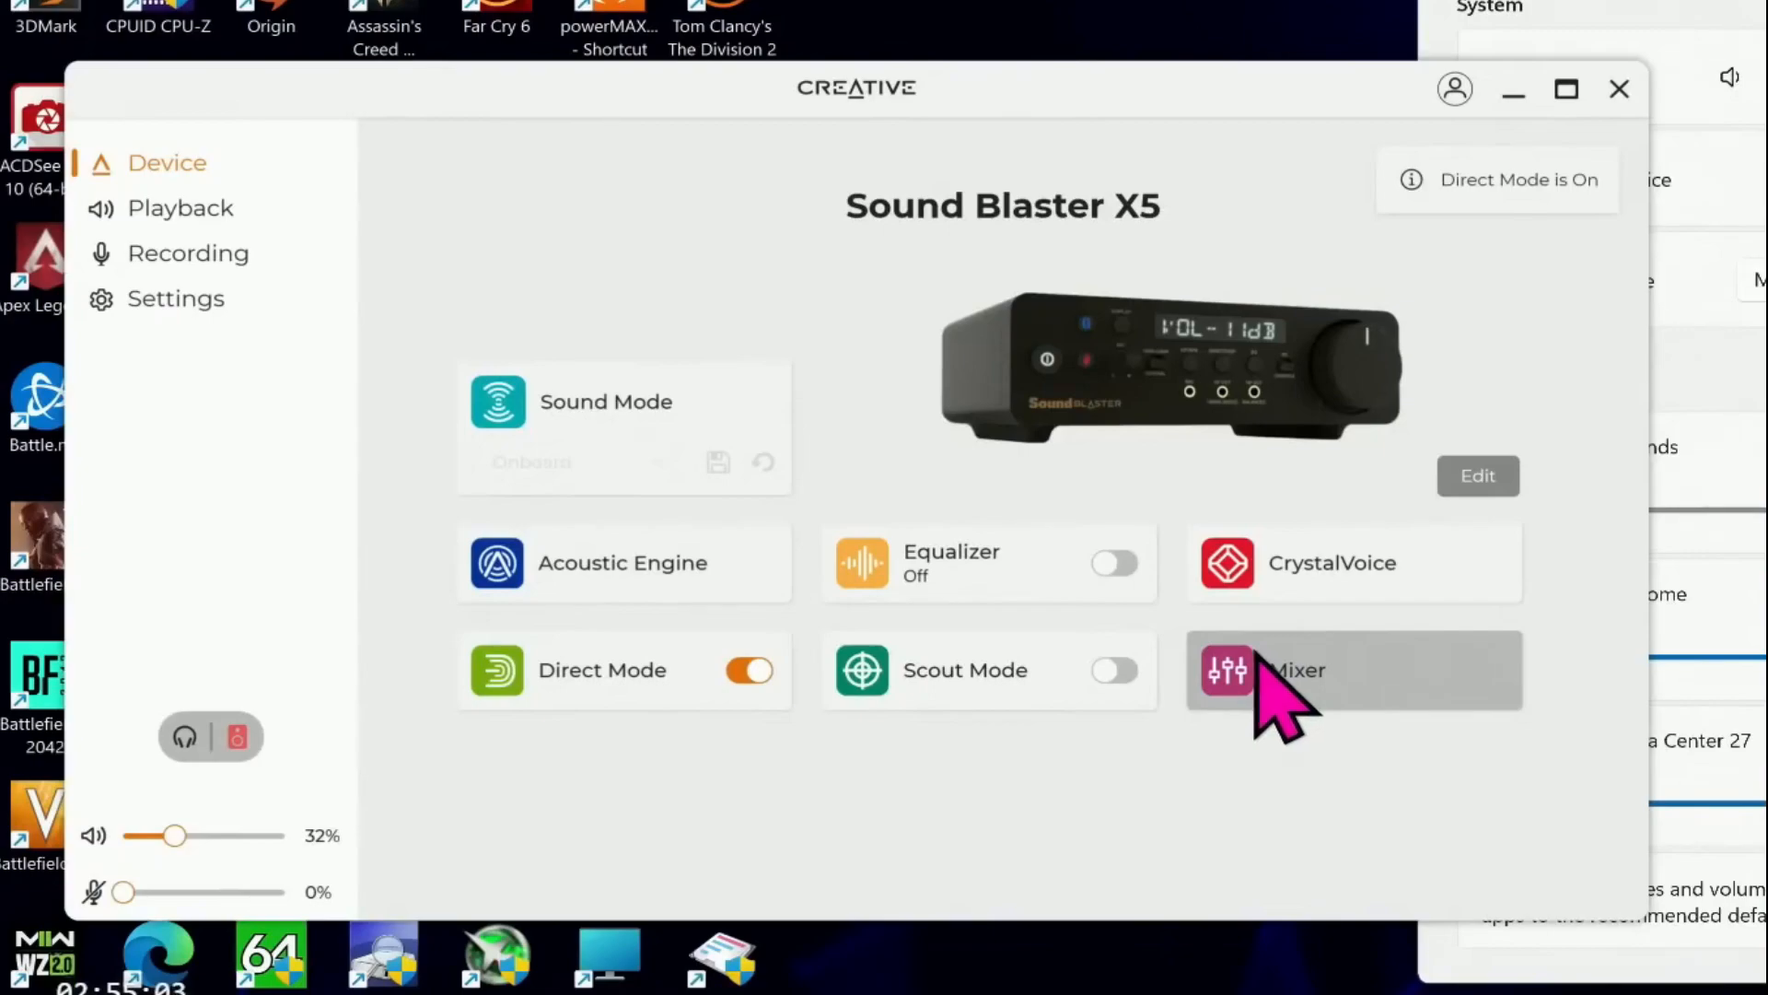
pyautogui.moveTo(542, 552)
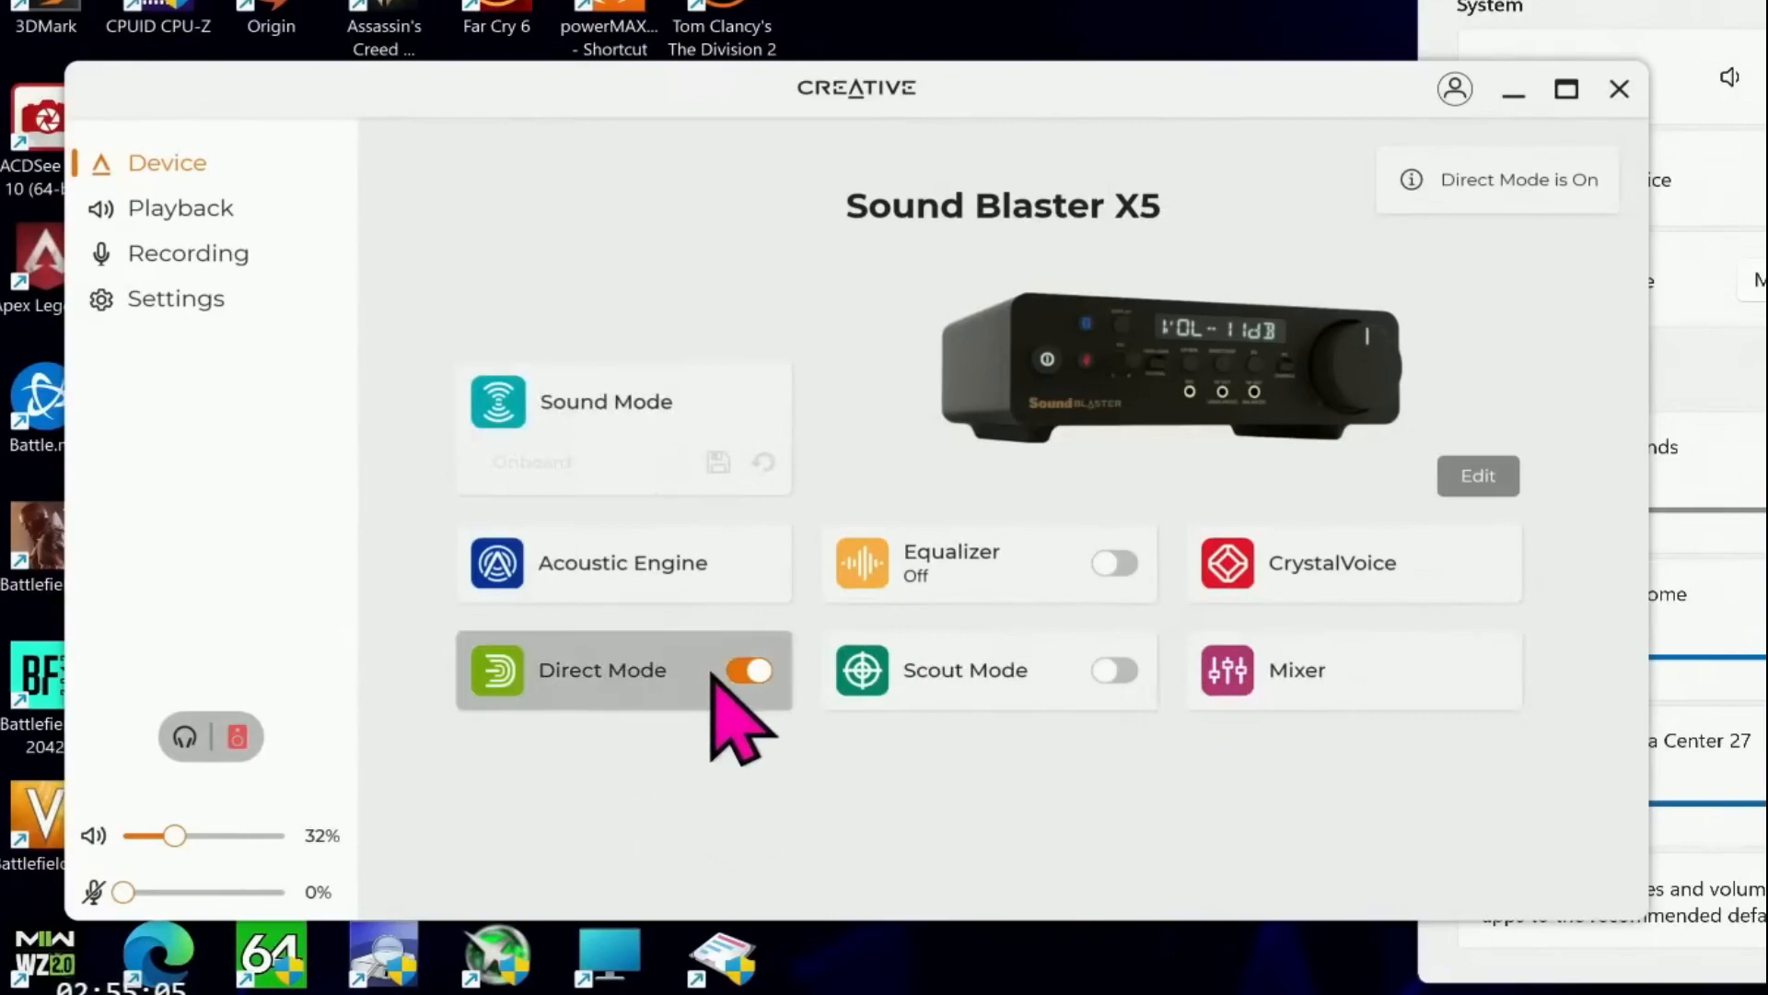
pyautogui.click(748, 670)
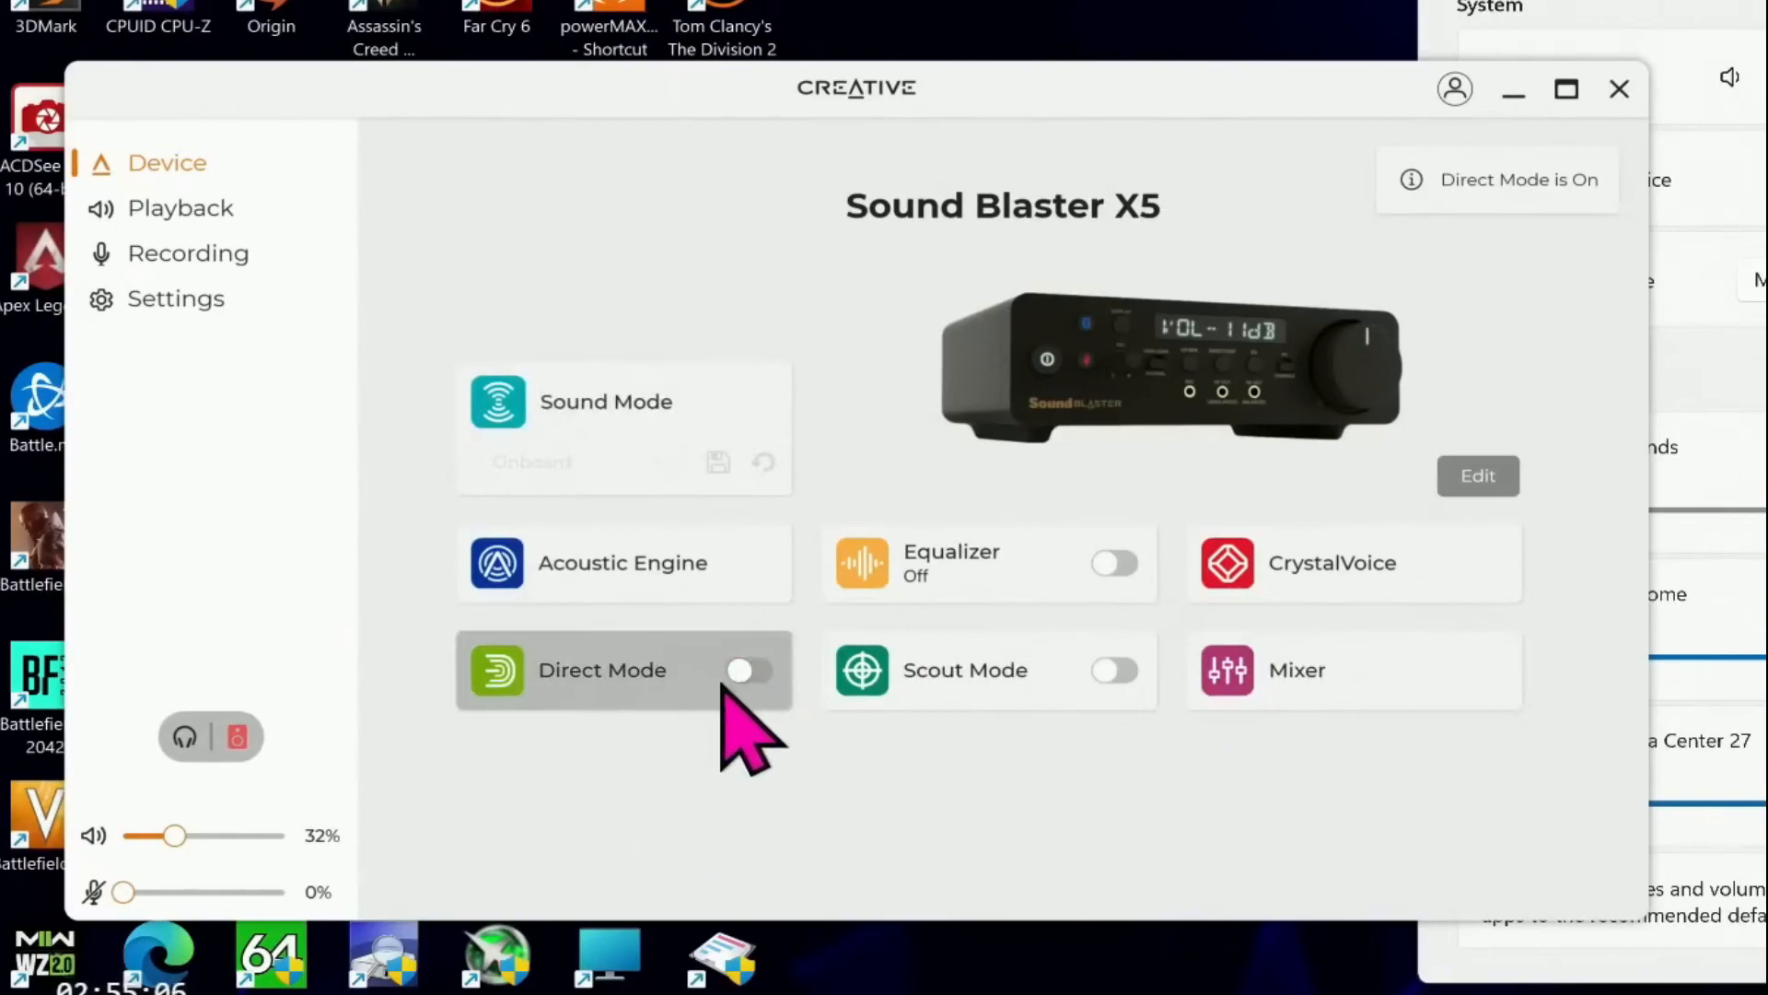
pyautogui.click(749, 669)
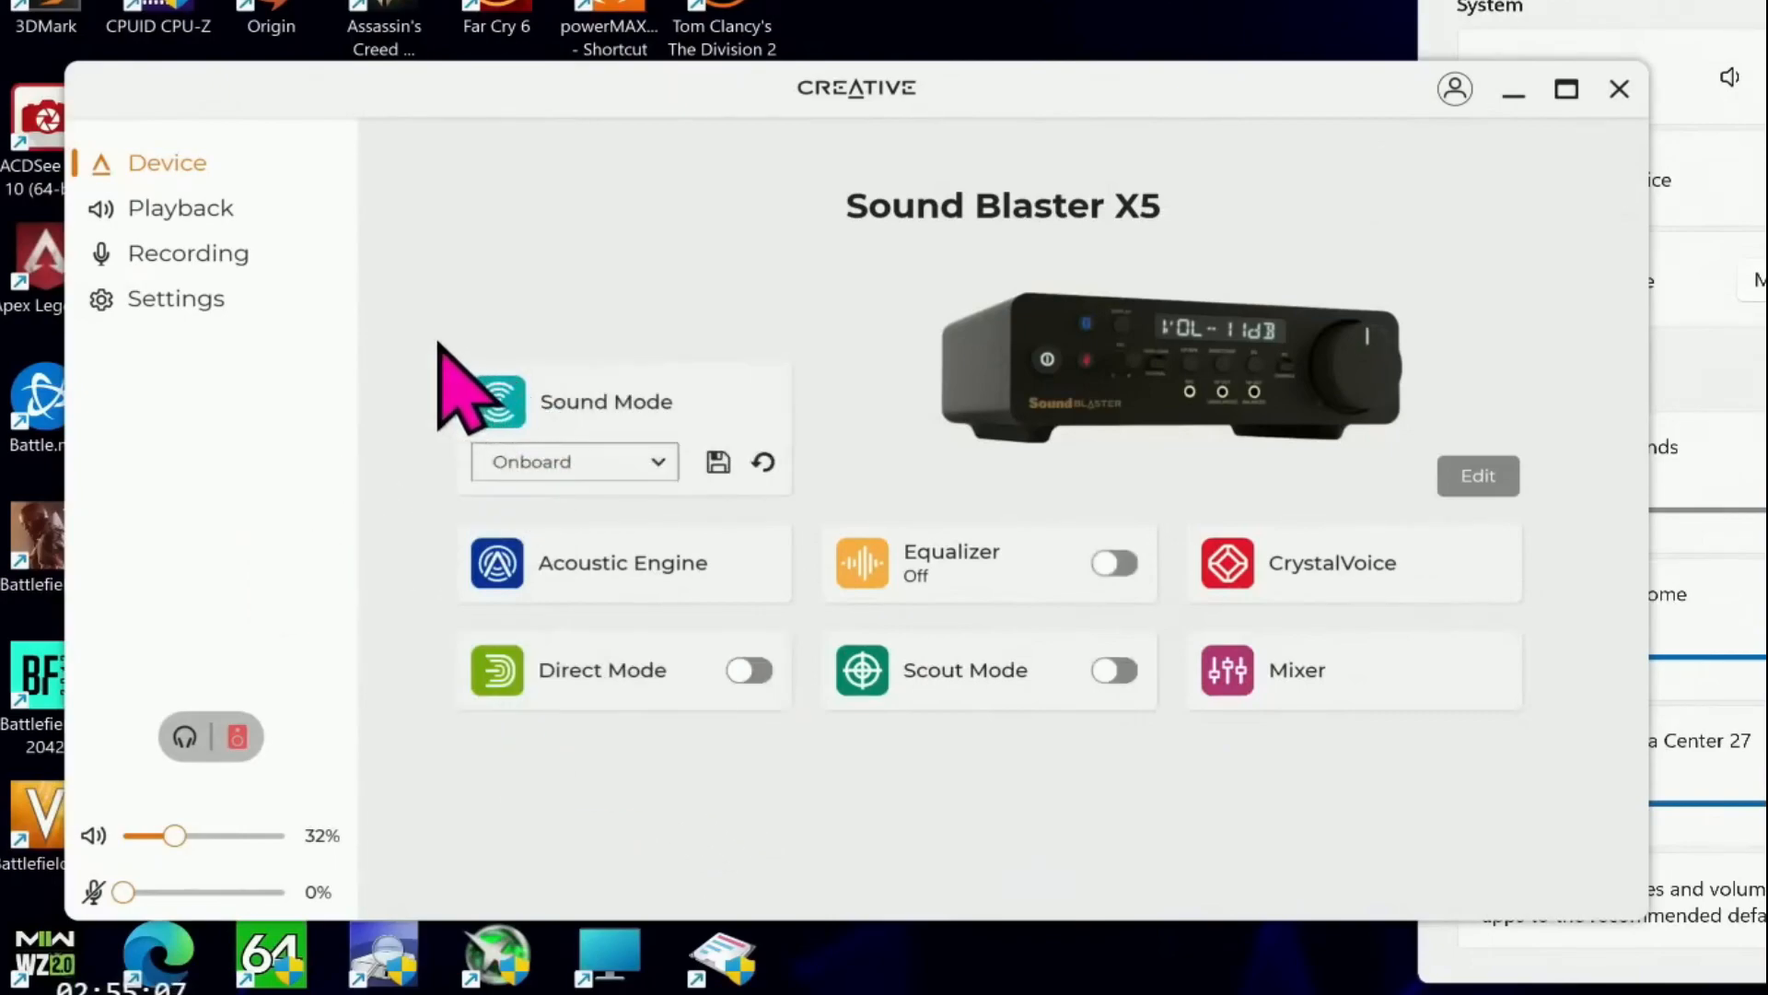
# Step: On the Playback page, review the speaker configuration, keeping Bookshelf as the speaker type
pyautogui.click(180, 207)
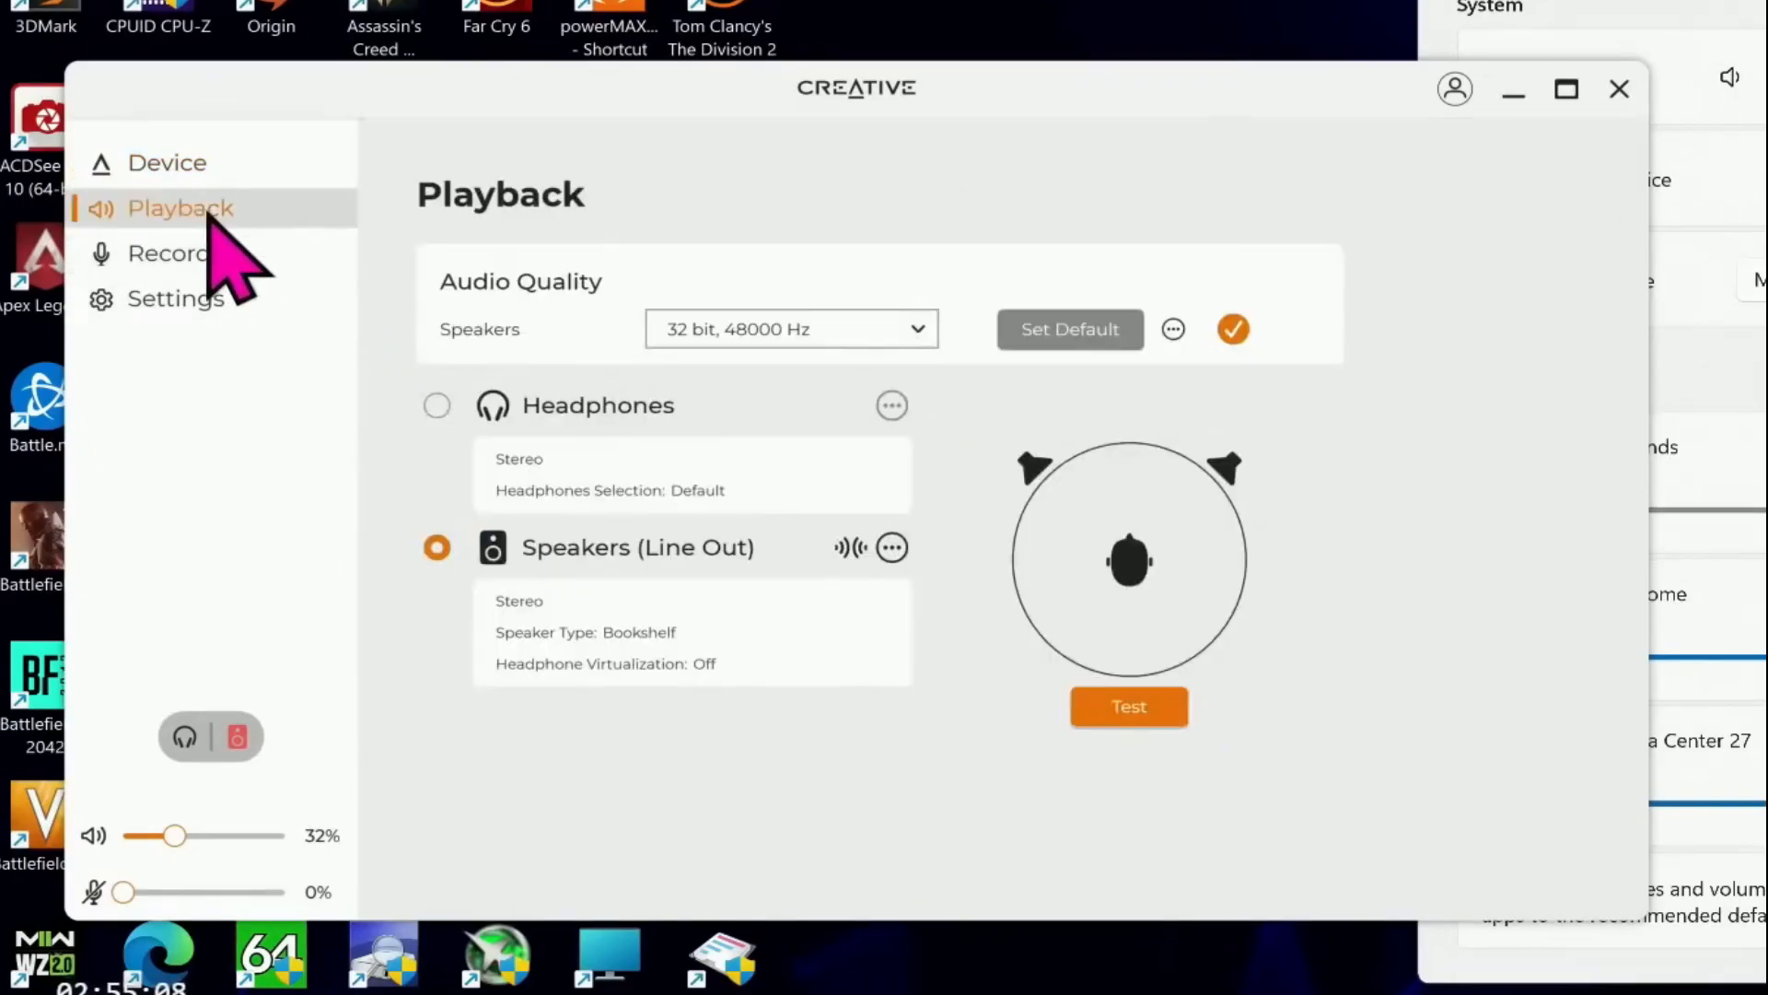
pyautogui.moveTo(975, 638)
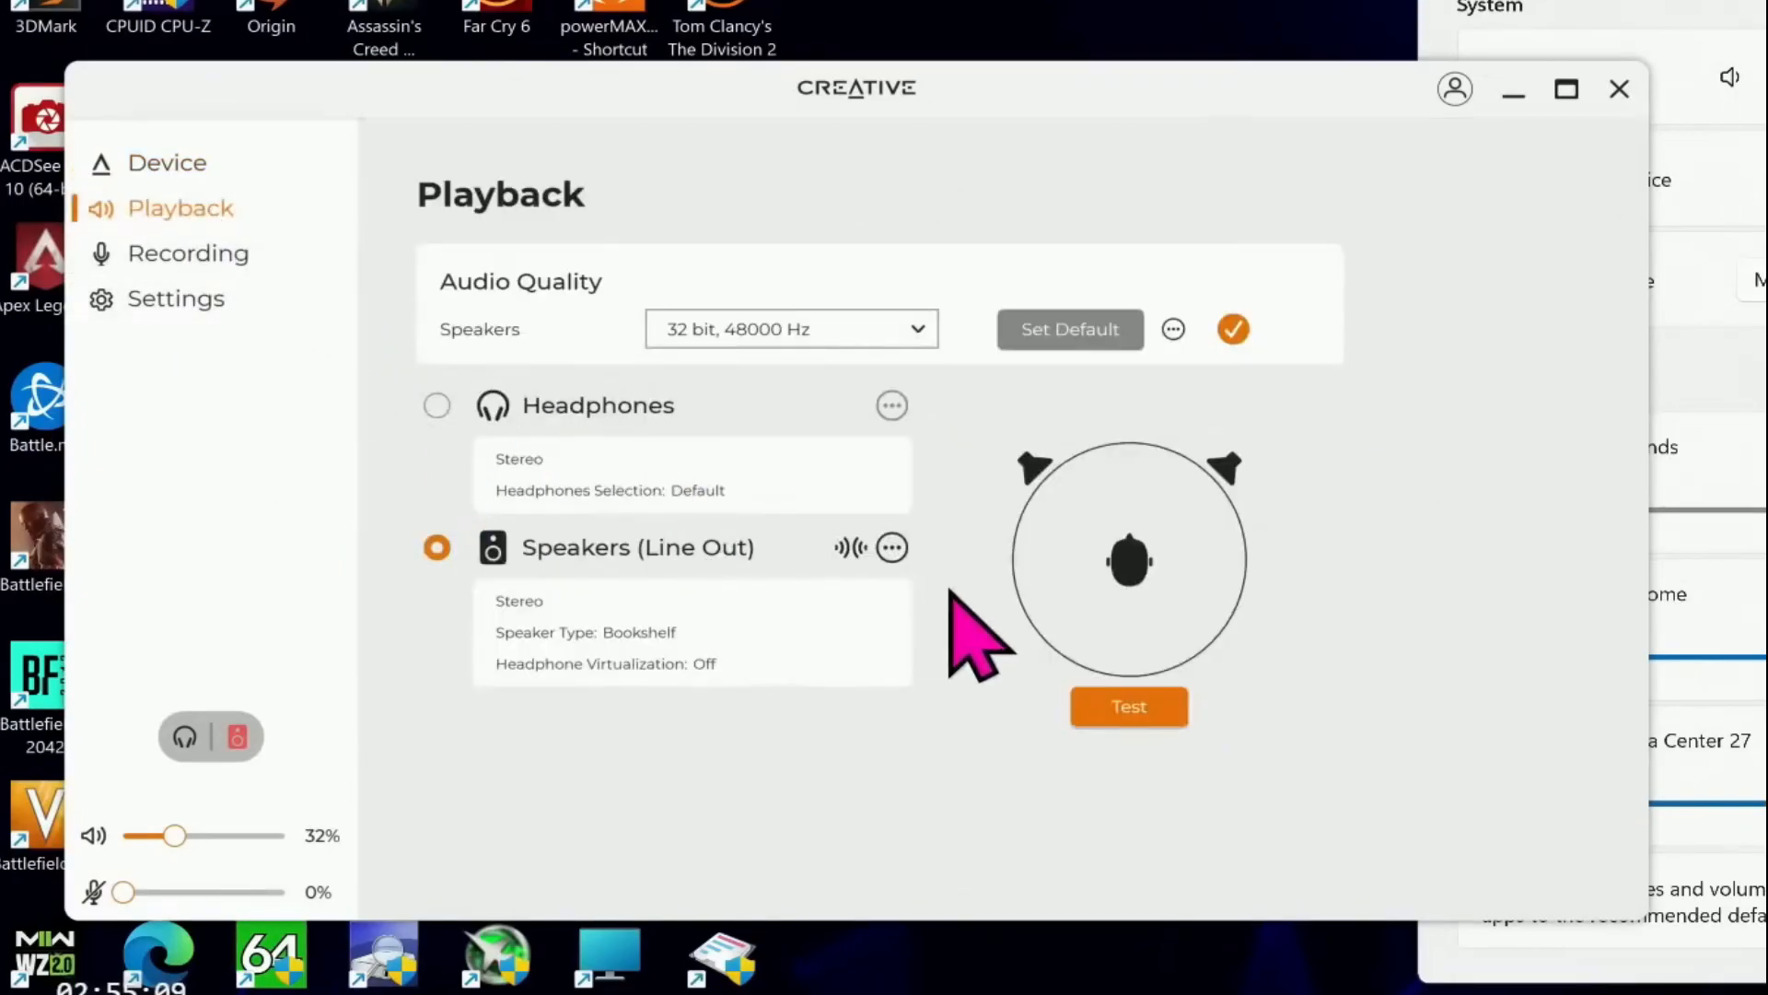
pyautogui.click(892, 547)
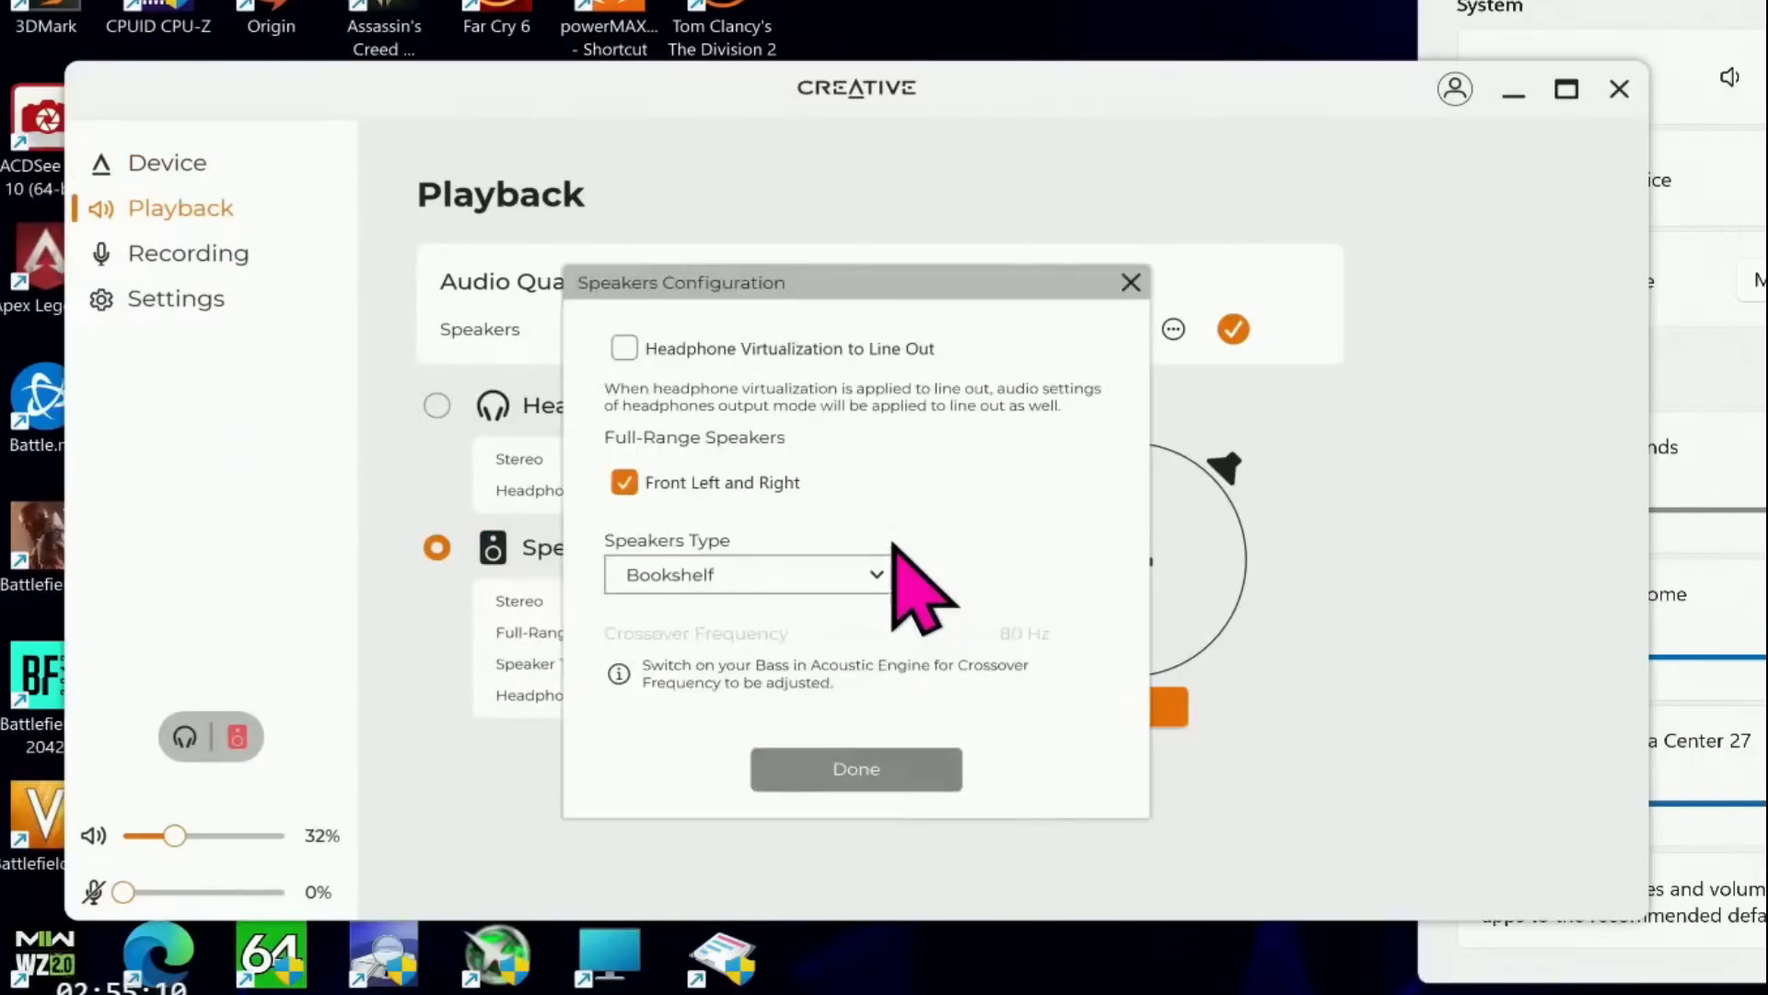
pyautogui.click(748, 574)
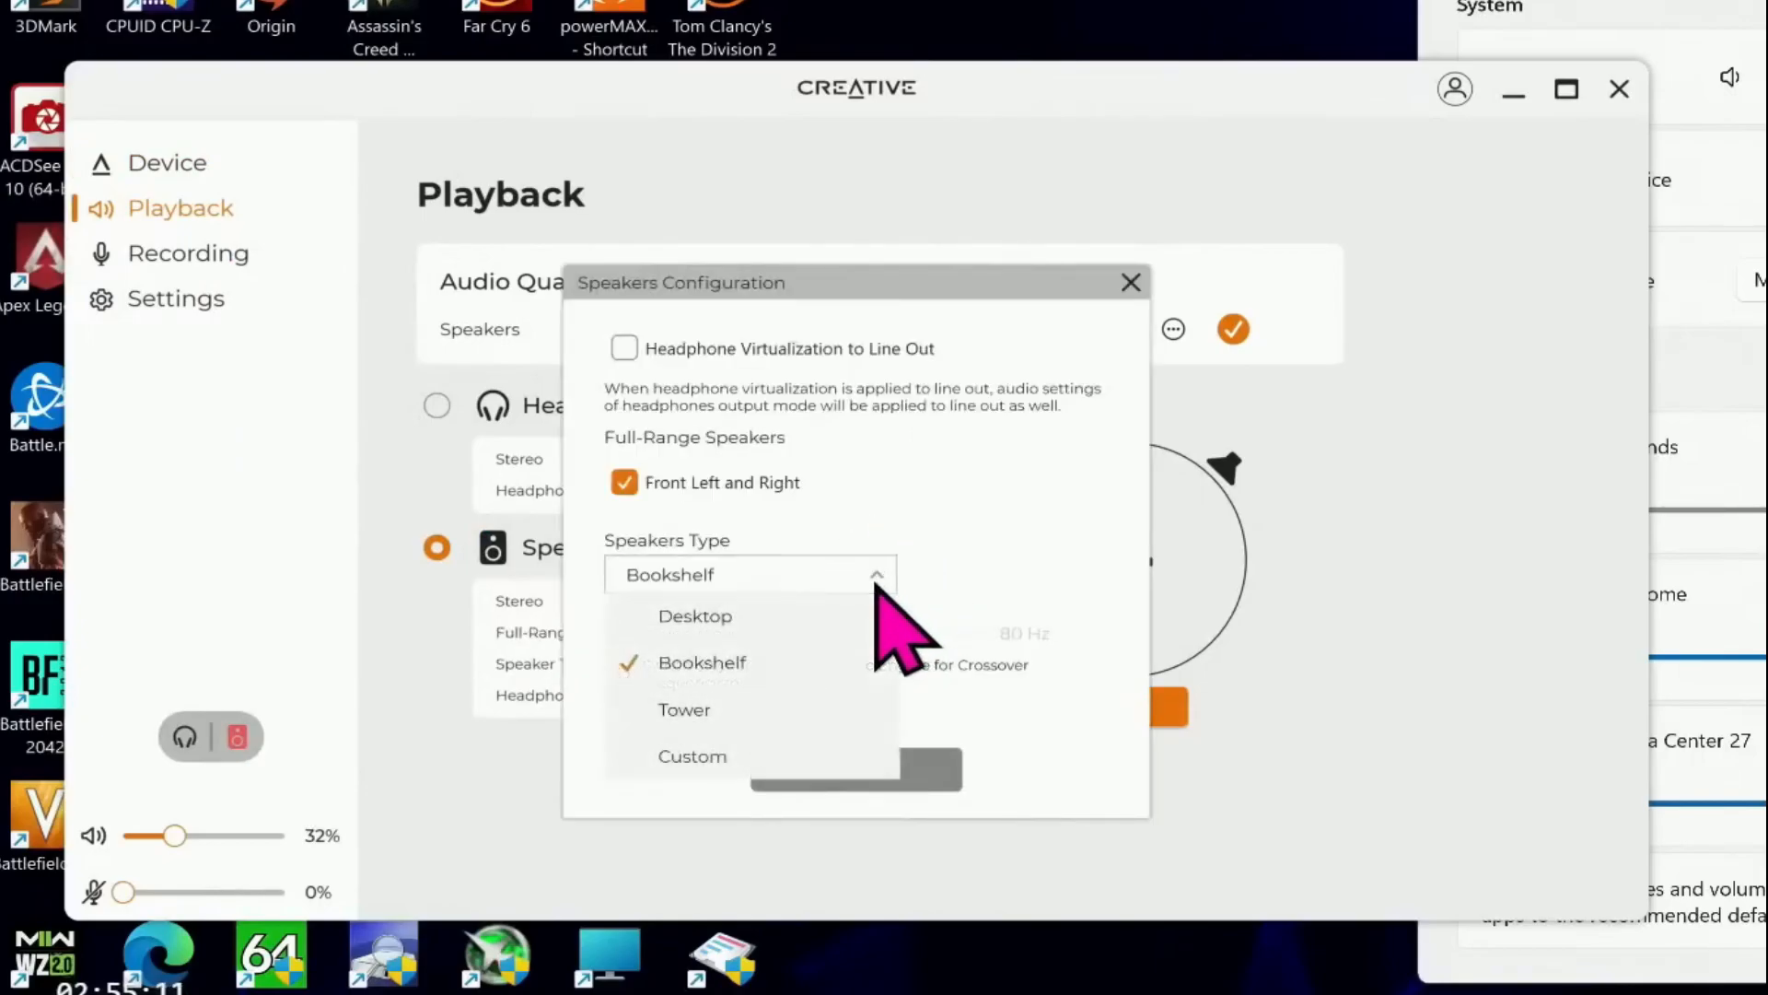
pyautogui.click(702, 662)
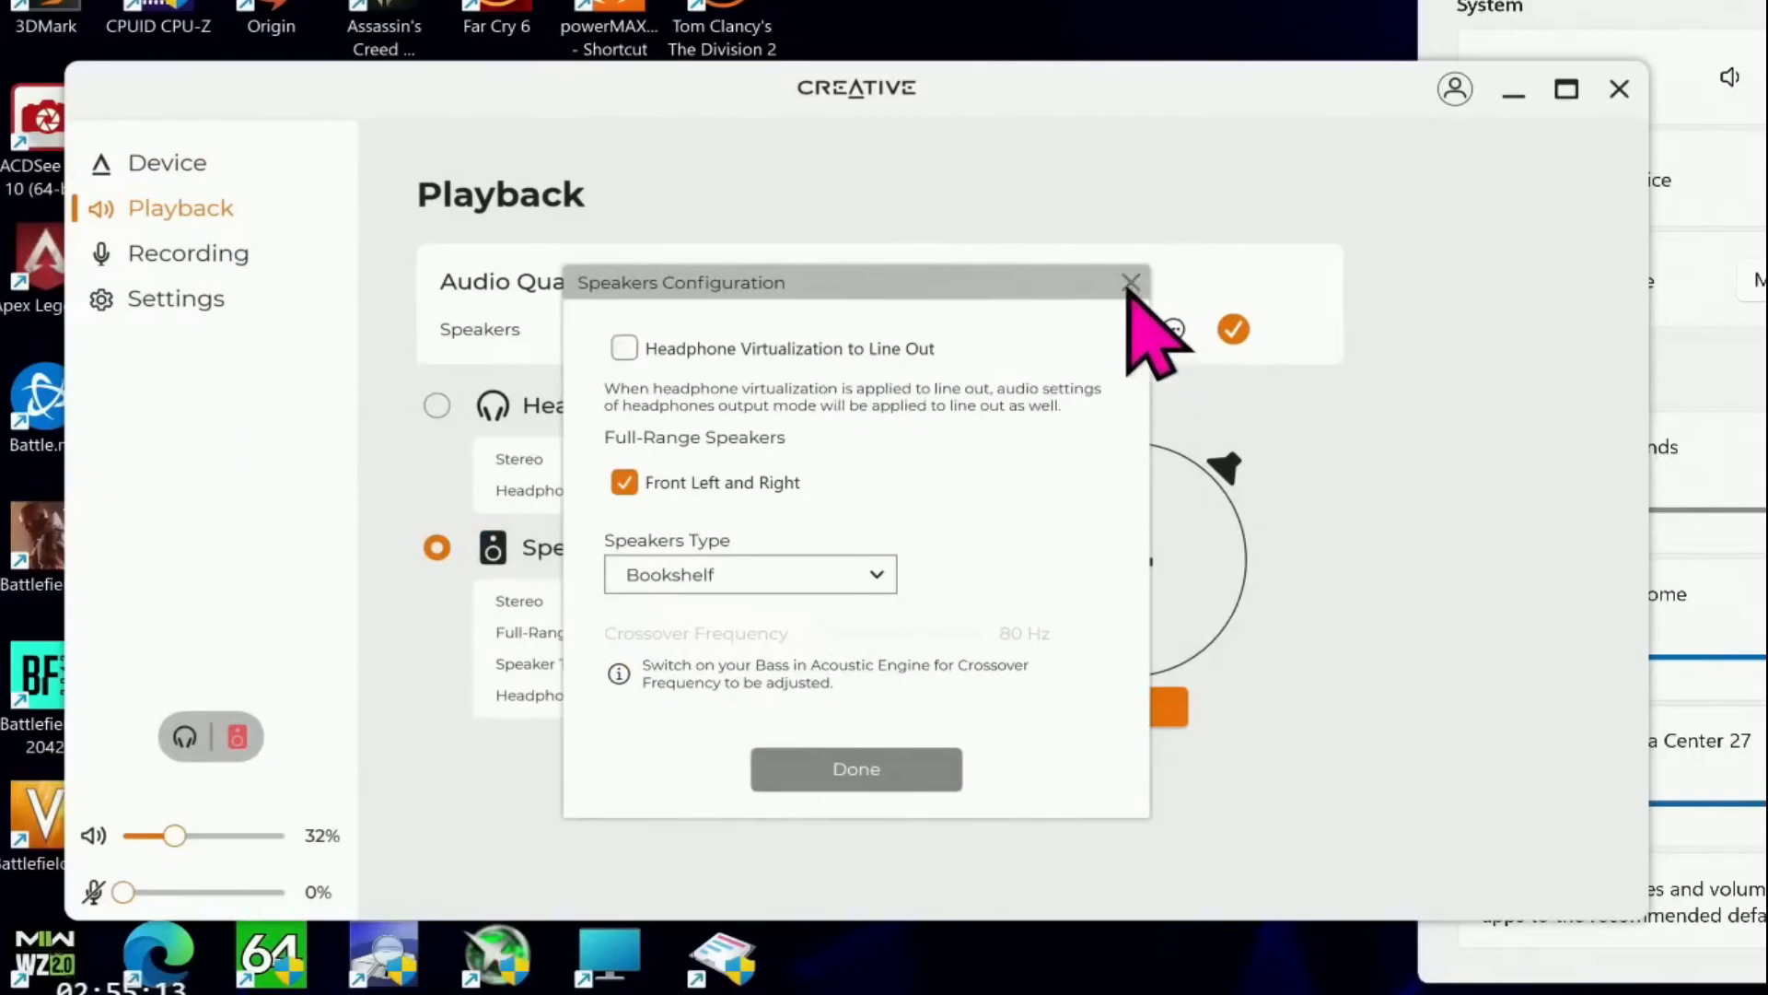
pyautogui.click(1131, 281)
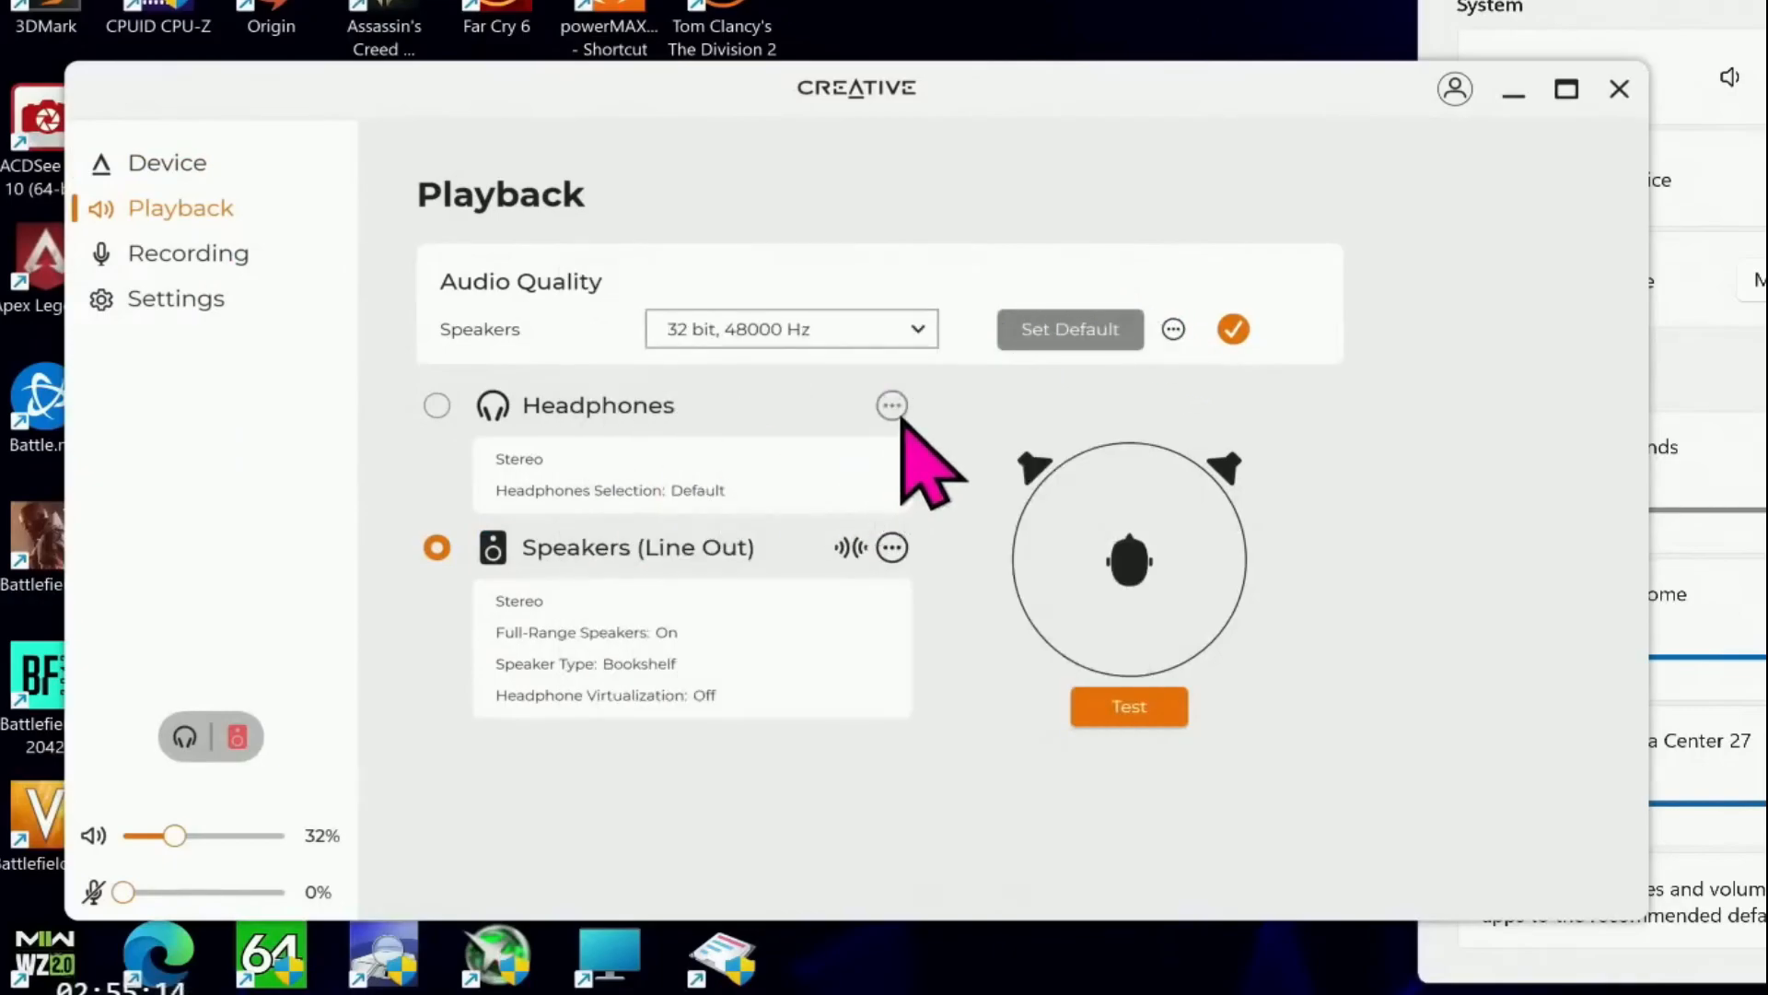
# Step: Switch playback output to Headphones and review its Stereo, Default configuration
pyautogui.click(436, 405)
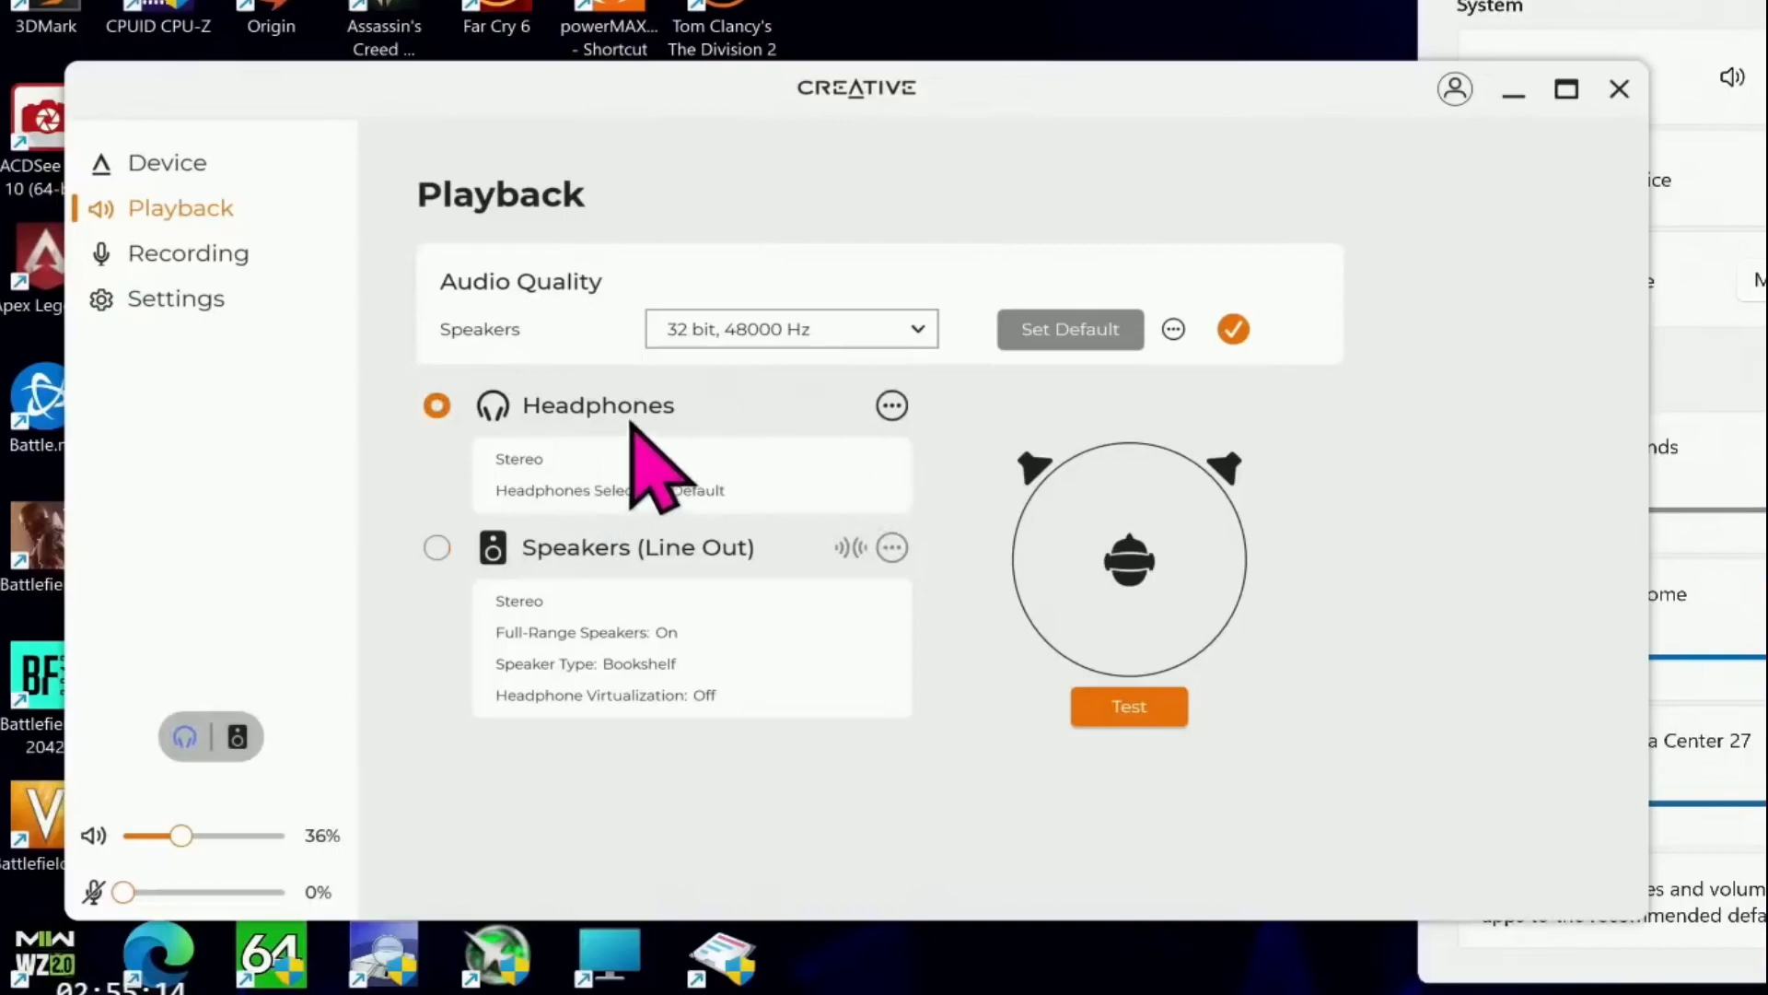
pyautogui.click(891, 406)
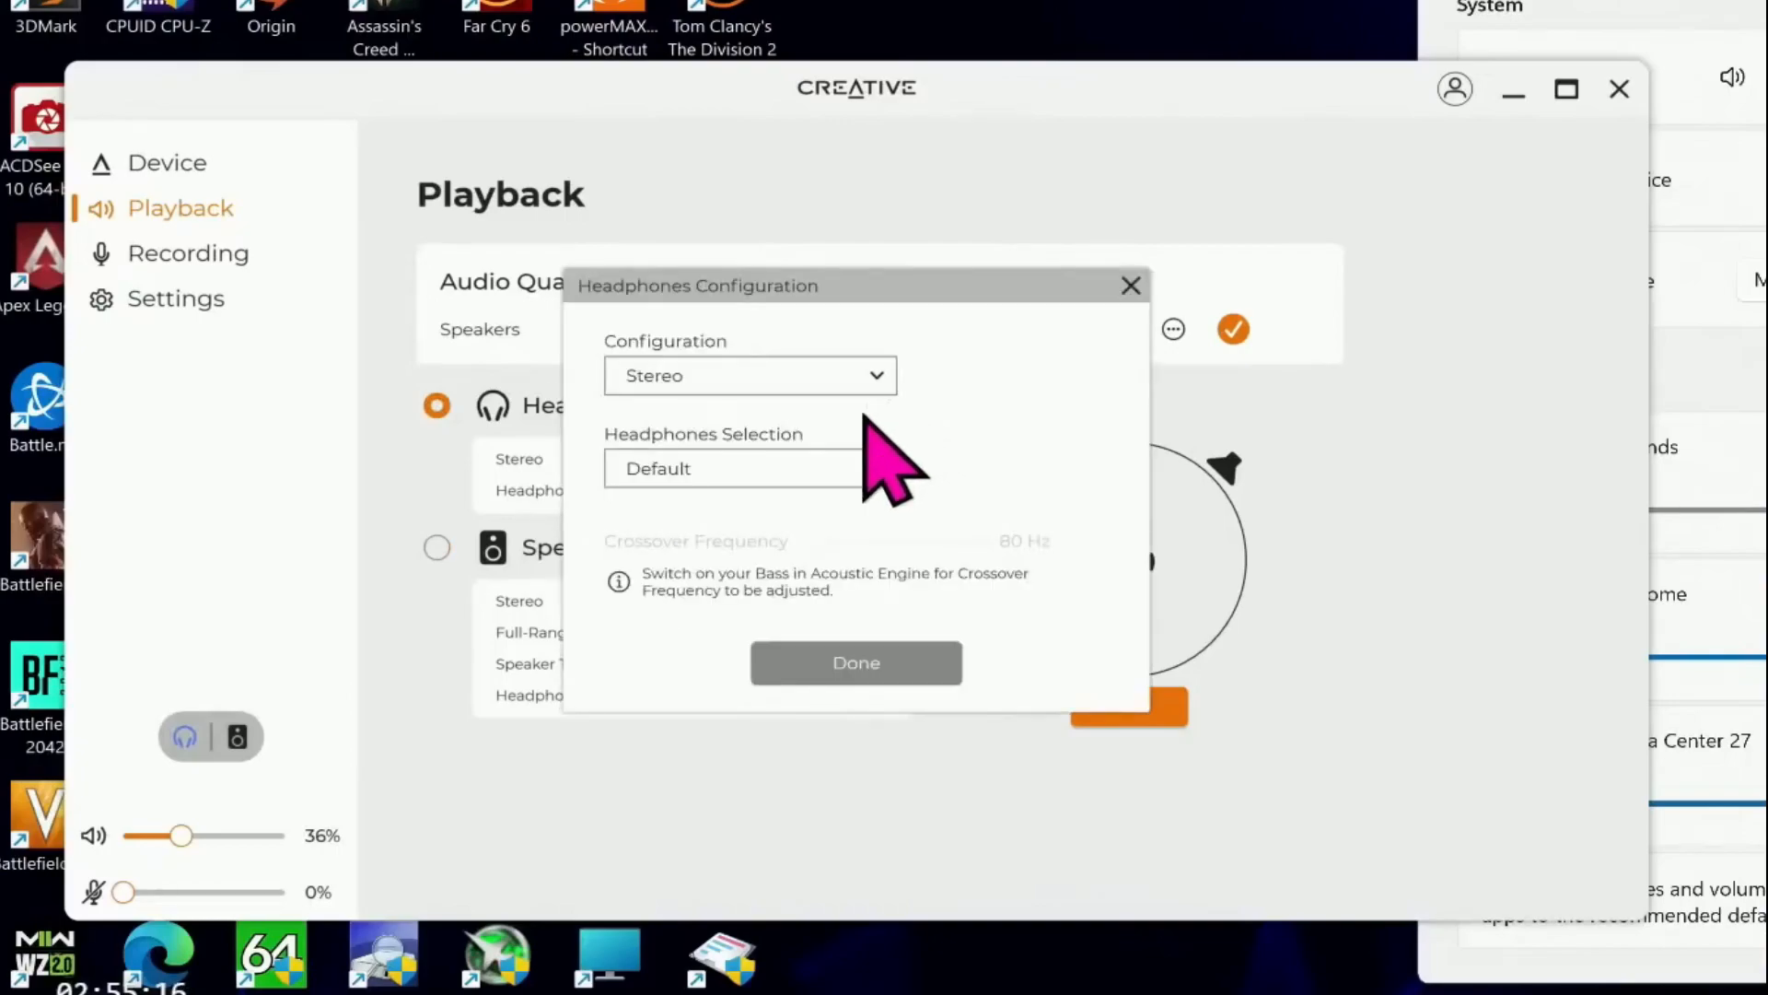
pyautogui.click(749, 468)
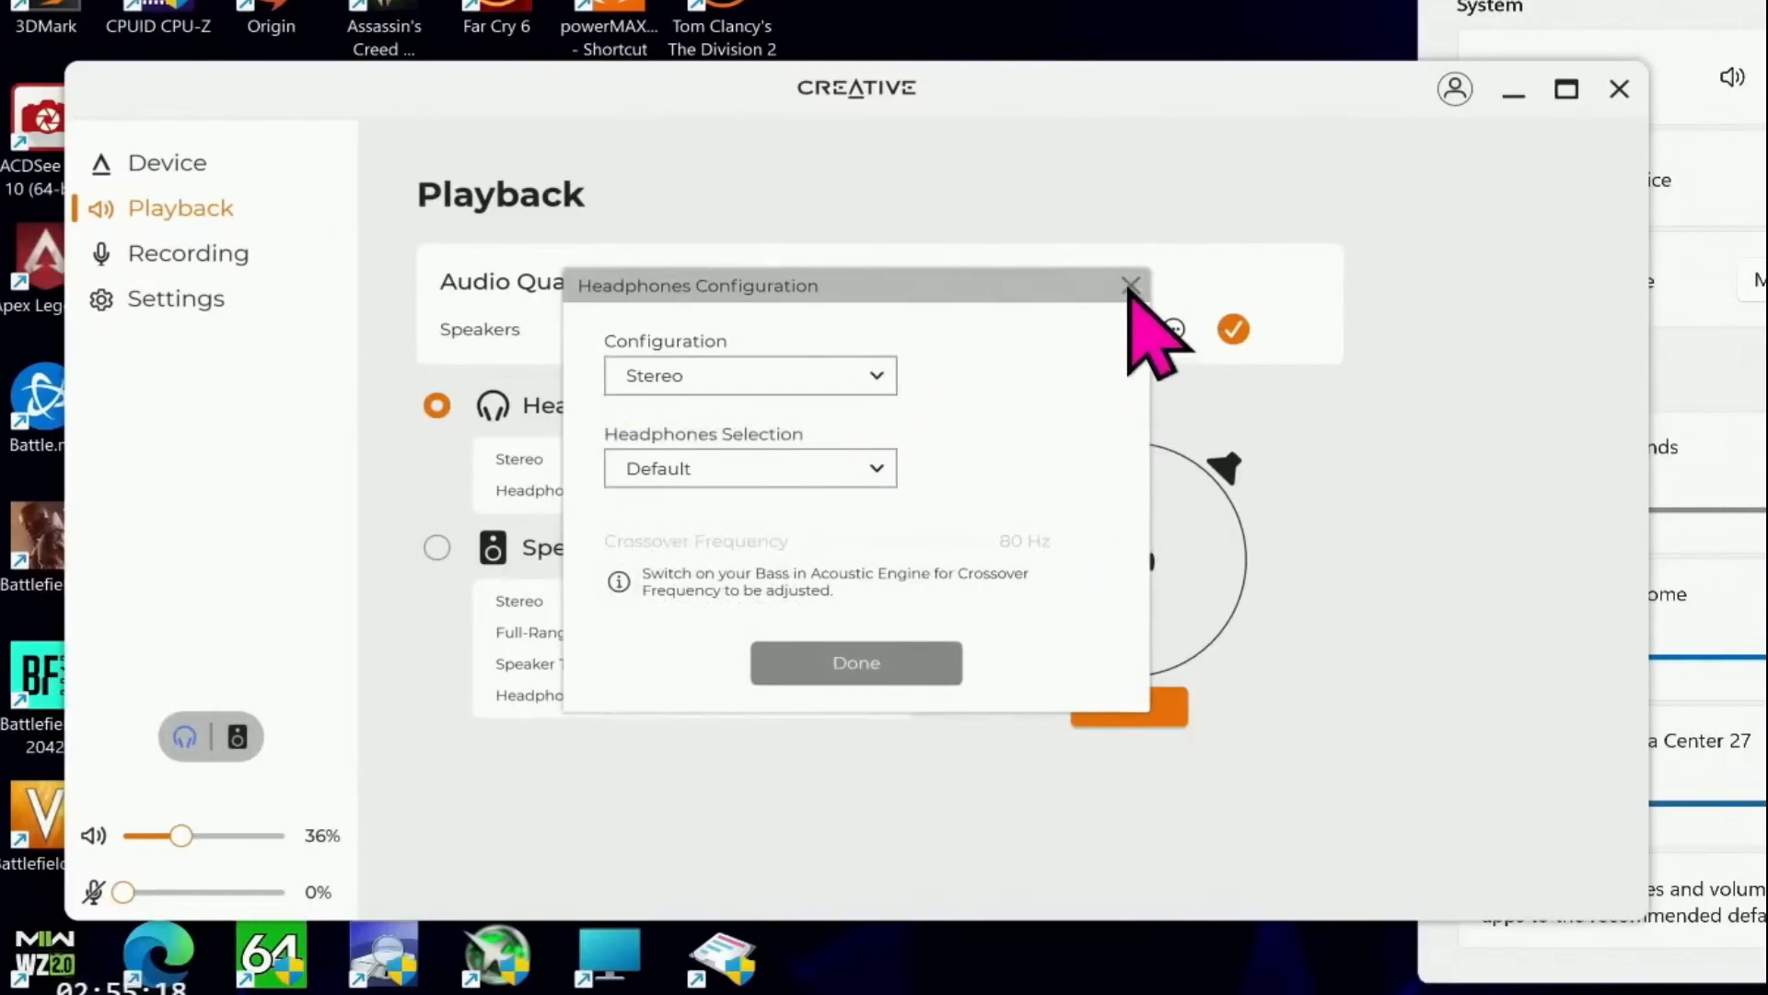
pyautogui.click(1131, 284)
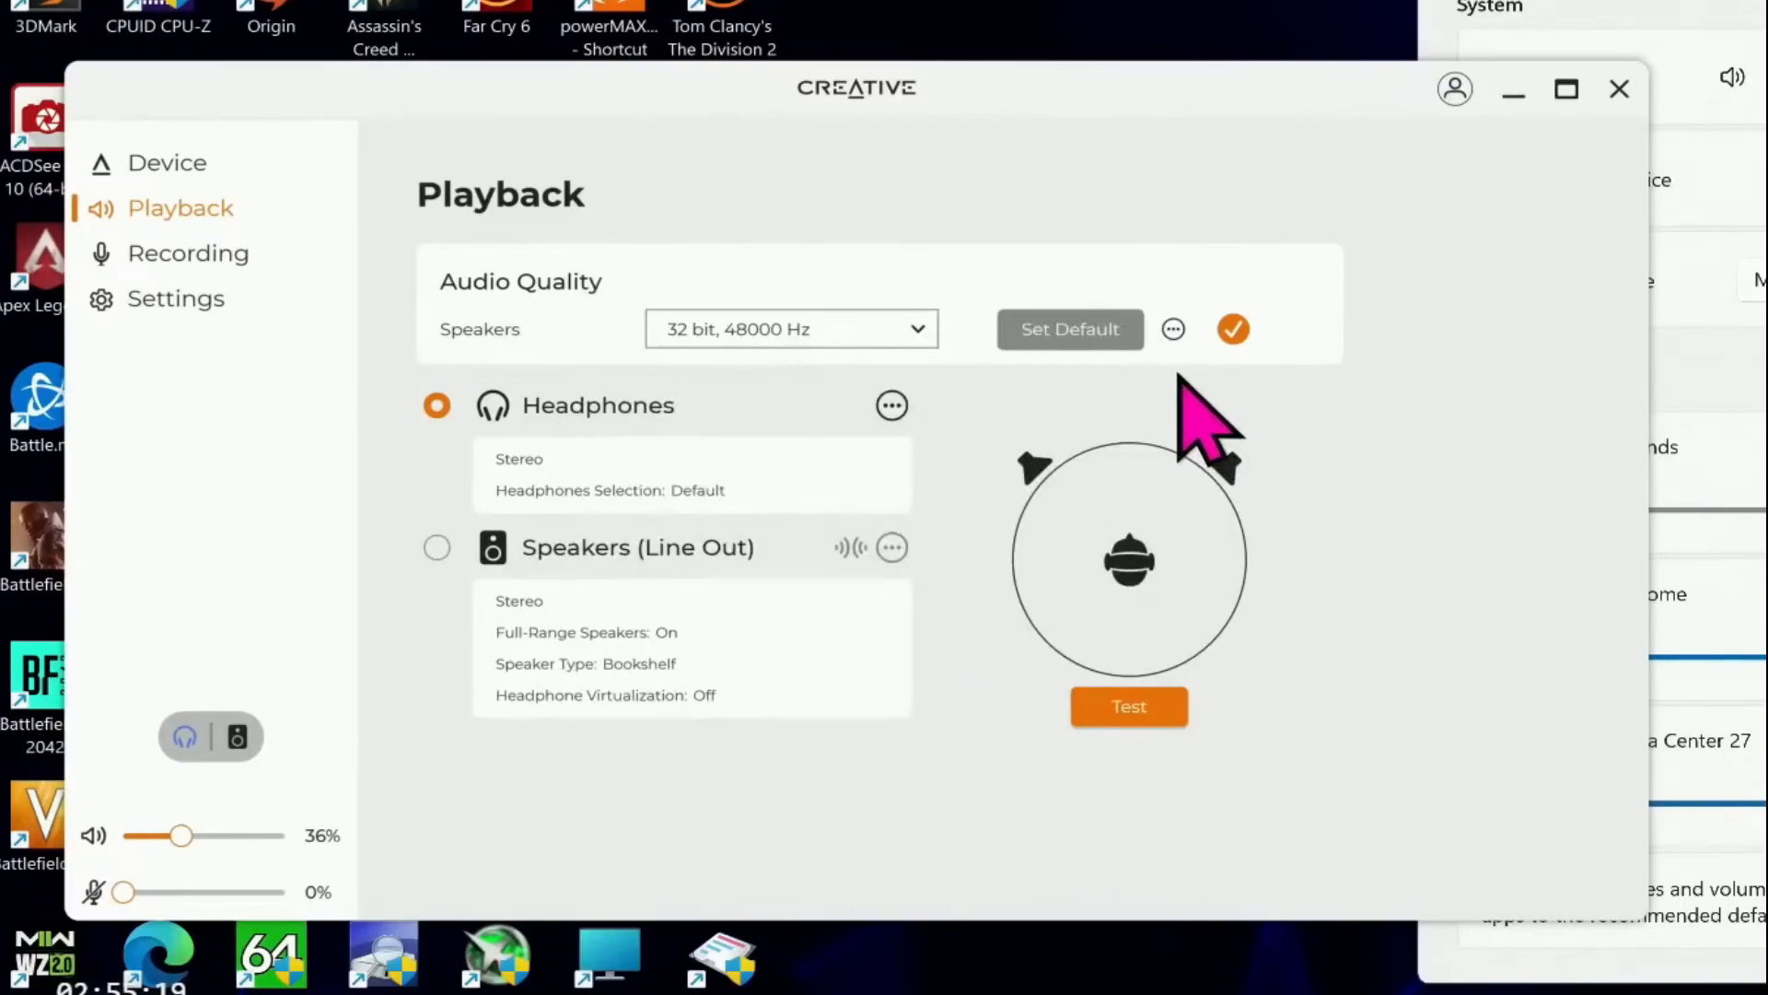
pyautogui.click(1173, 328)
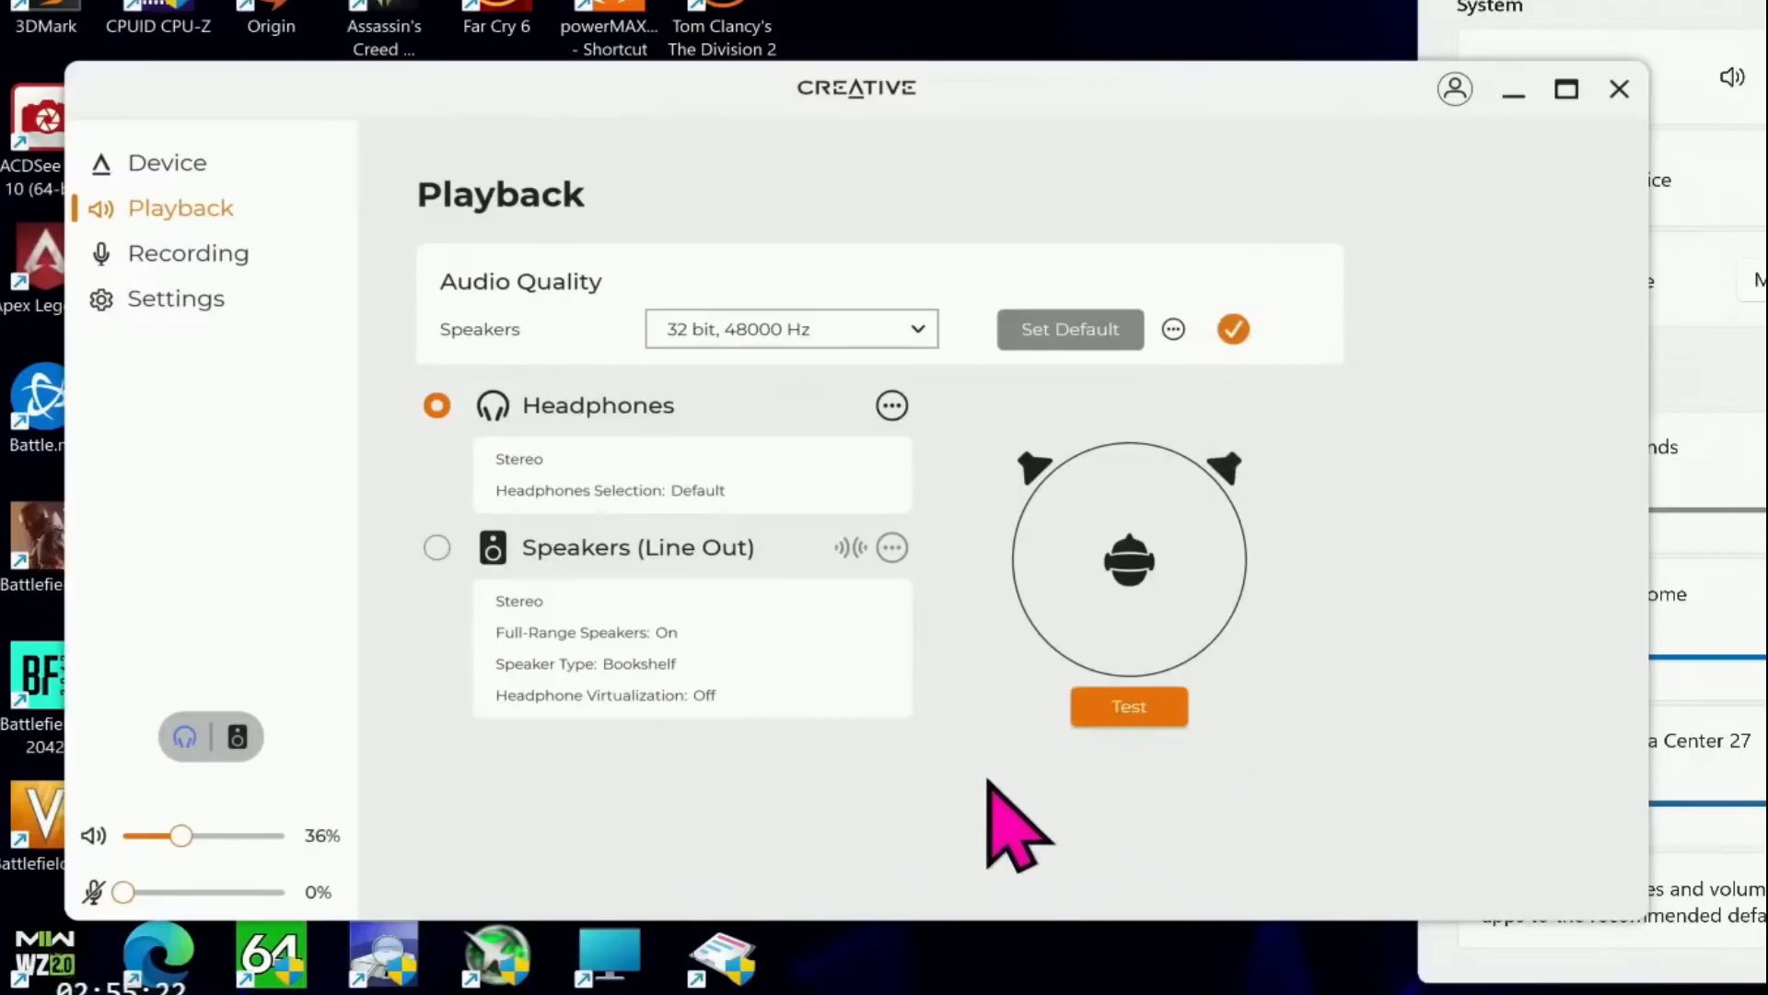
pyautogui.moveTo(654, 699)
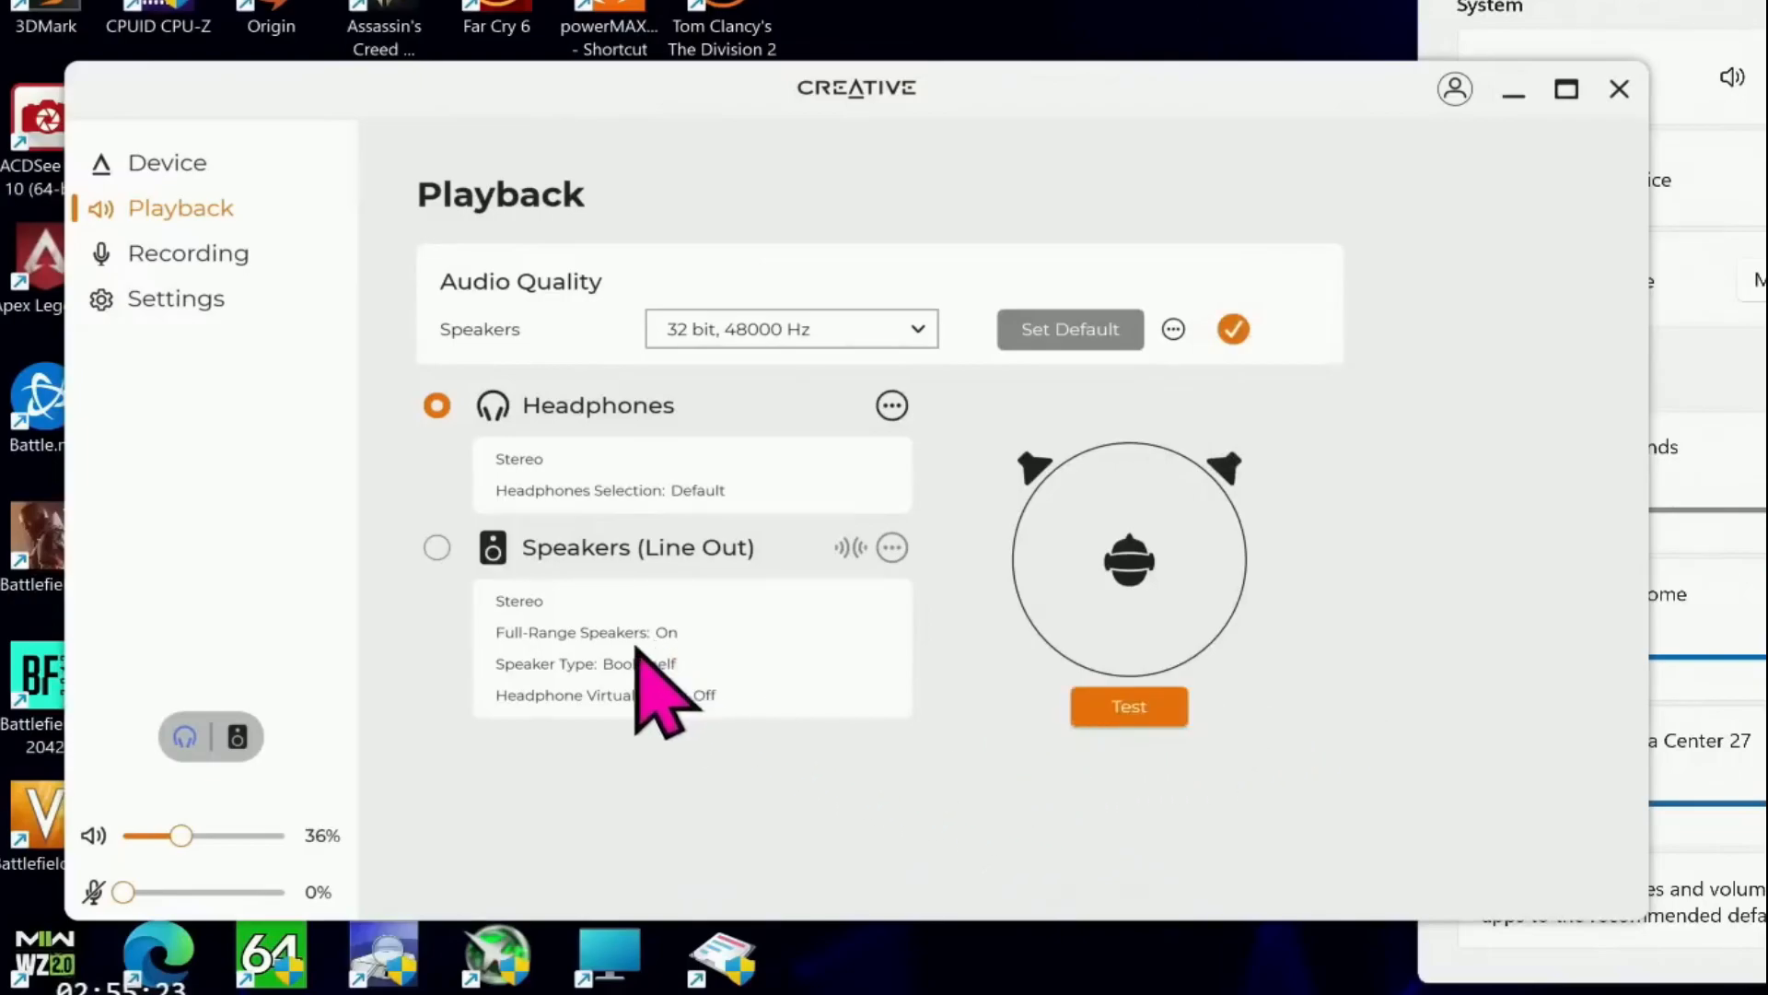
# Step: Visit the Recording, Settings, Playback and Device pages, then open the CrystalVoice features
pyautogui.click(187, 252)
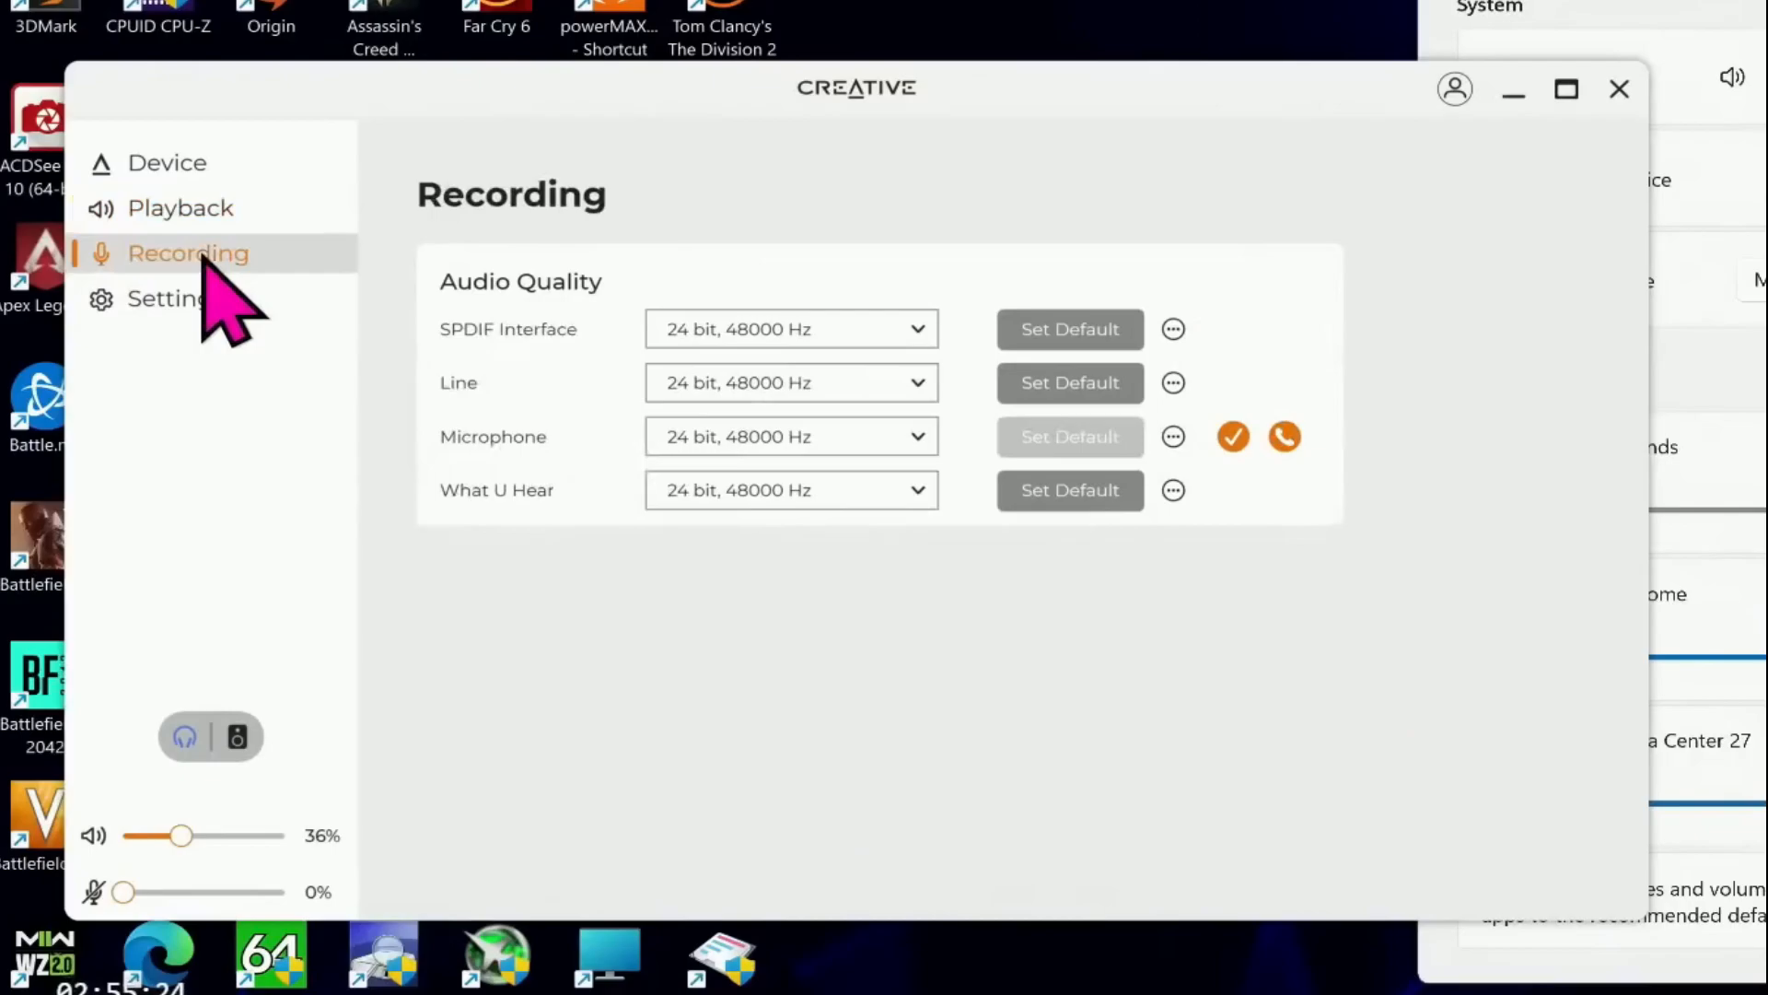
pyautogui.click(175, 297)
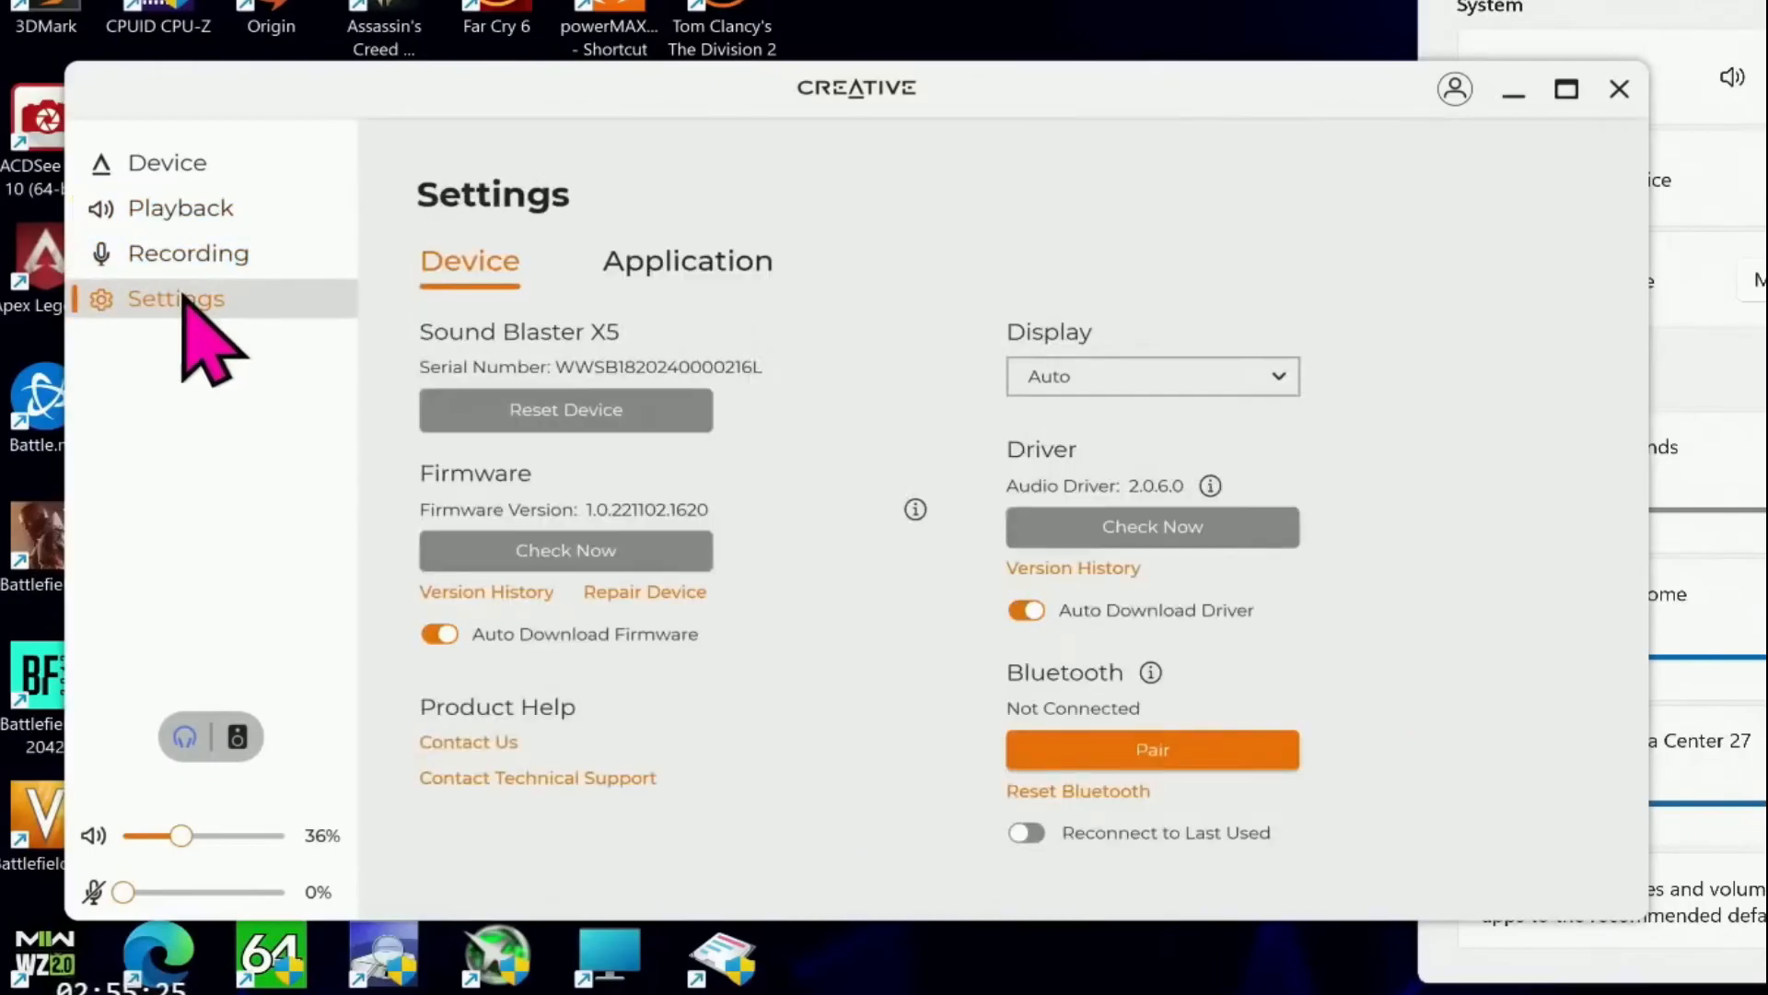
pyautogui.click(180, 207)
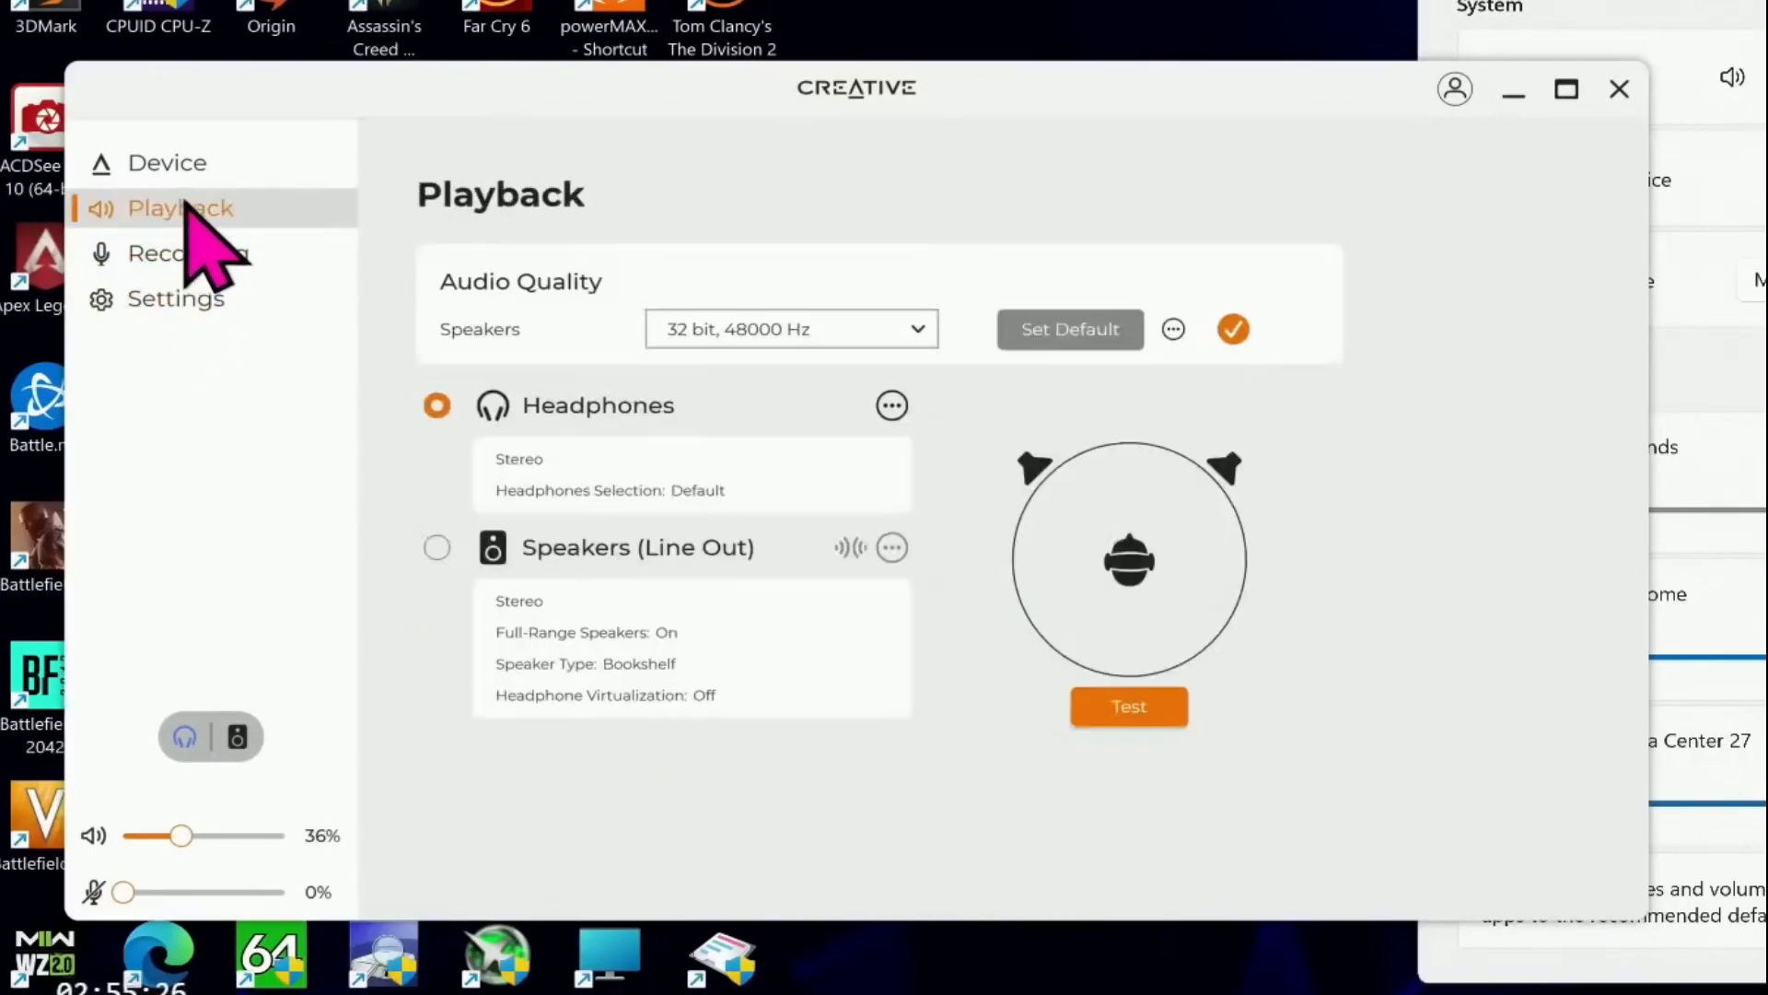
pyautogui.click(166, 162)
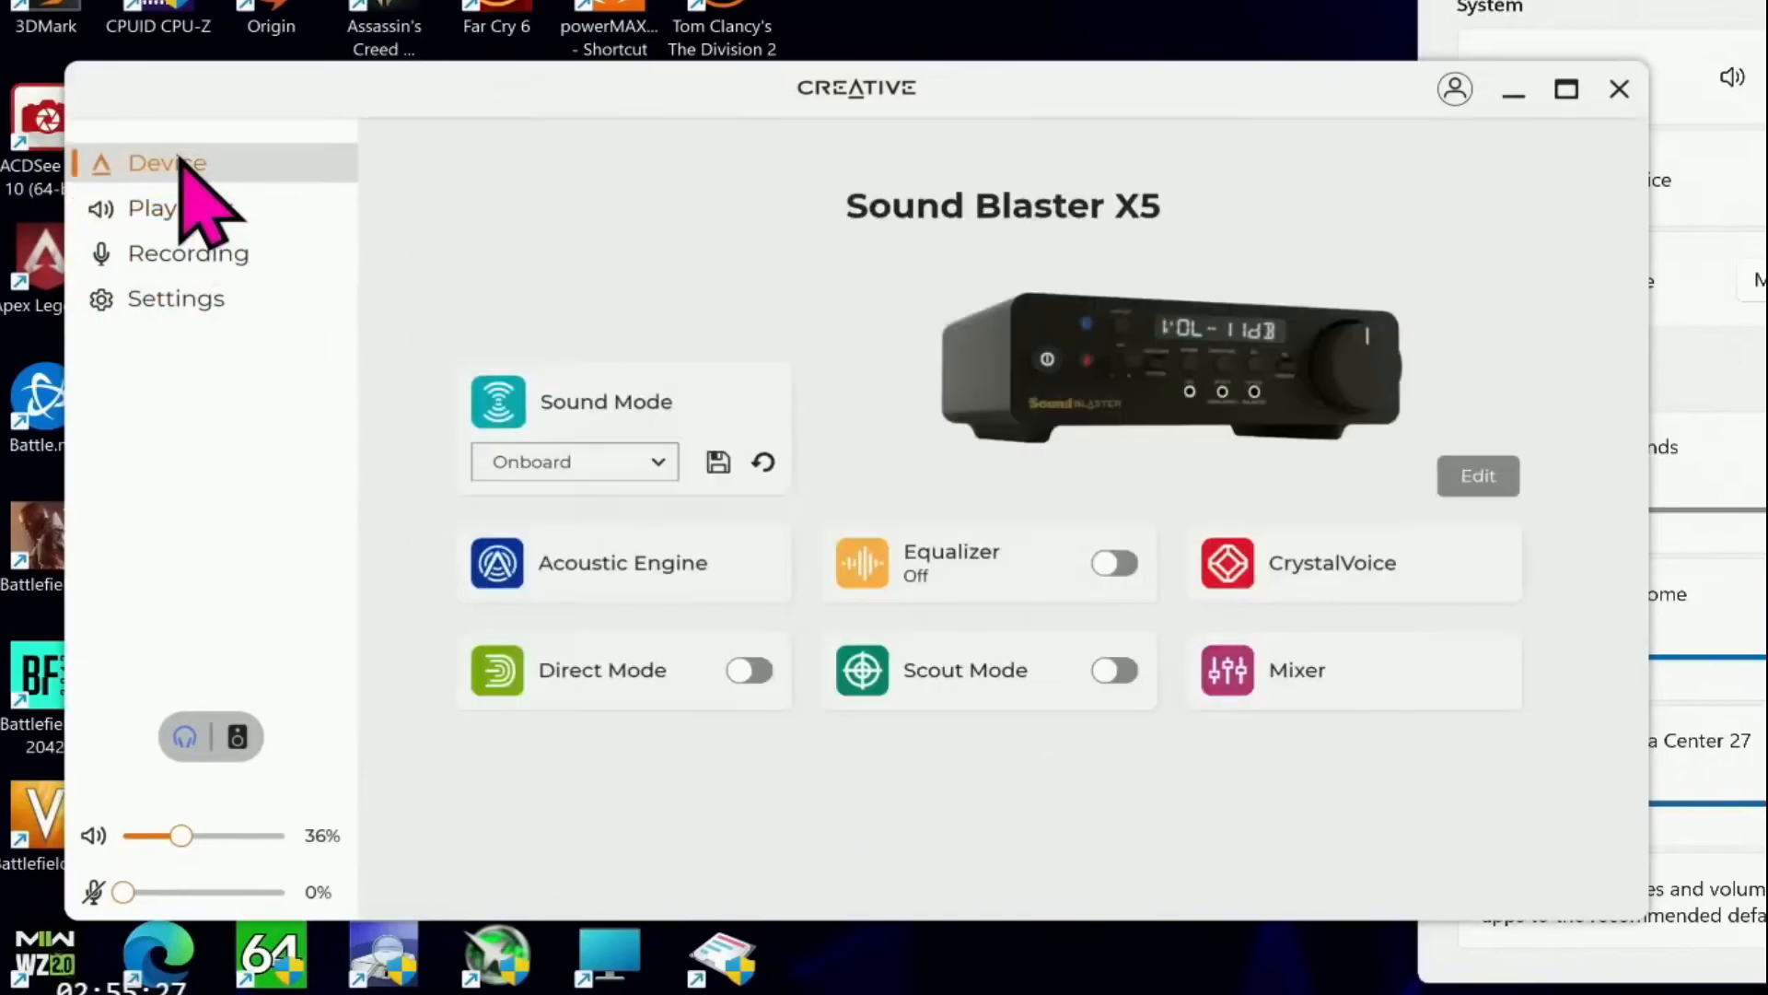
pyautogui.moveTo(767, 619)
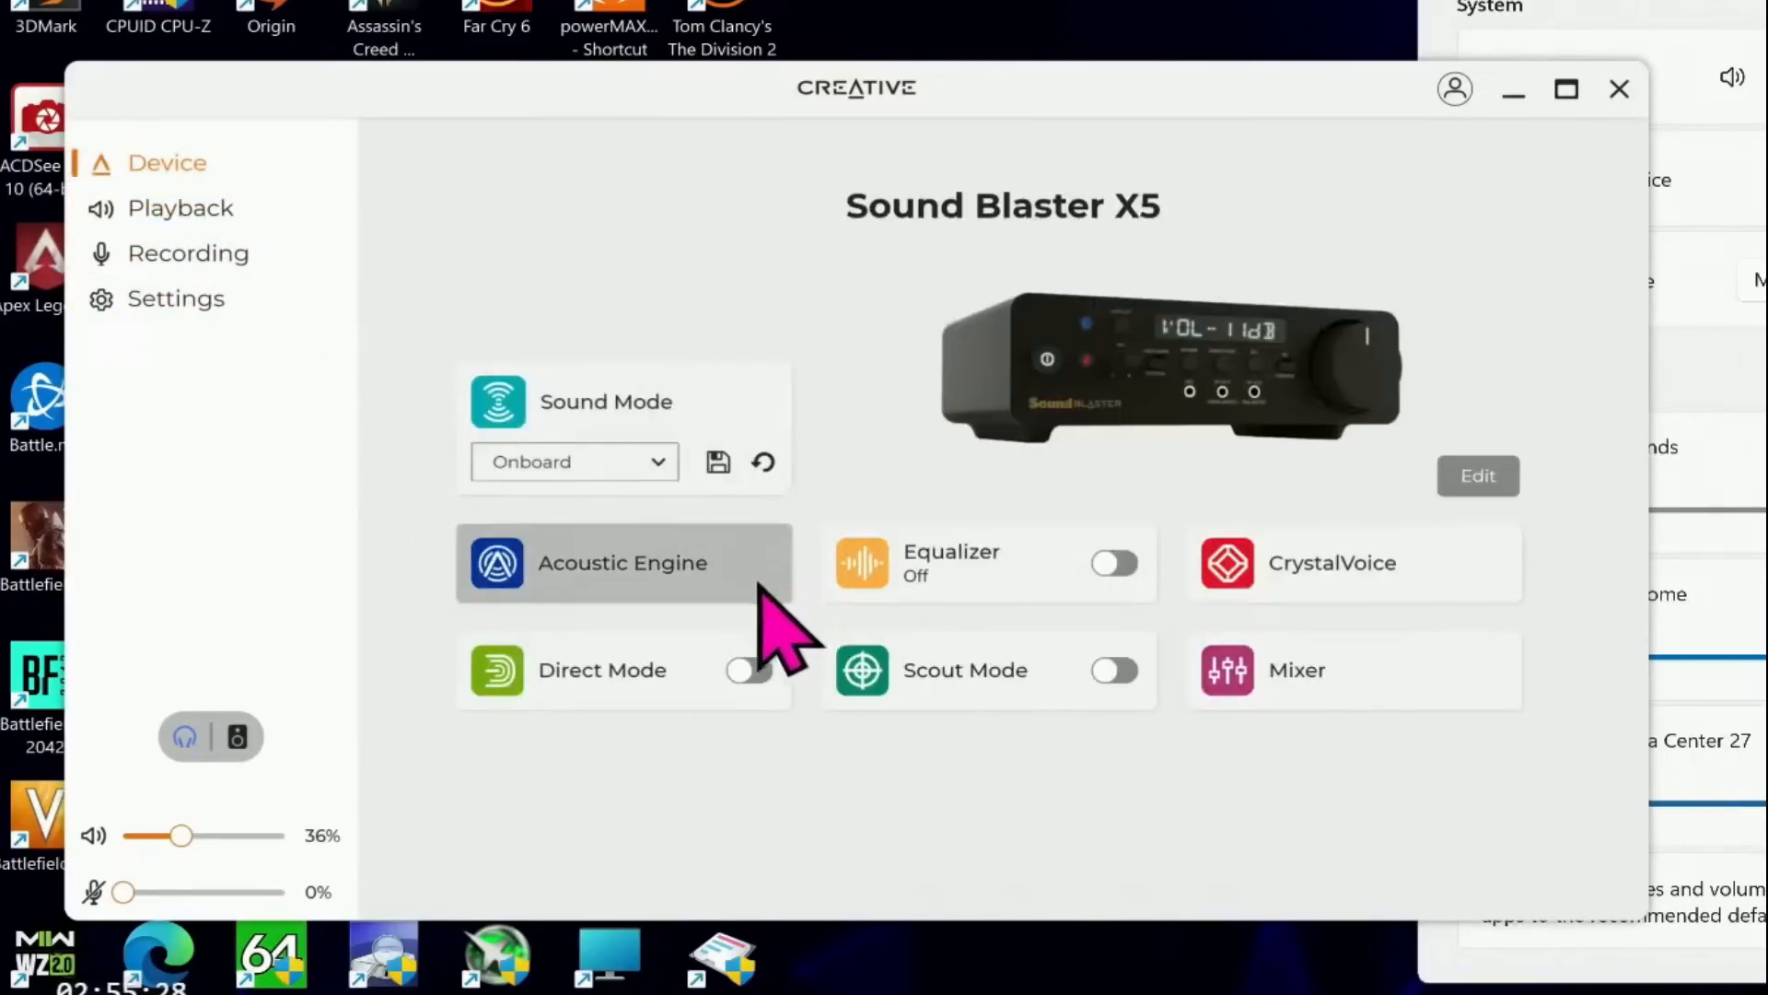
pyautogui.click(572, 462)
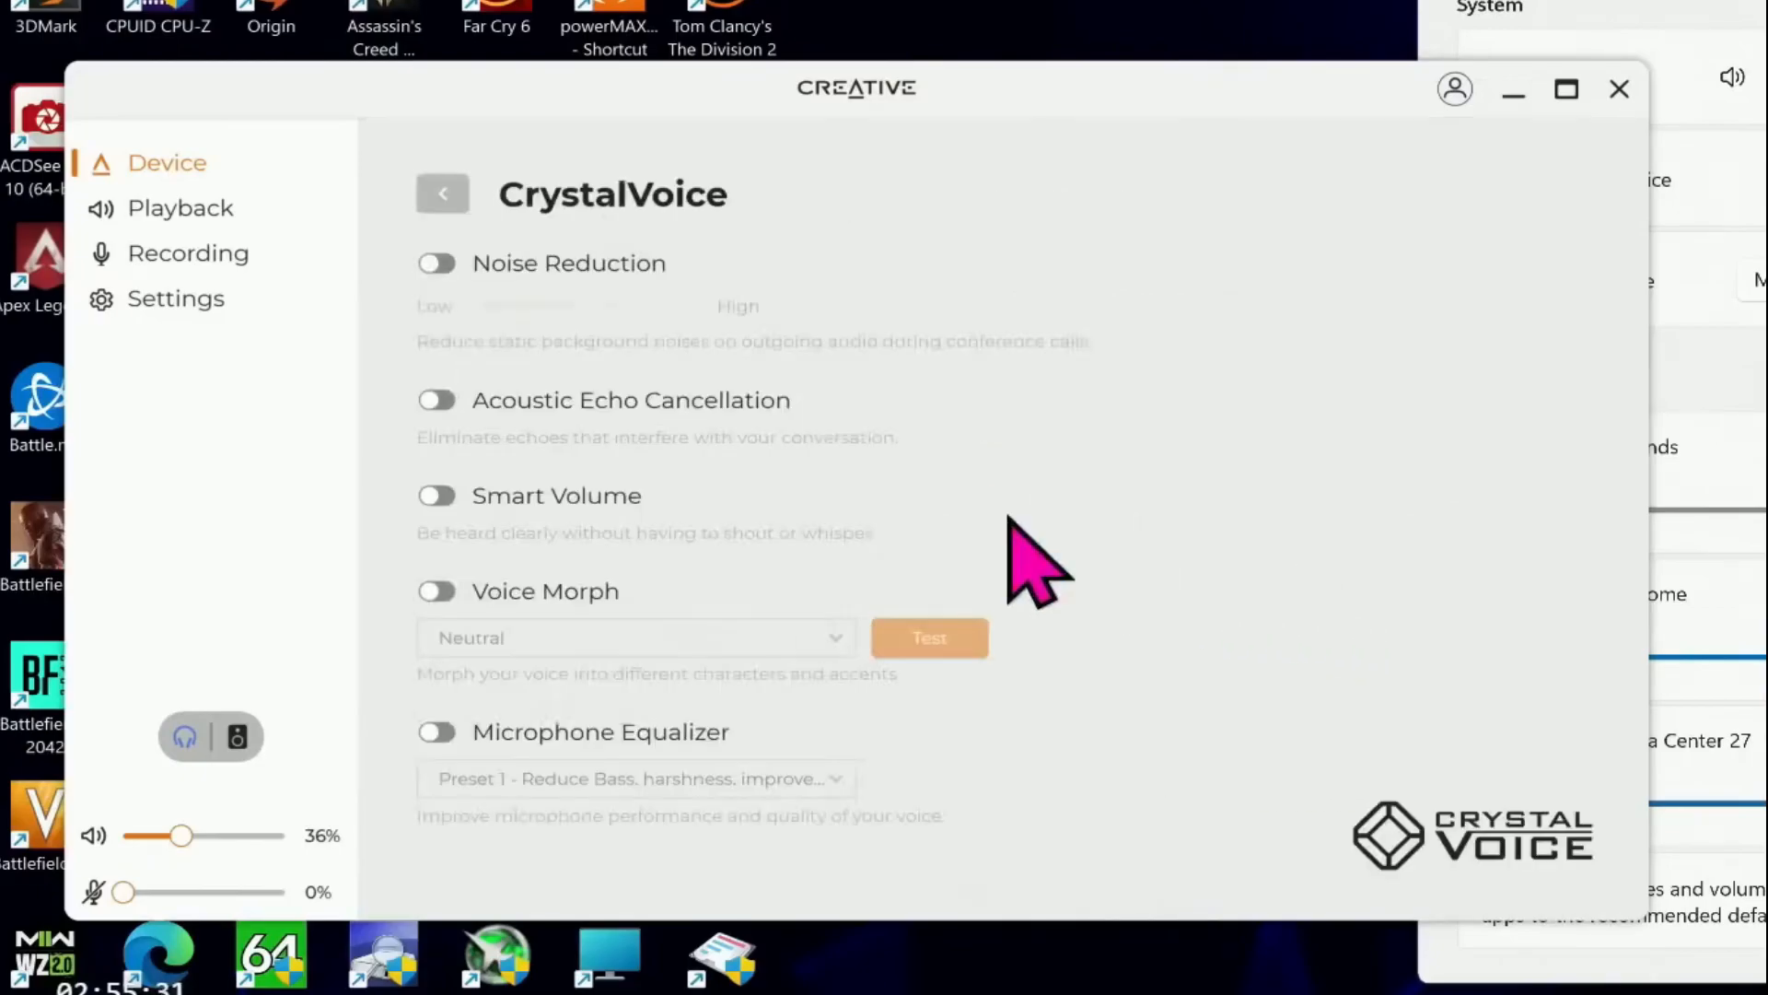
pyautogui.moveTo(441, 193)
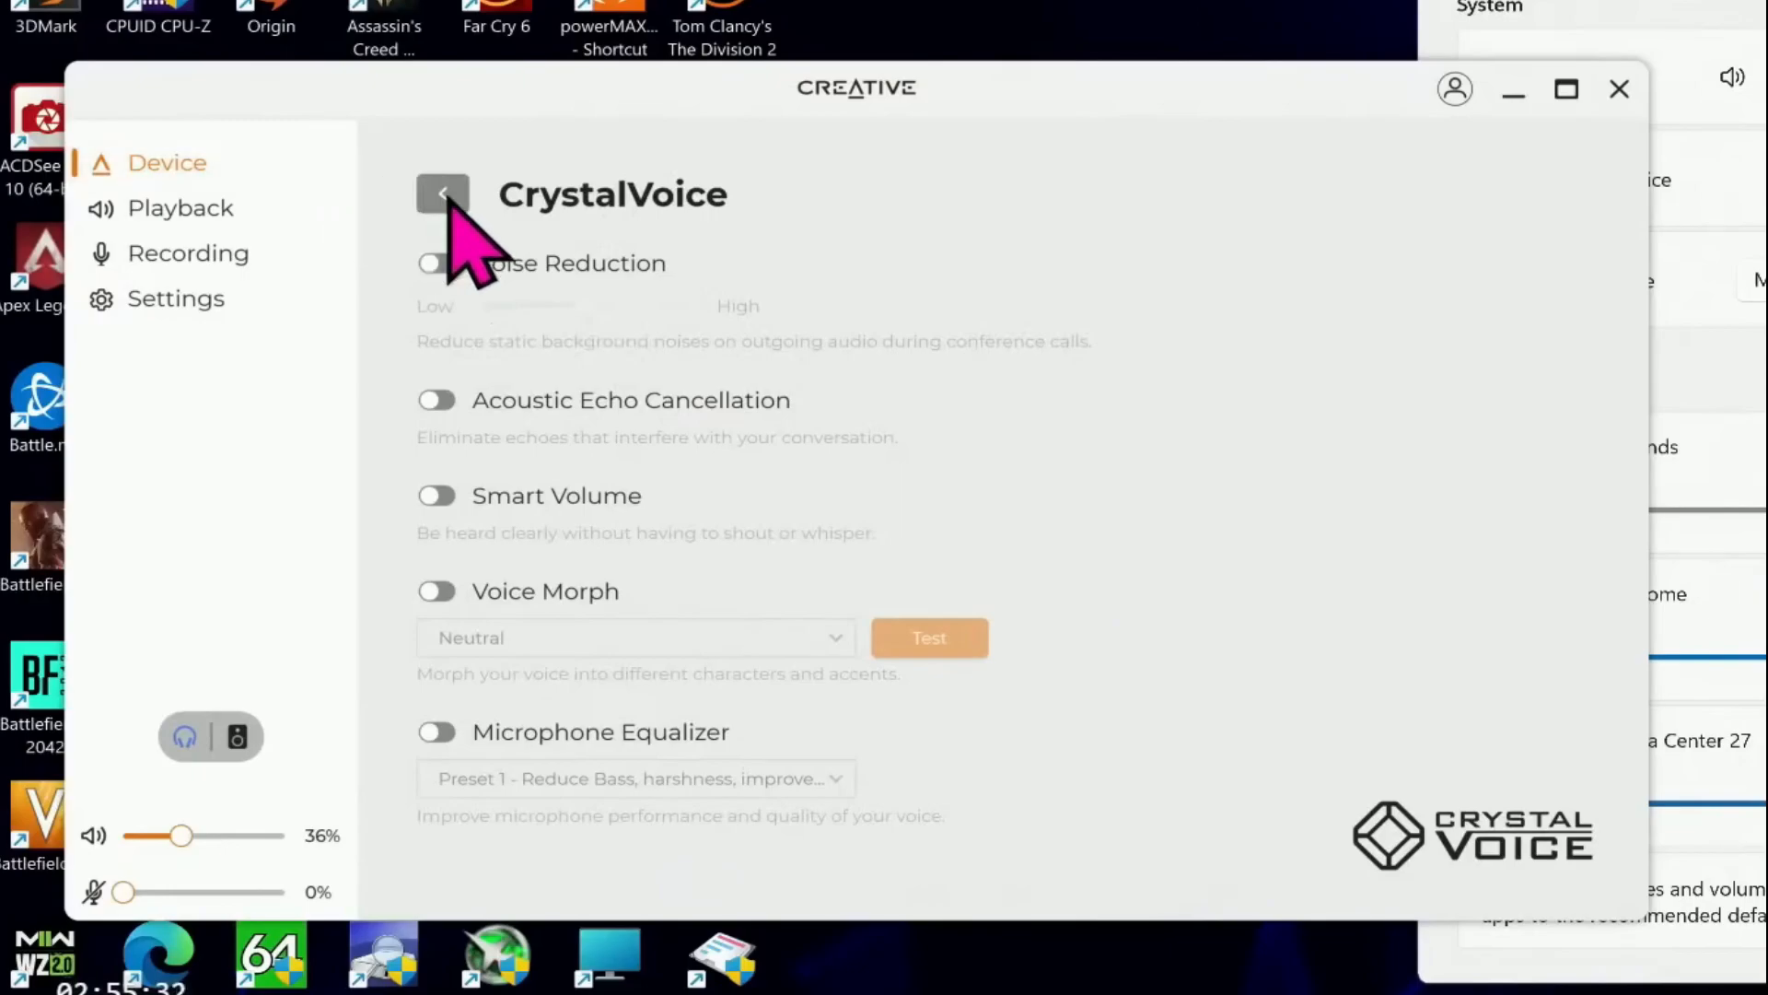
# Step: View the Equalizer and Acoustic Engine pages, returning to the device overview after each
pyautogui.click(442, 192)
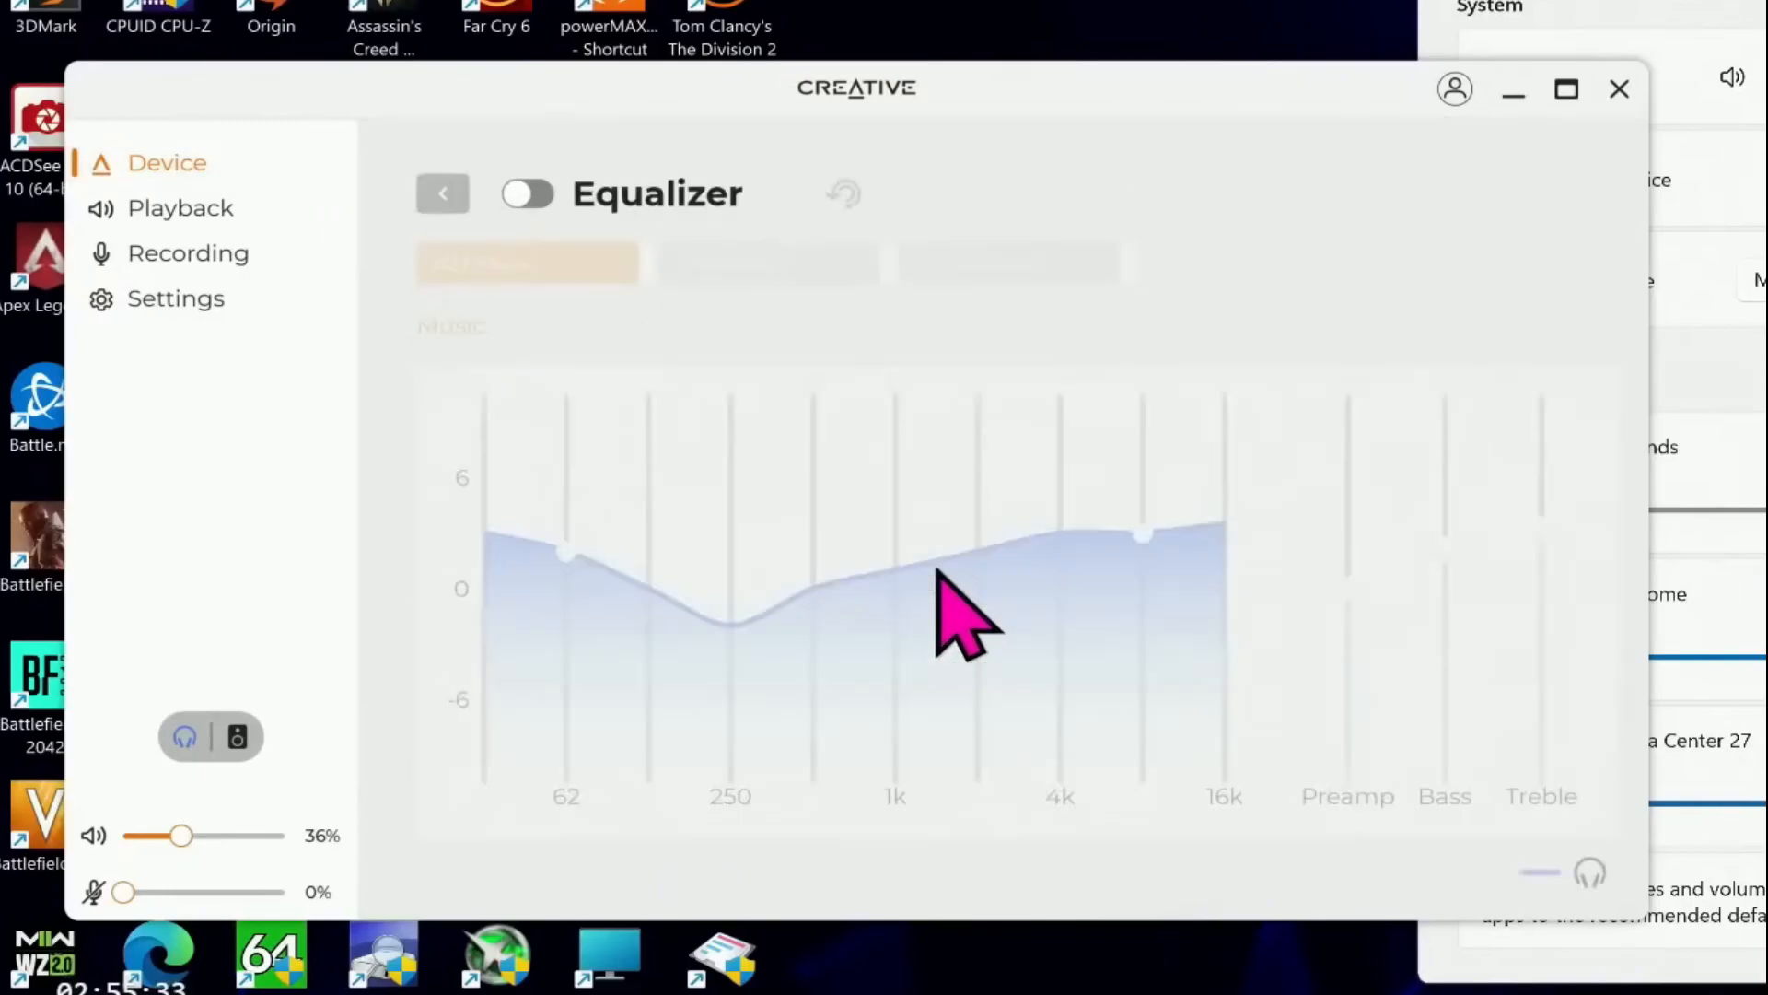
pyautogui.click(527, 194)
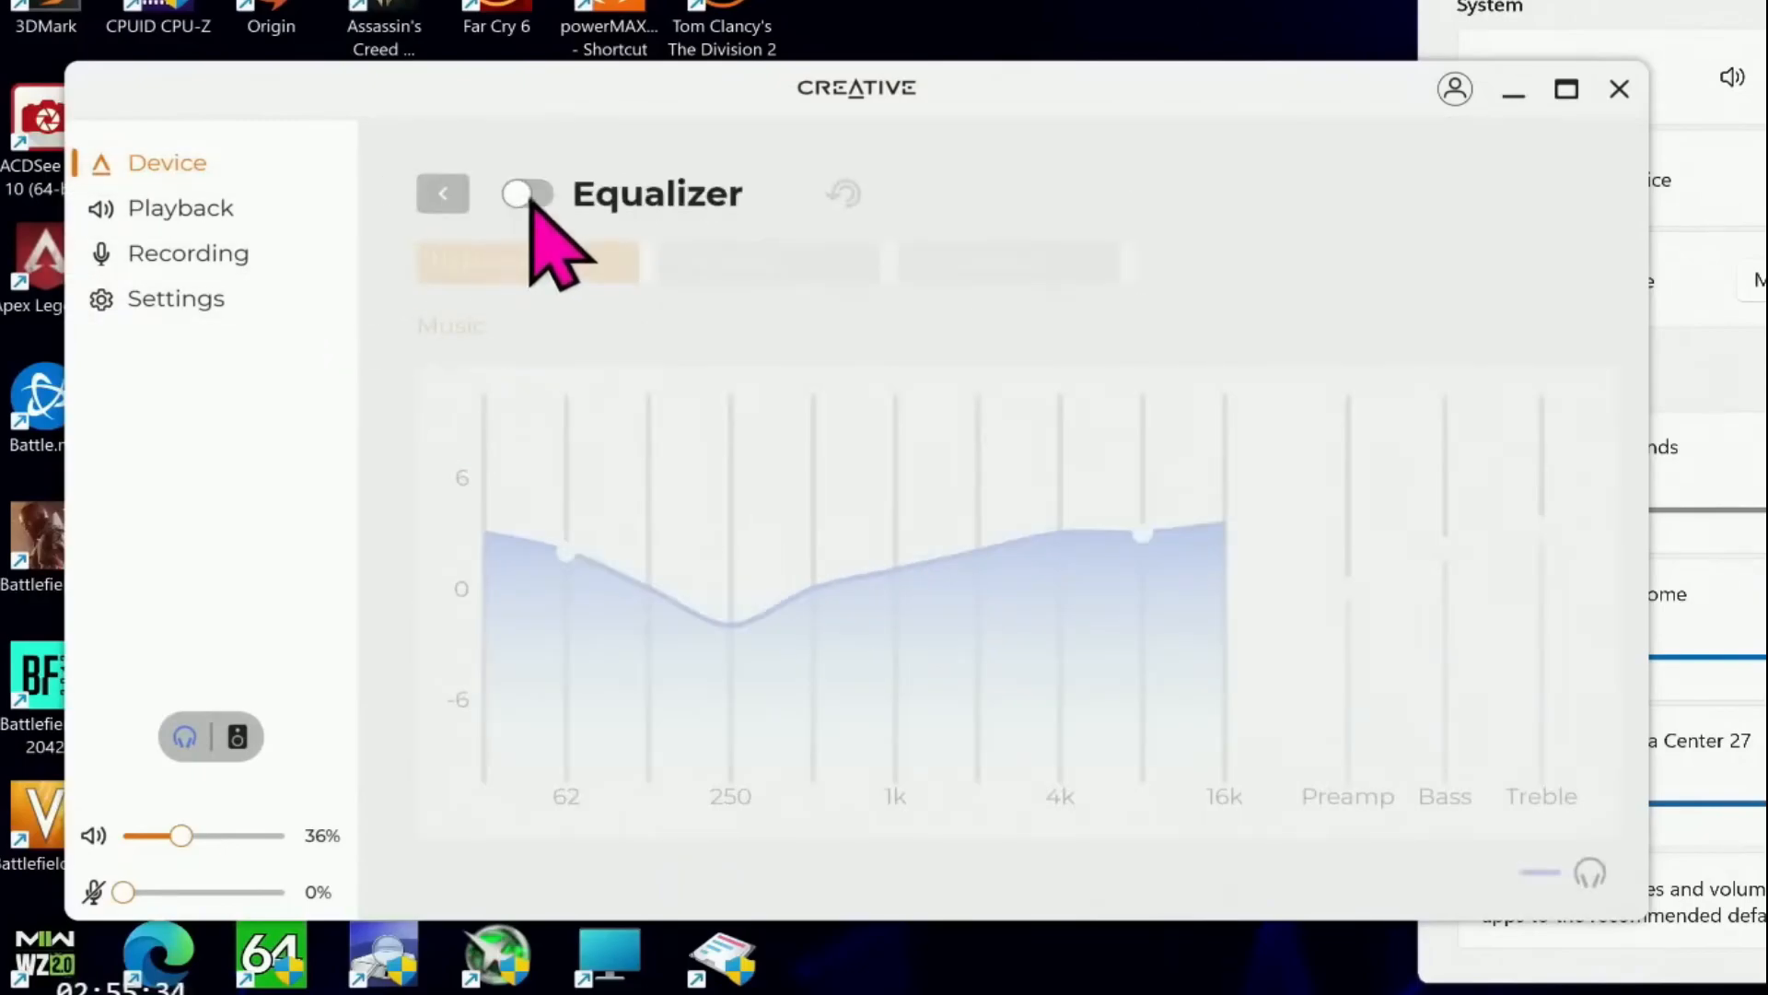
pyautogui.click(524, 192)
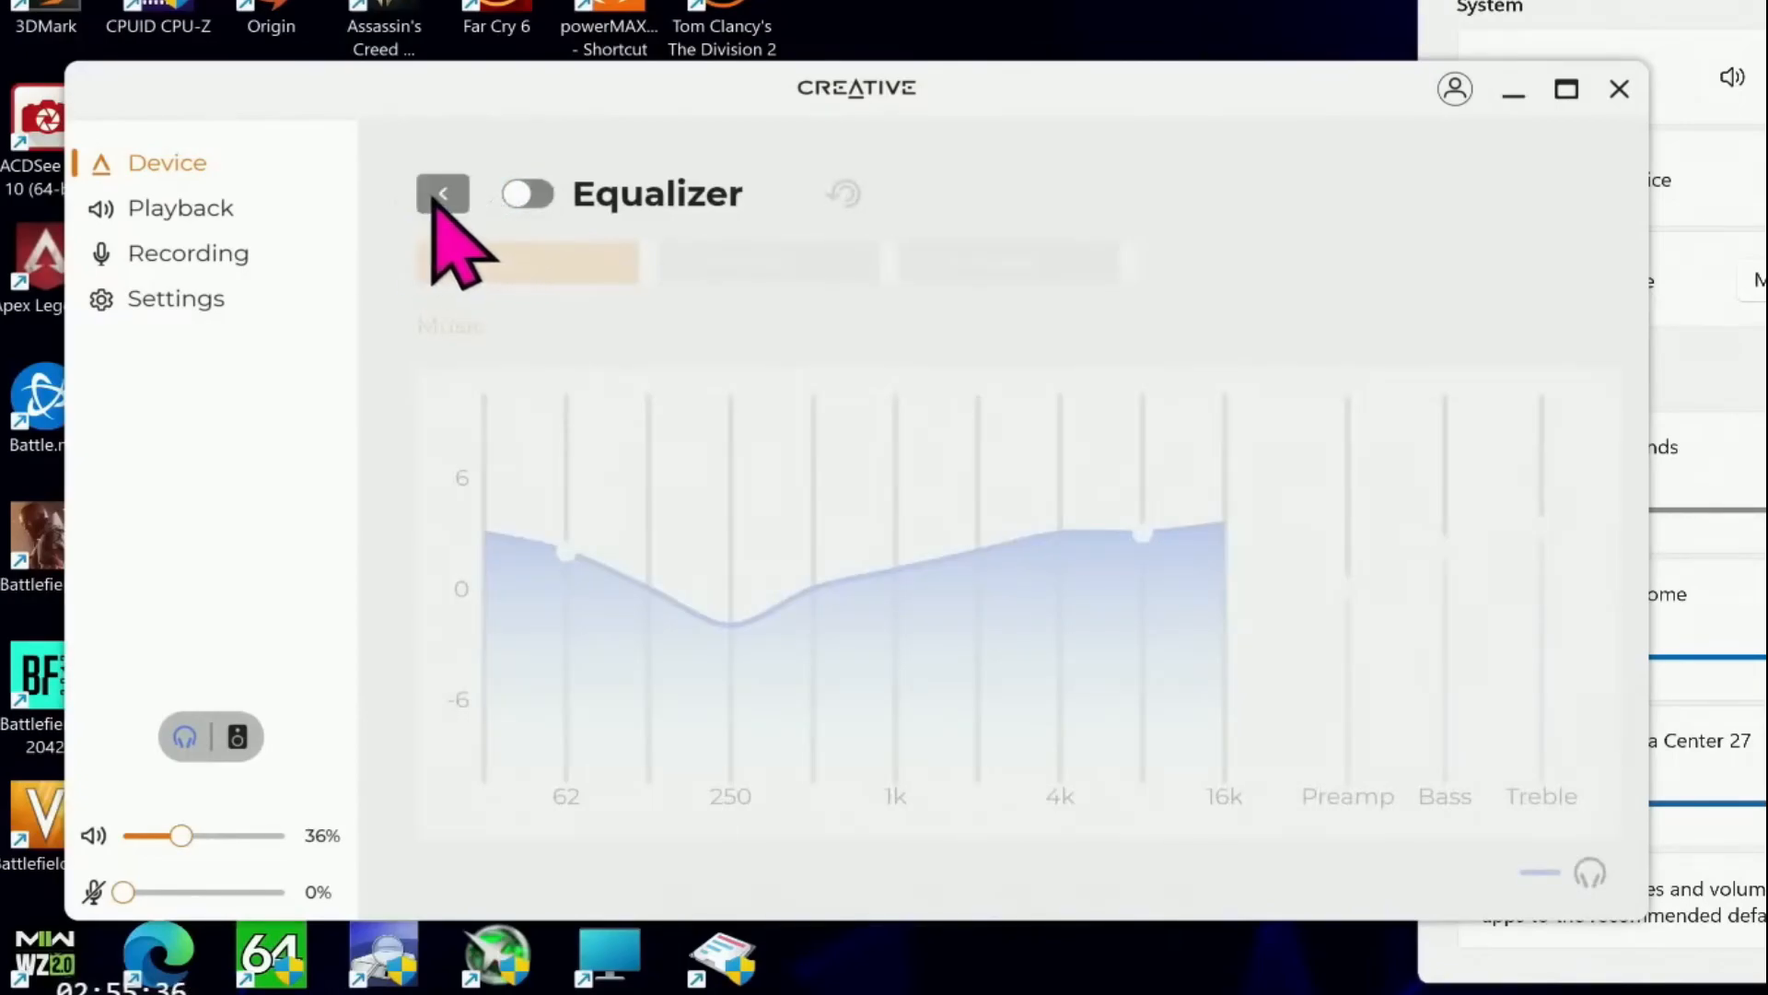
pyautogui.click(442, 192)
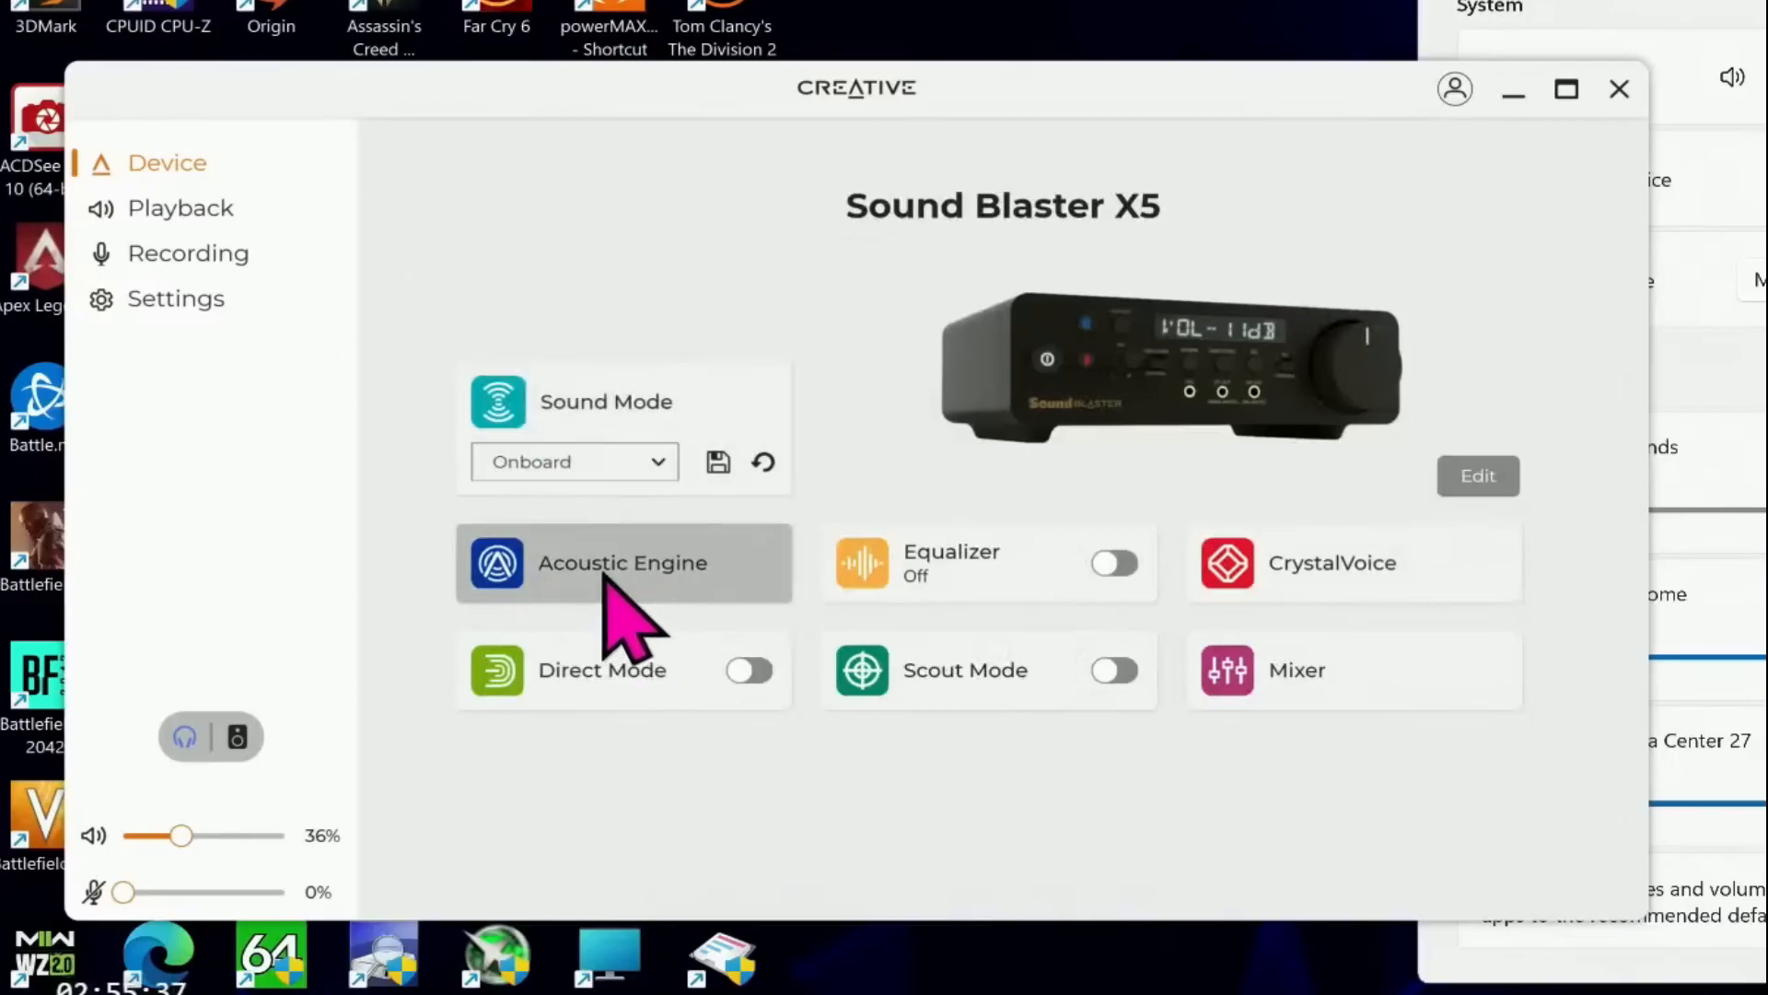
pyautogui.click(623, 563)
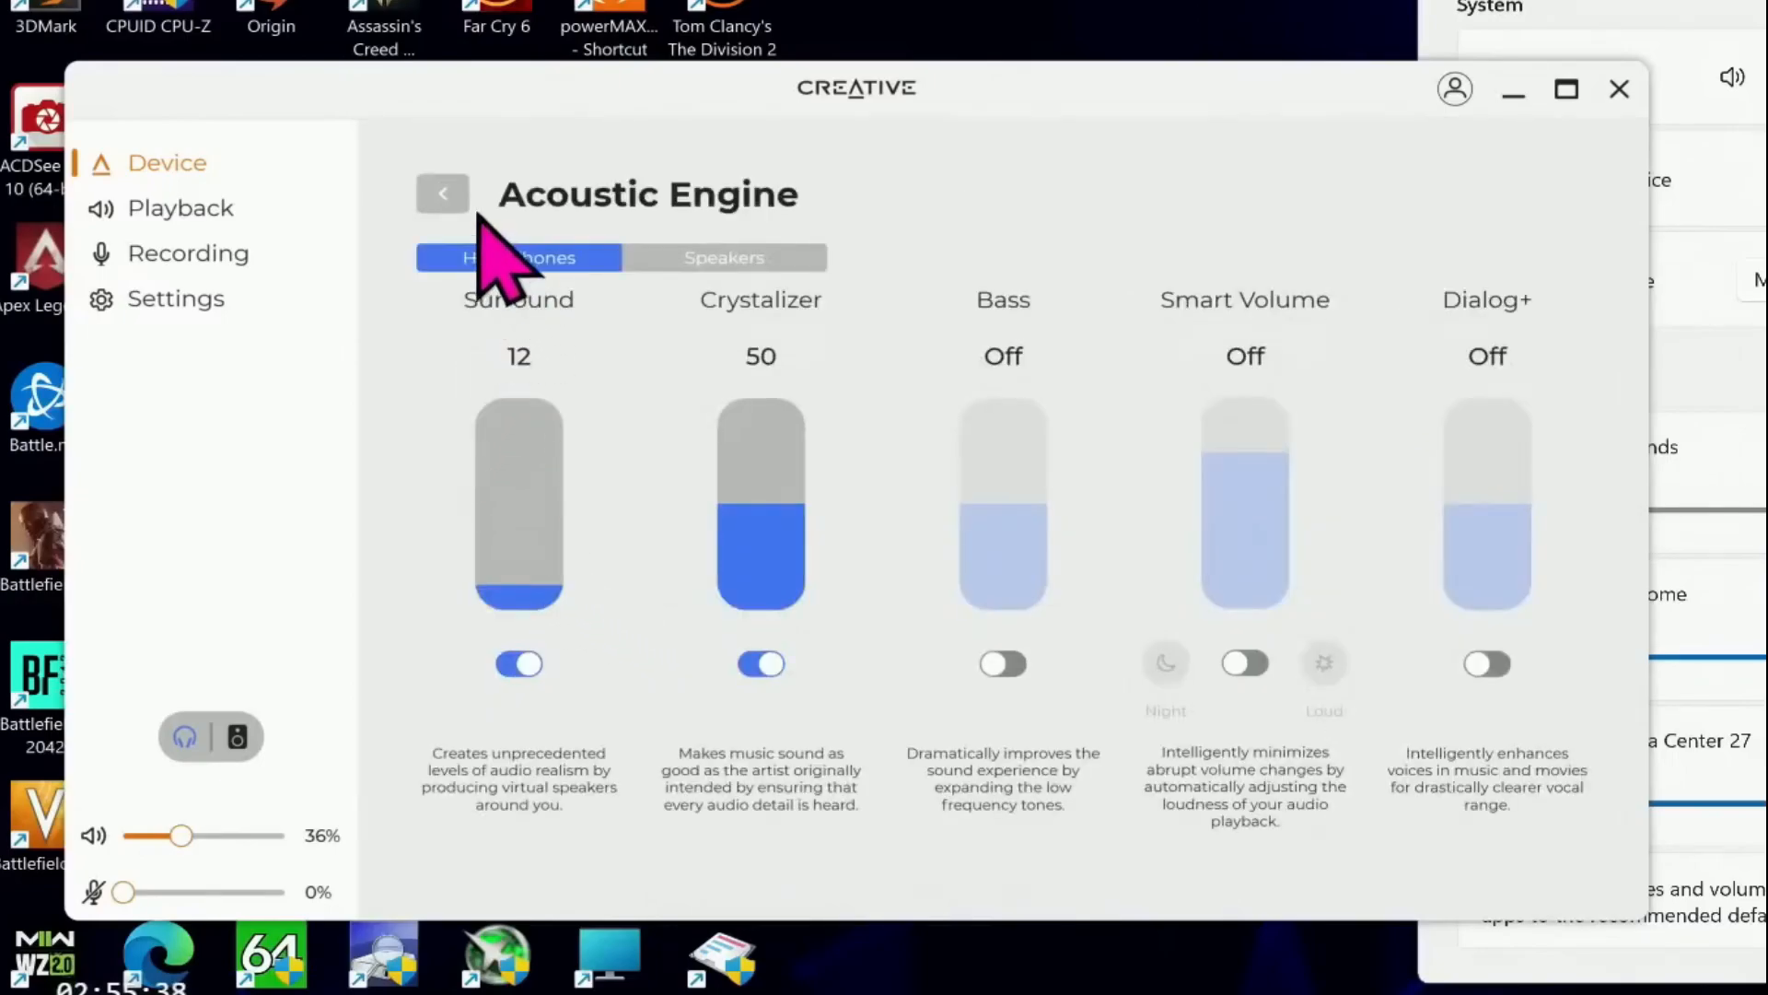
pyautogui.click(442, 193)
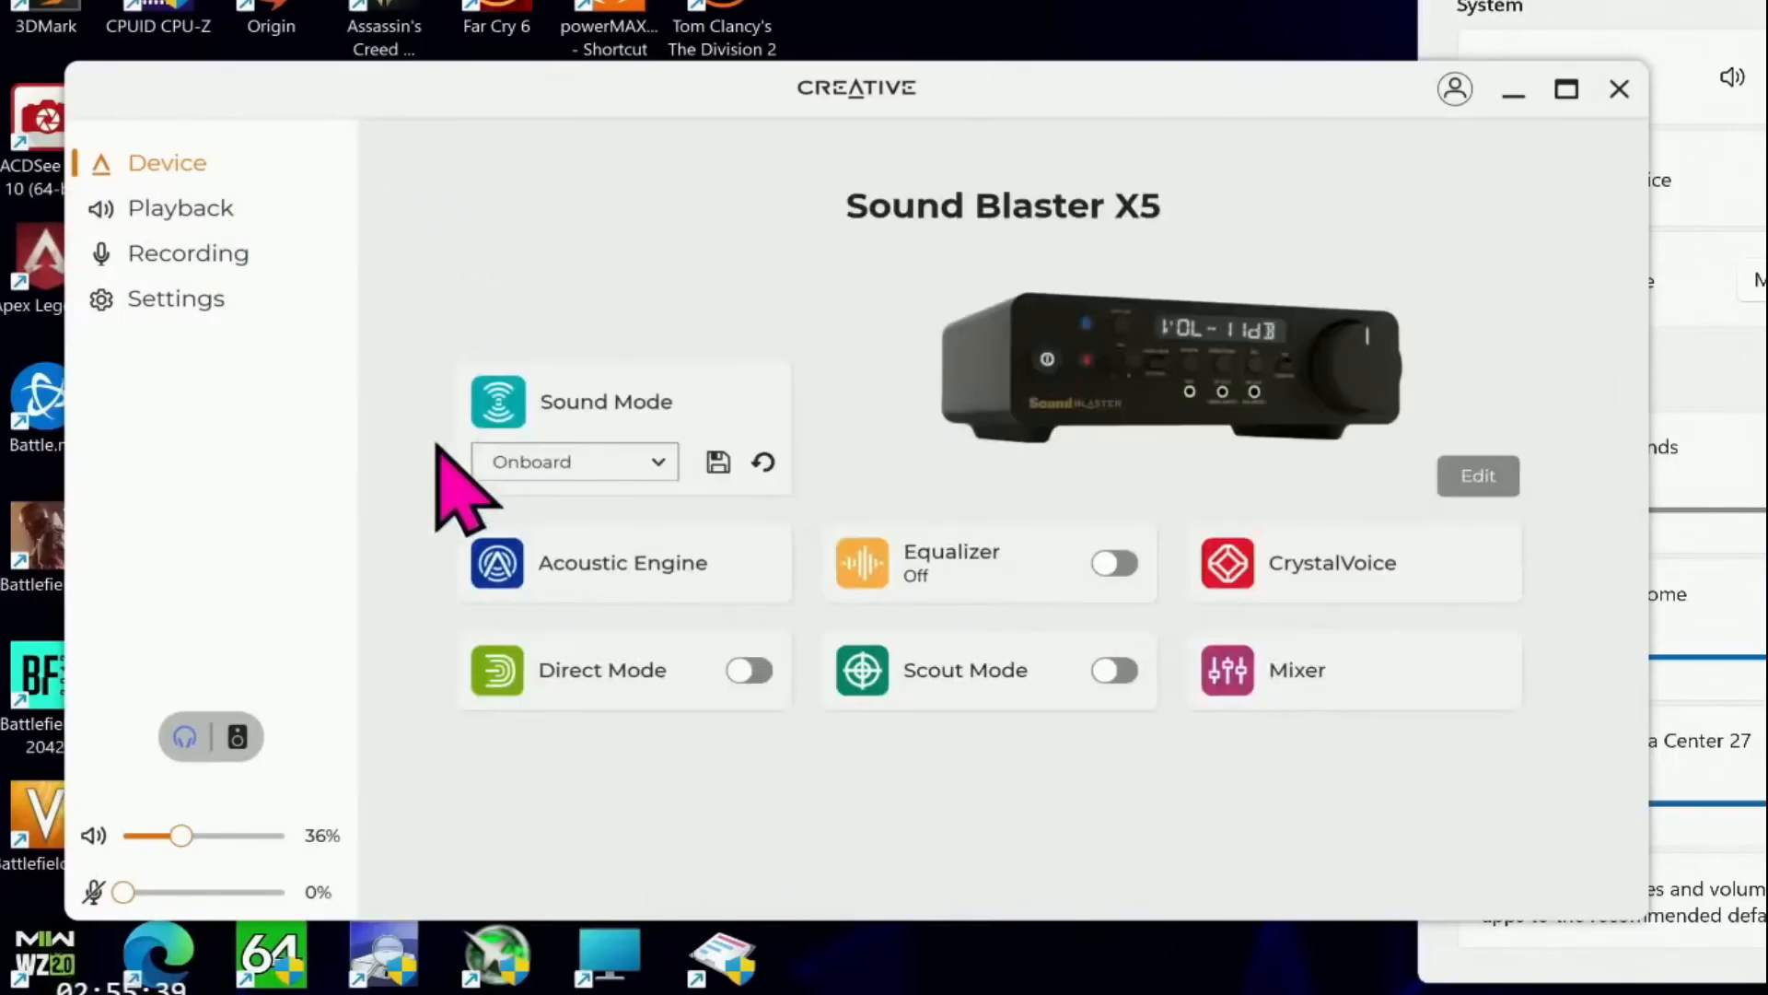
pyautogui.moveTo(947, 609)
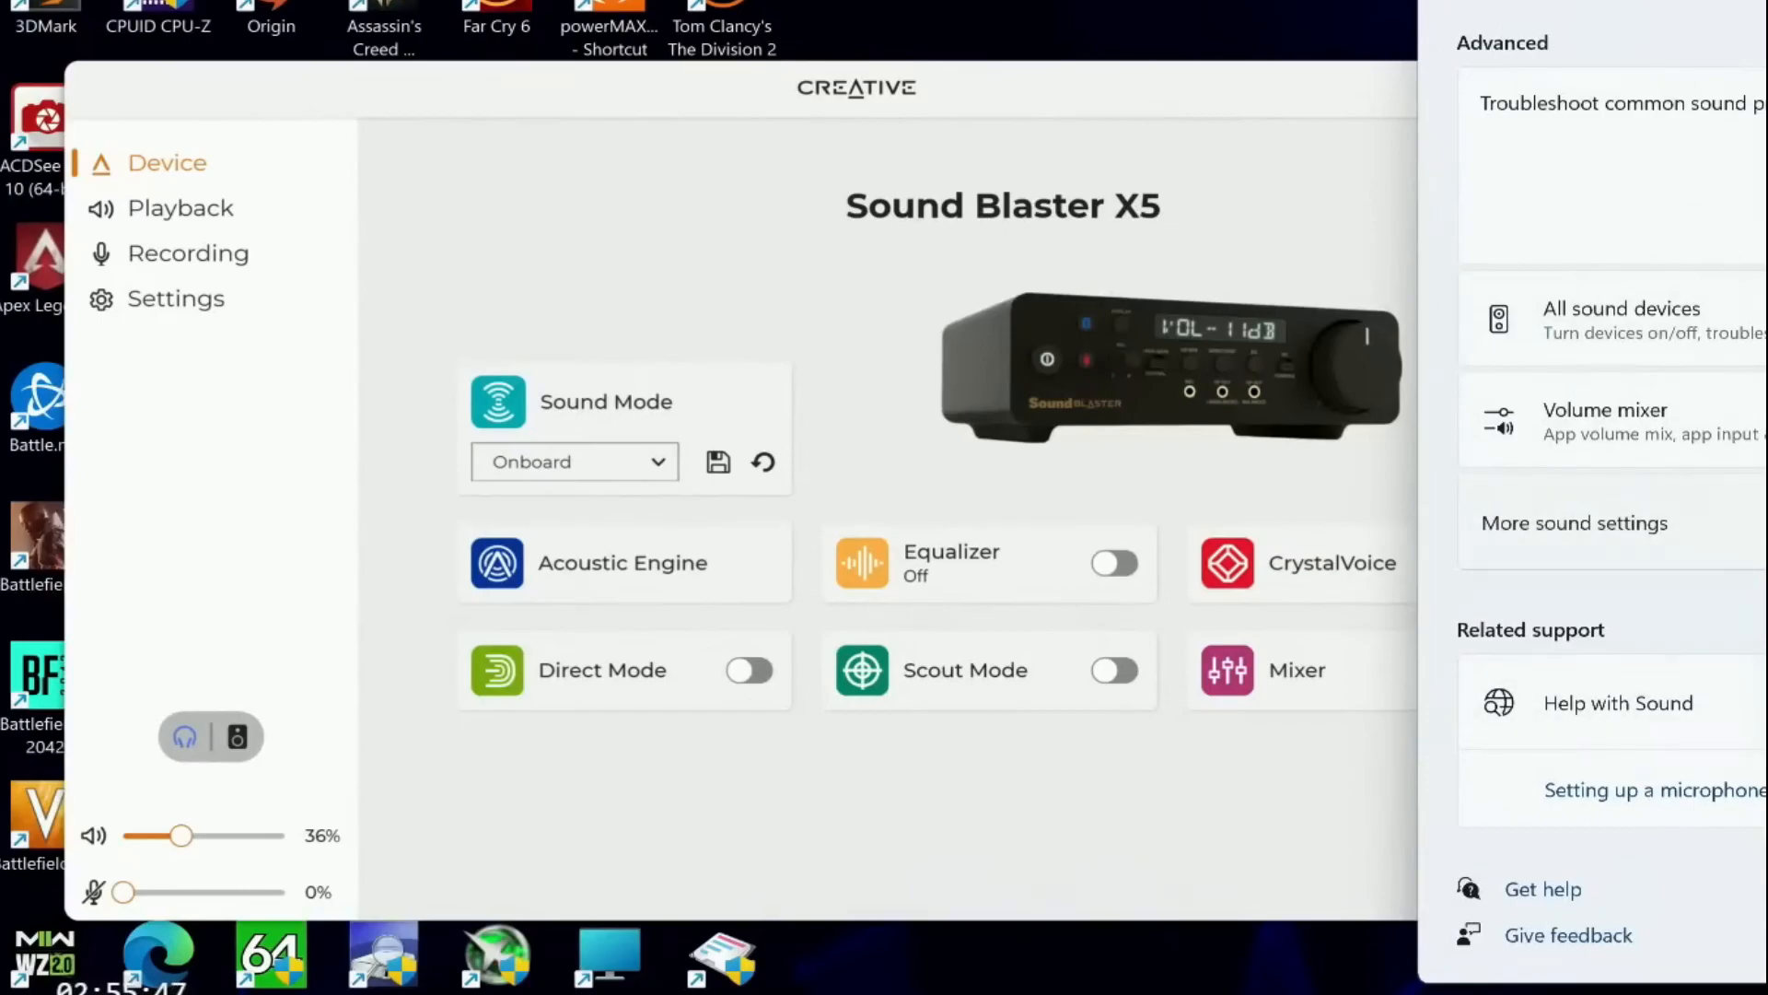
pyautogui.moveTo(778, 293)
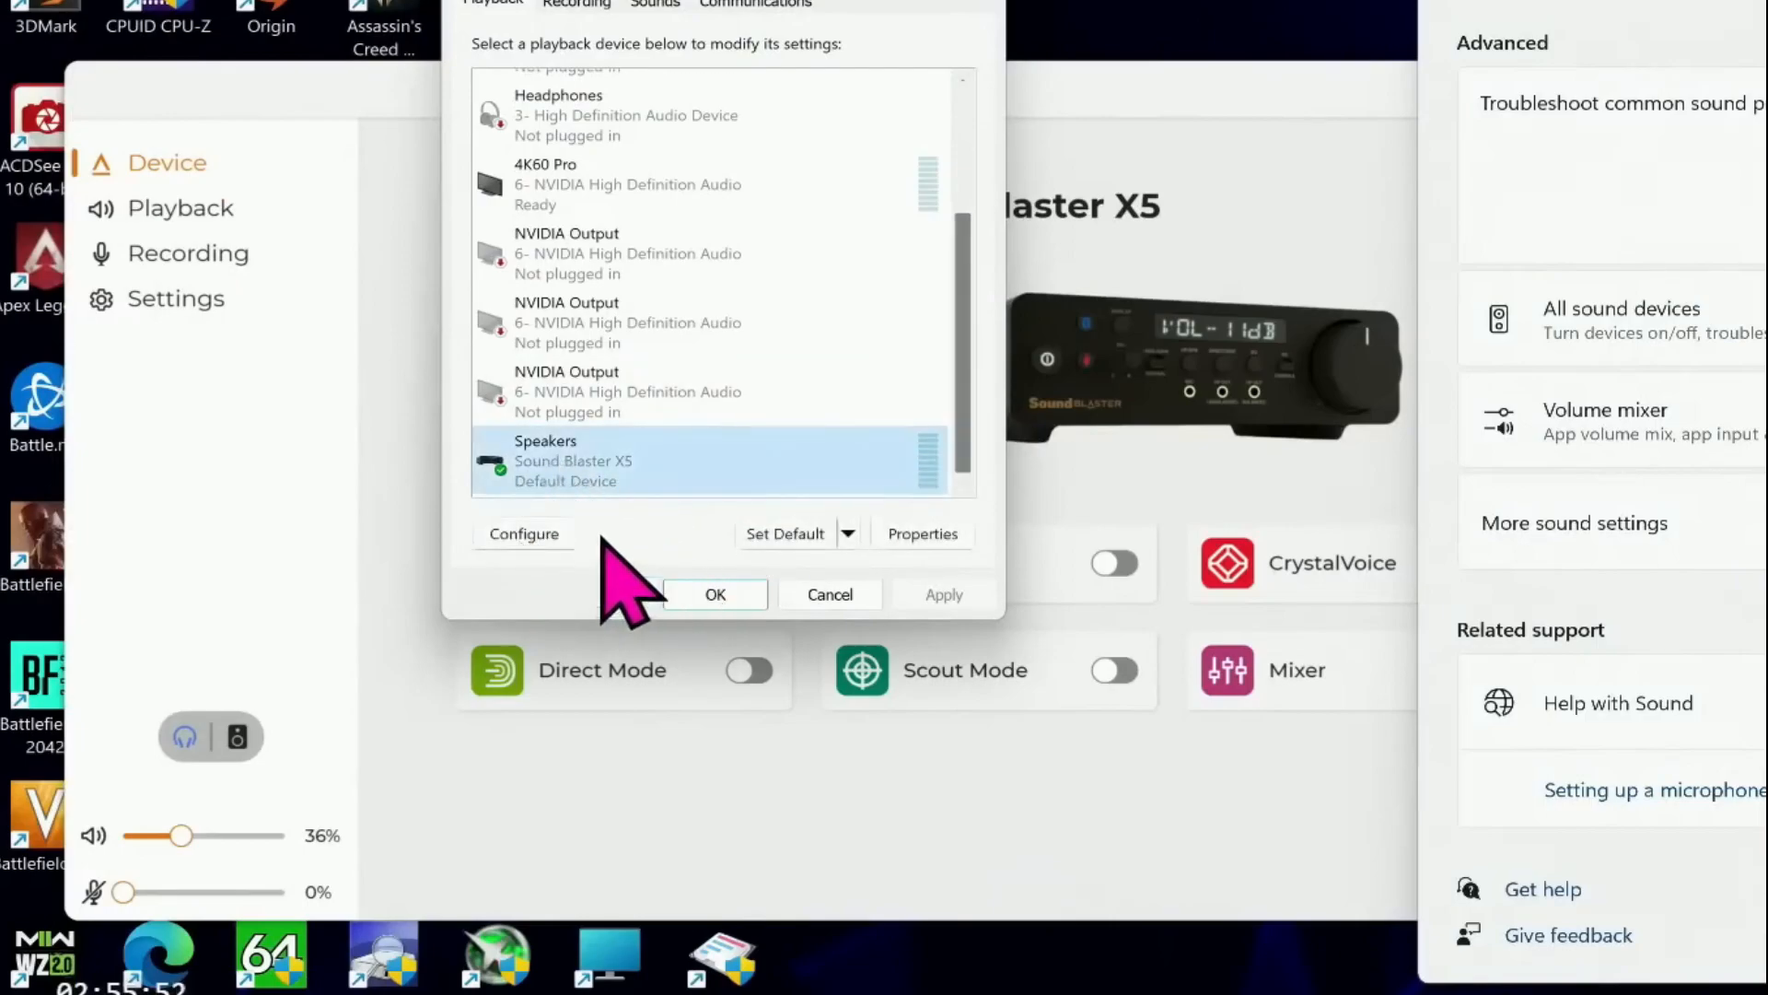
# Step: Start Speaker Setup for the Sound Blaster X5 Speakers, then cancel it without changes
pyautogui.click(523, 533)
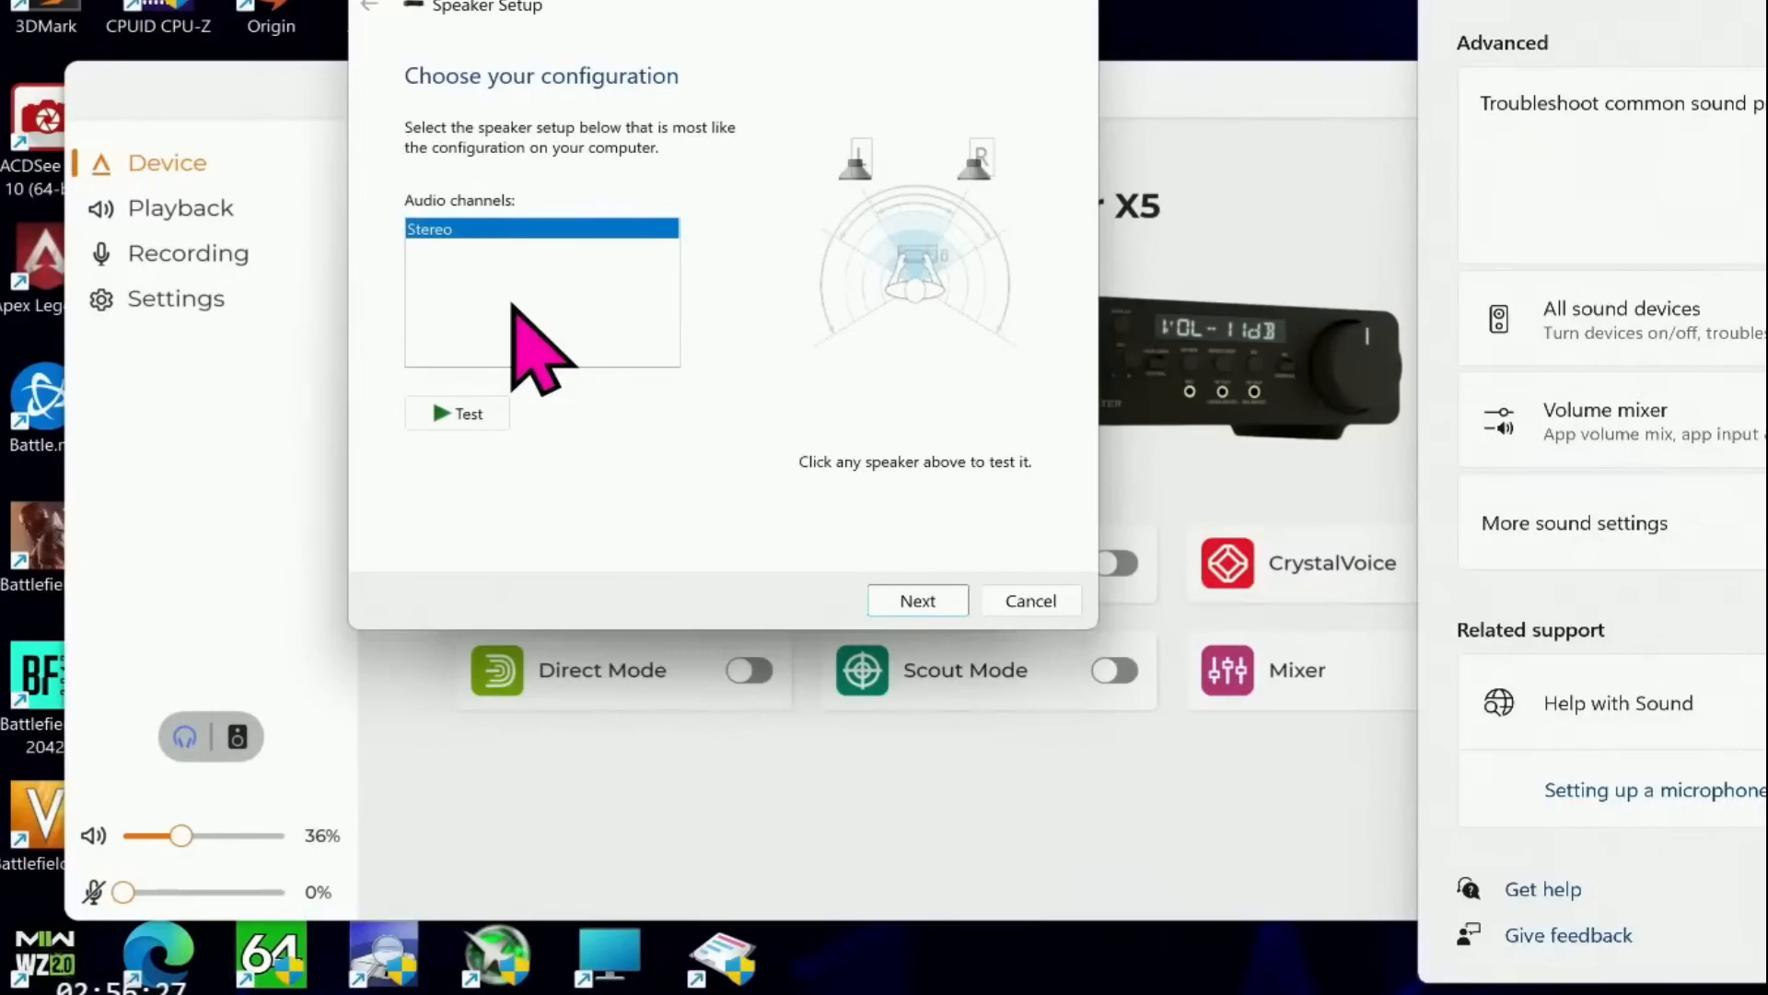
pyautogui.moveTo(542, 361)
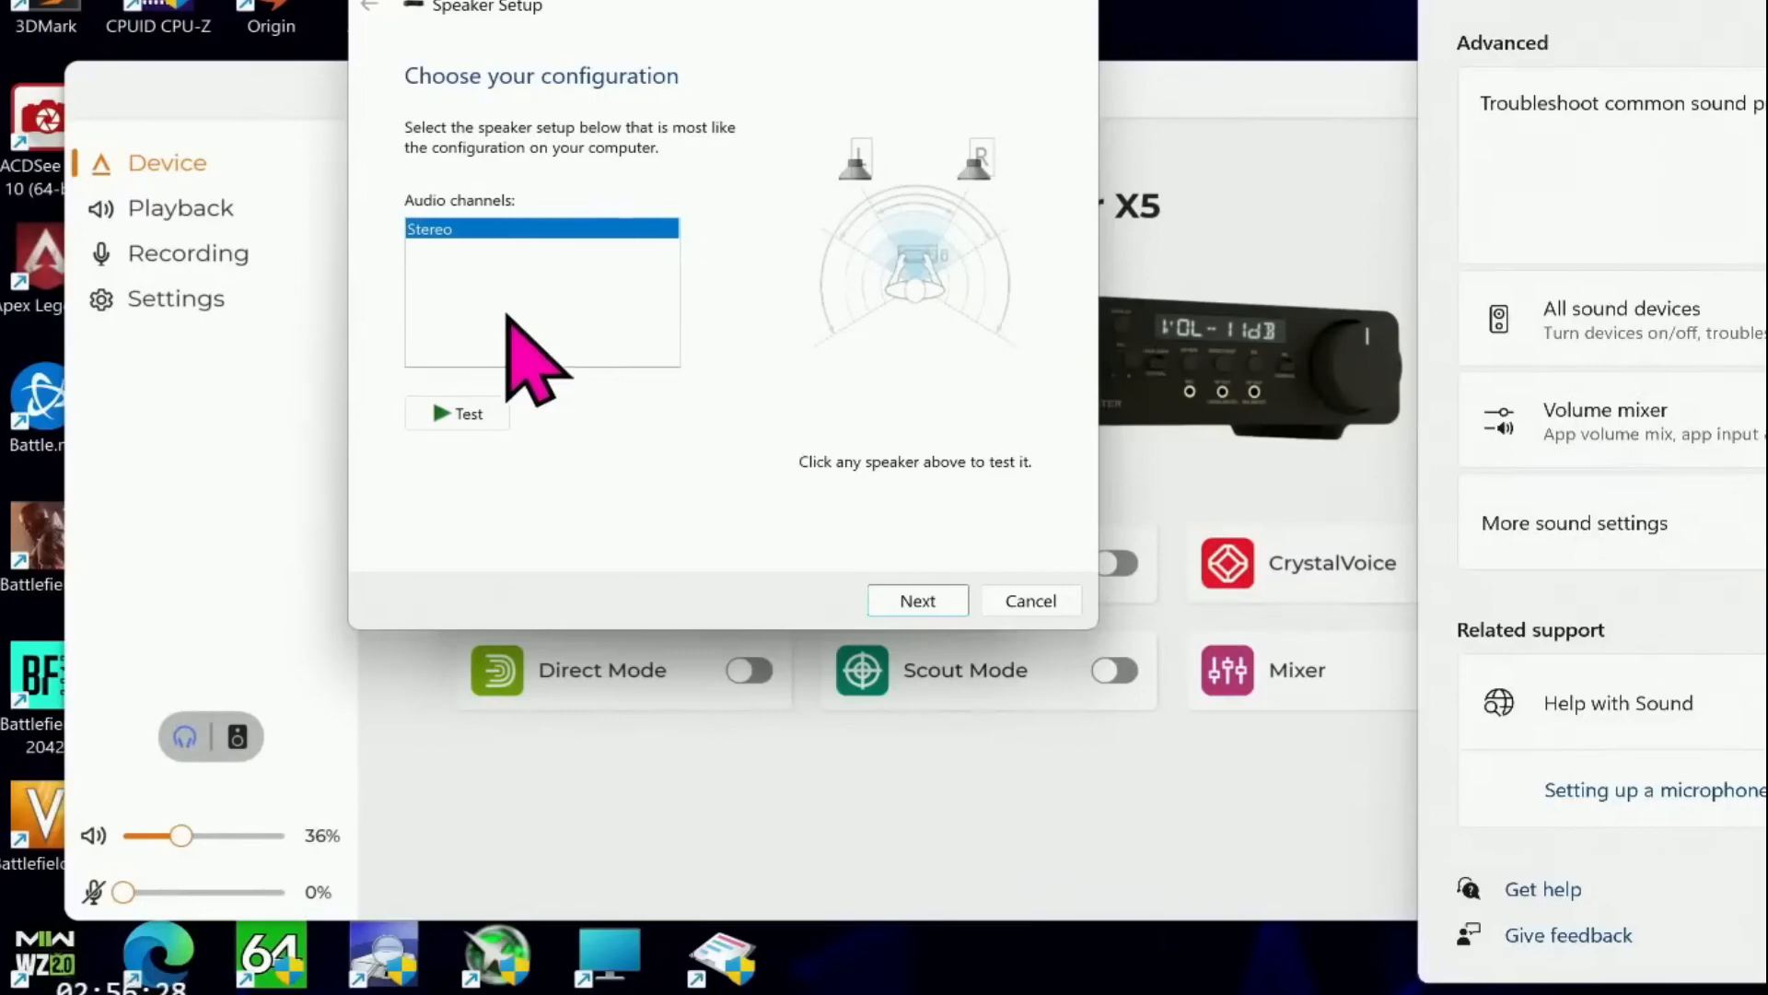
pyautogui.moveTo(572, 473)
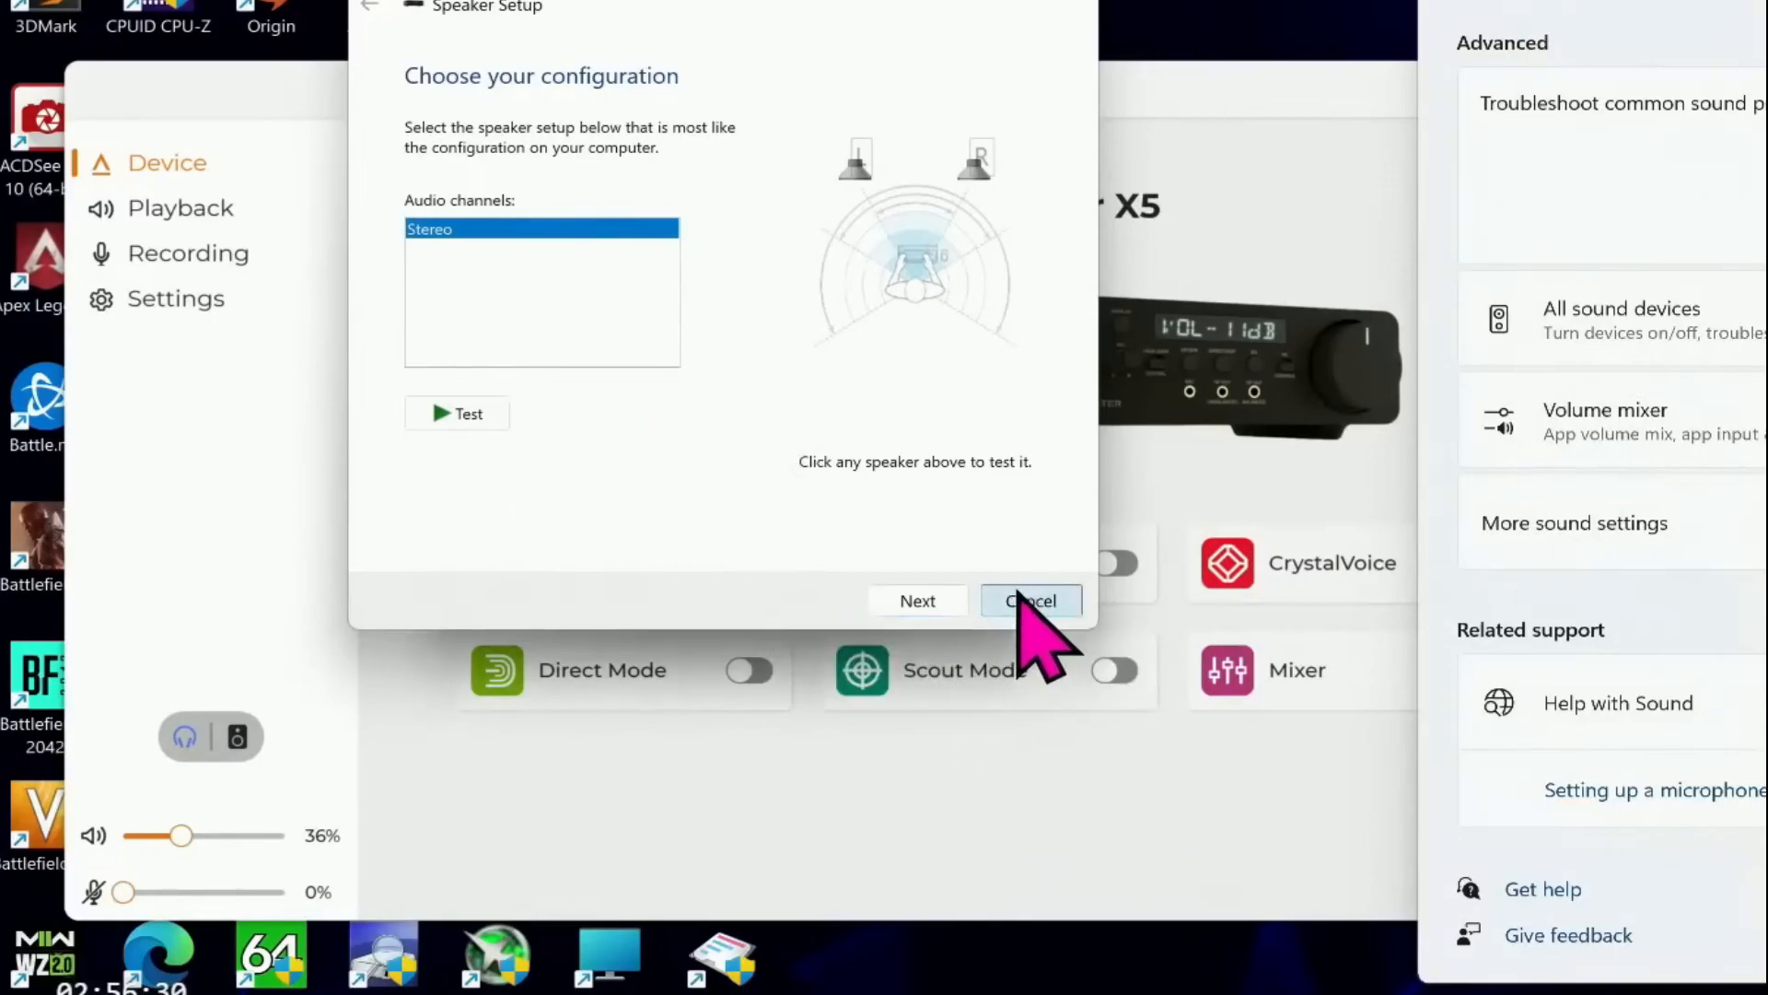
pyautogui.click(1030, 600)
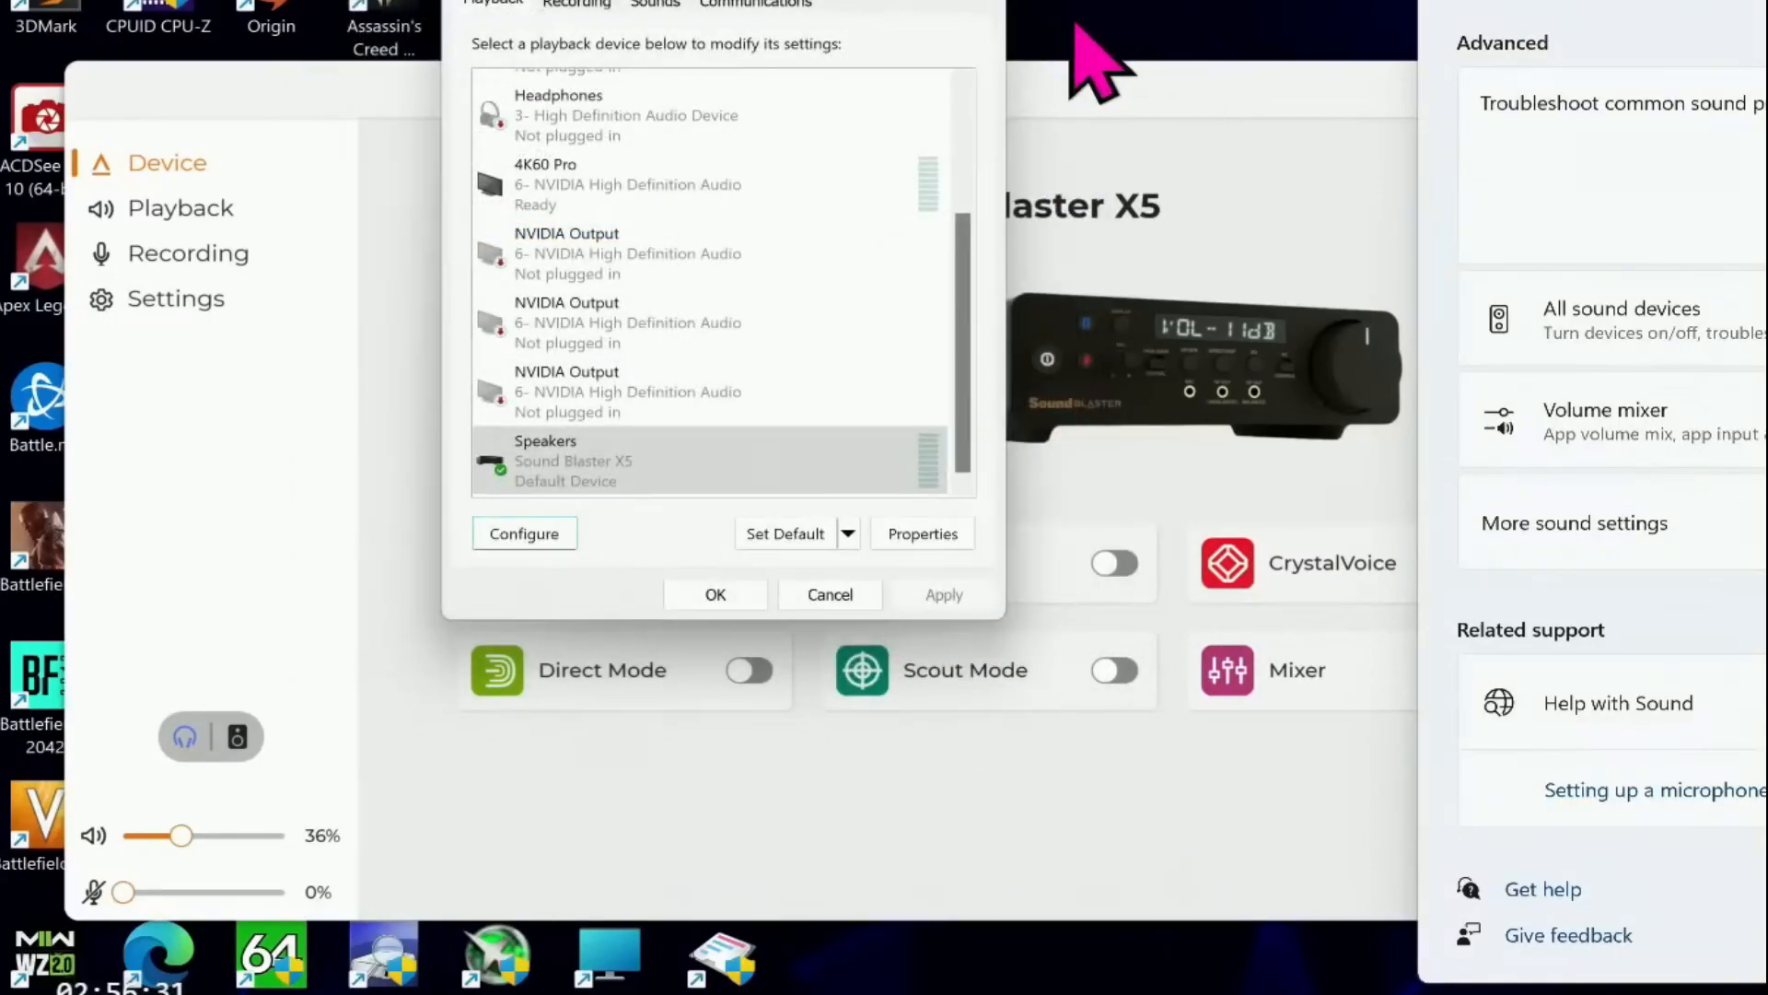
pyautogui.moveTo(1038, 247)
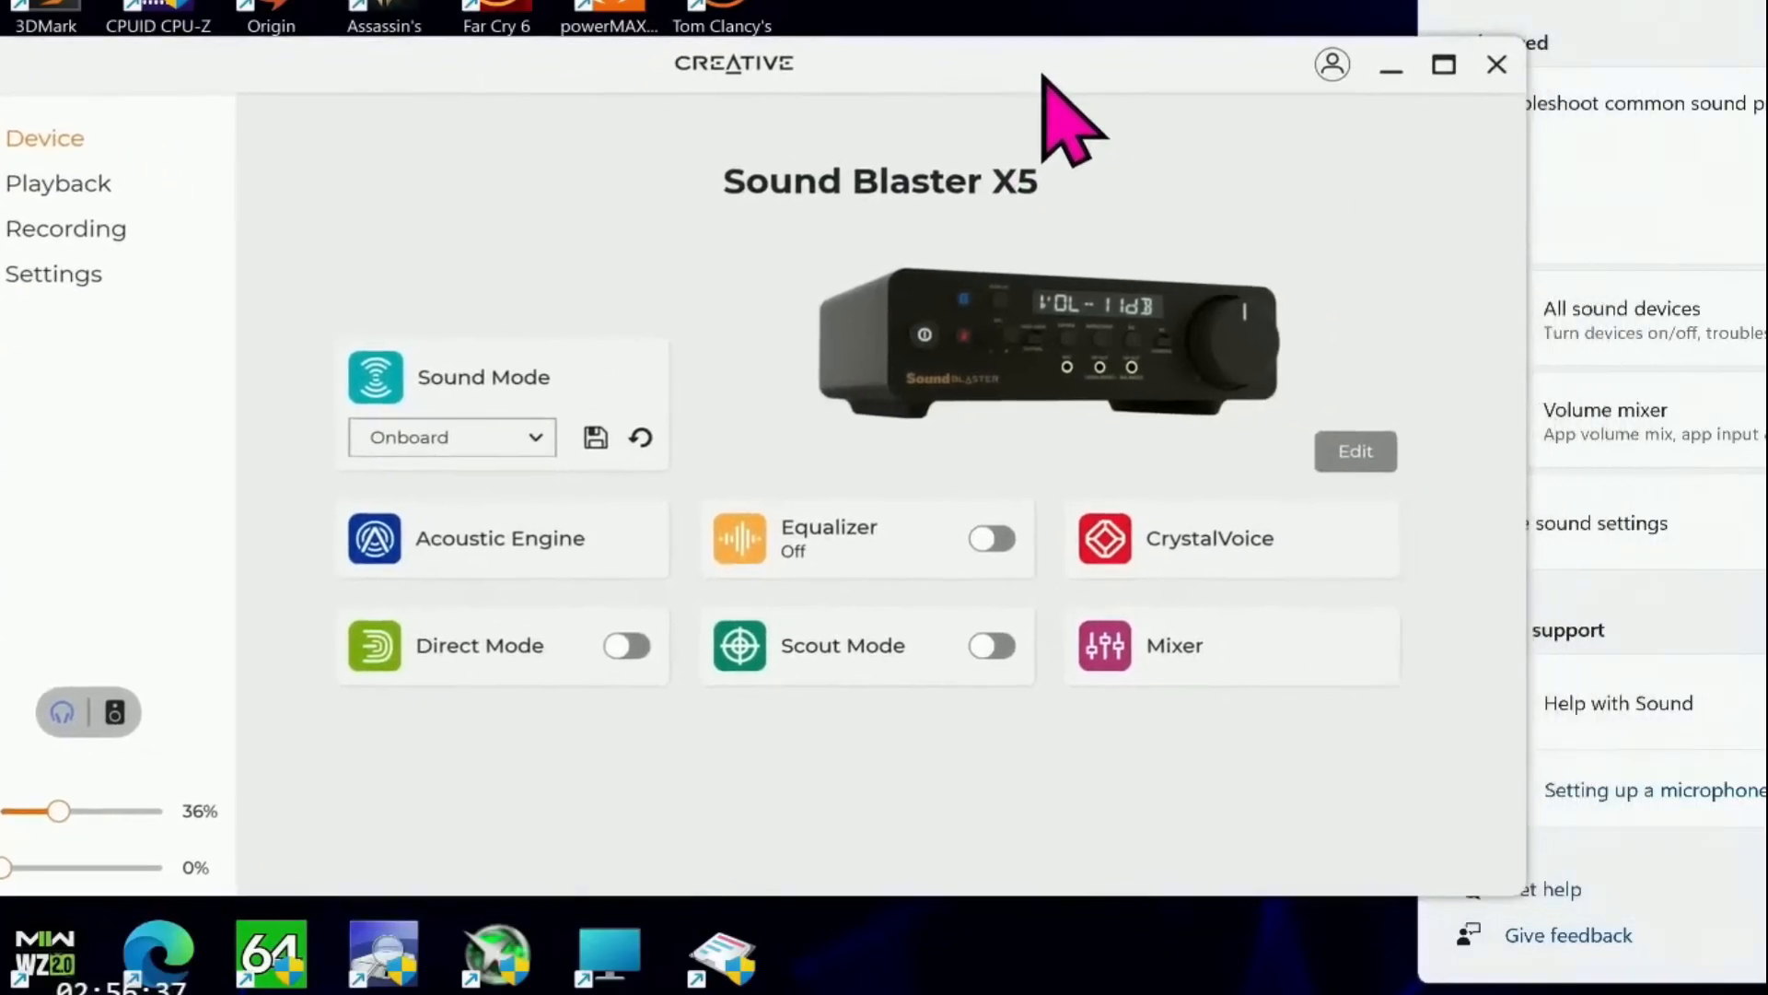
pyautogui.moveTo(722, 530)
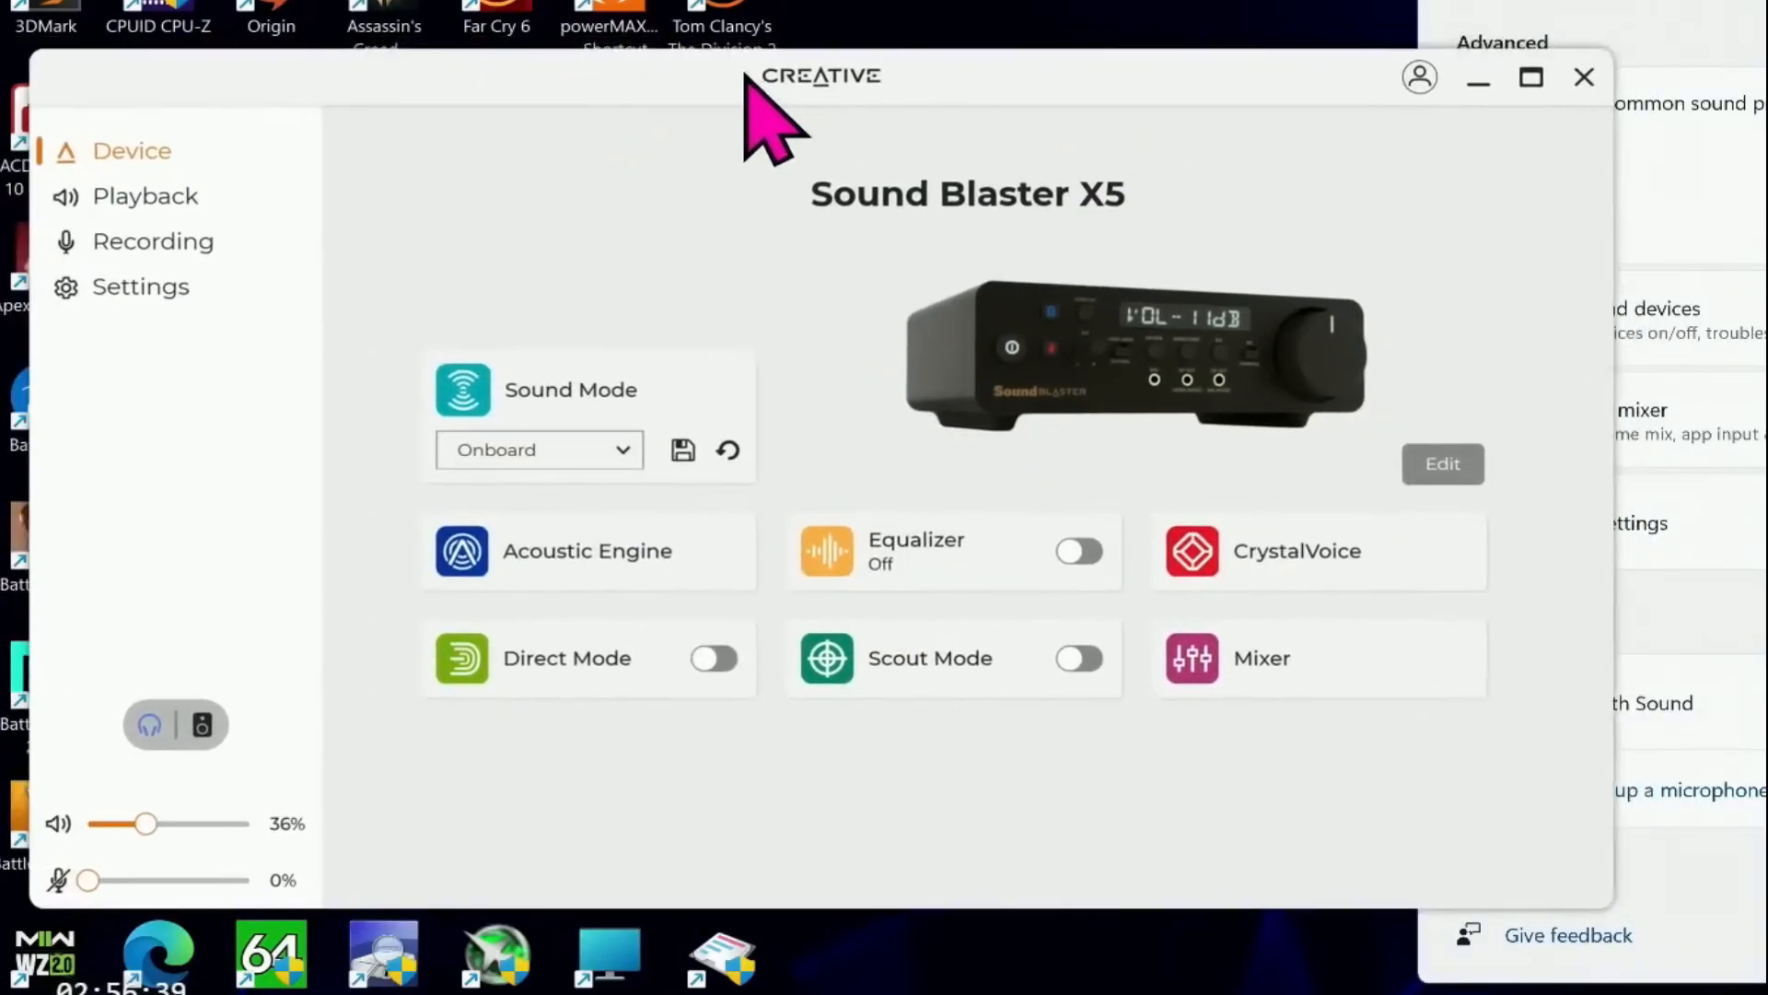
# Step: Review the Headphones configuration on the Playback page and close it with Done
pyautogui.click(144, 195)
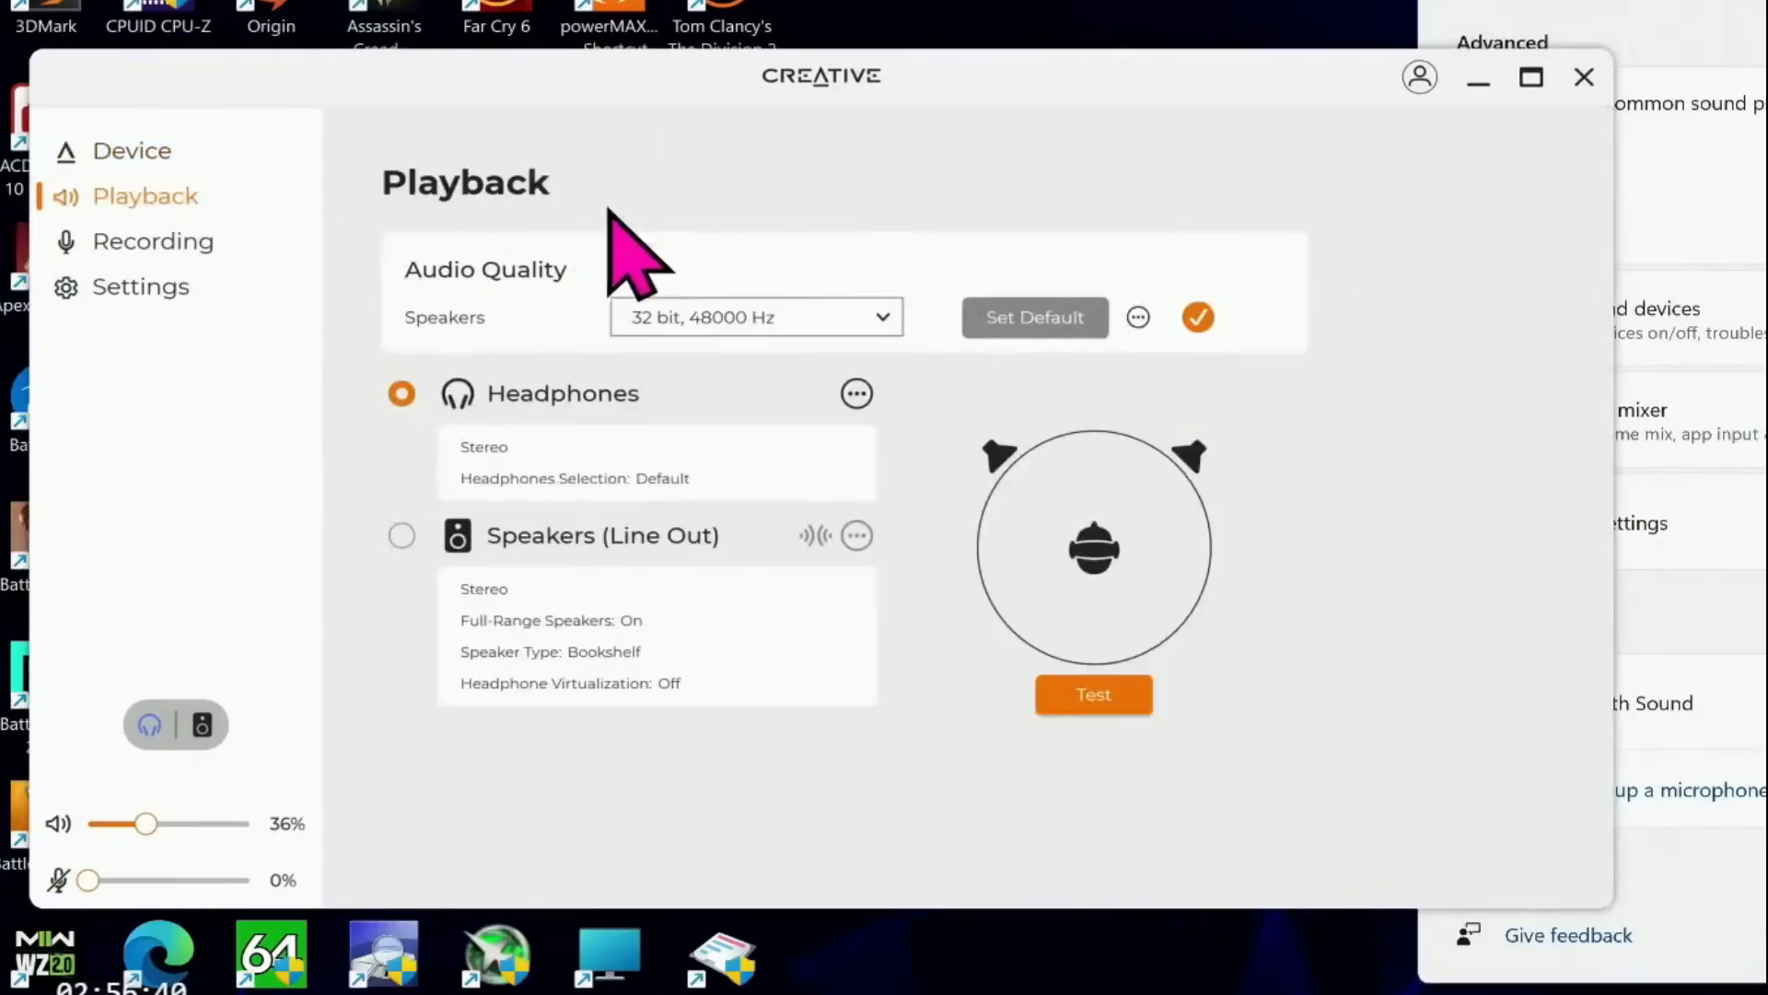
pyautogui.click(856, 392)
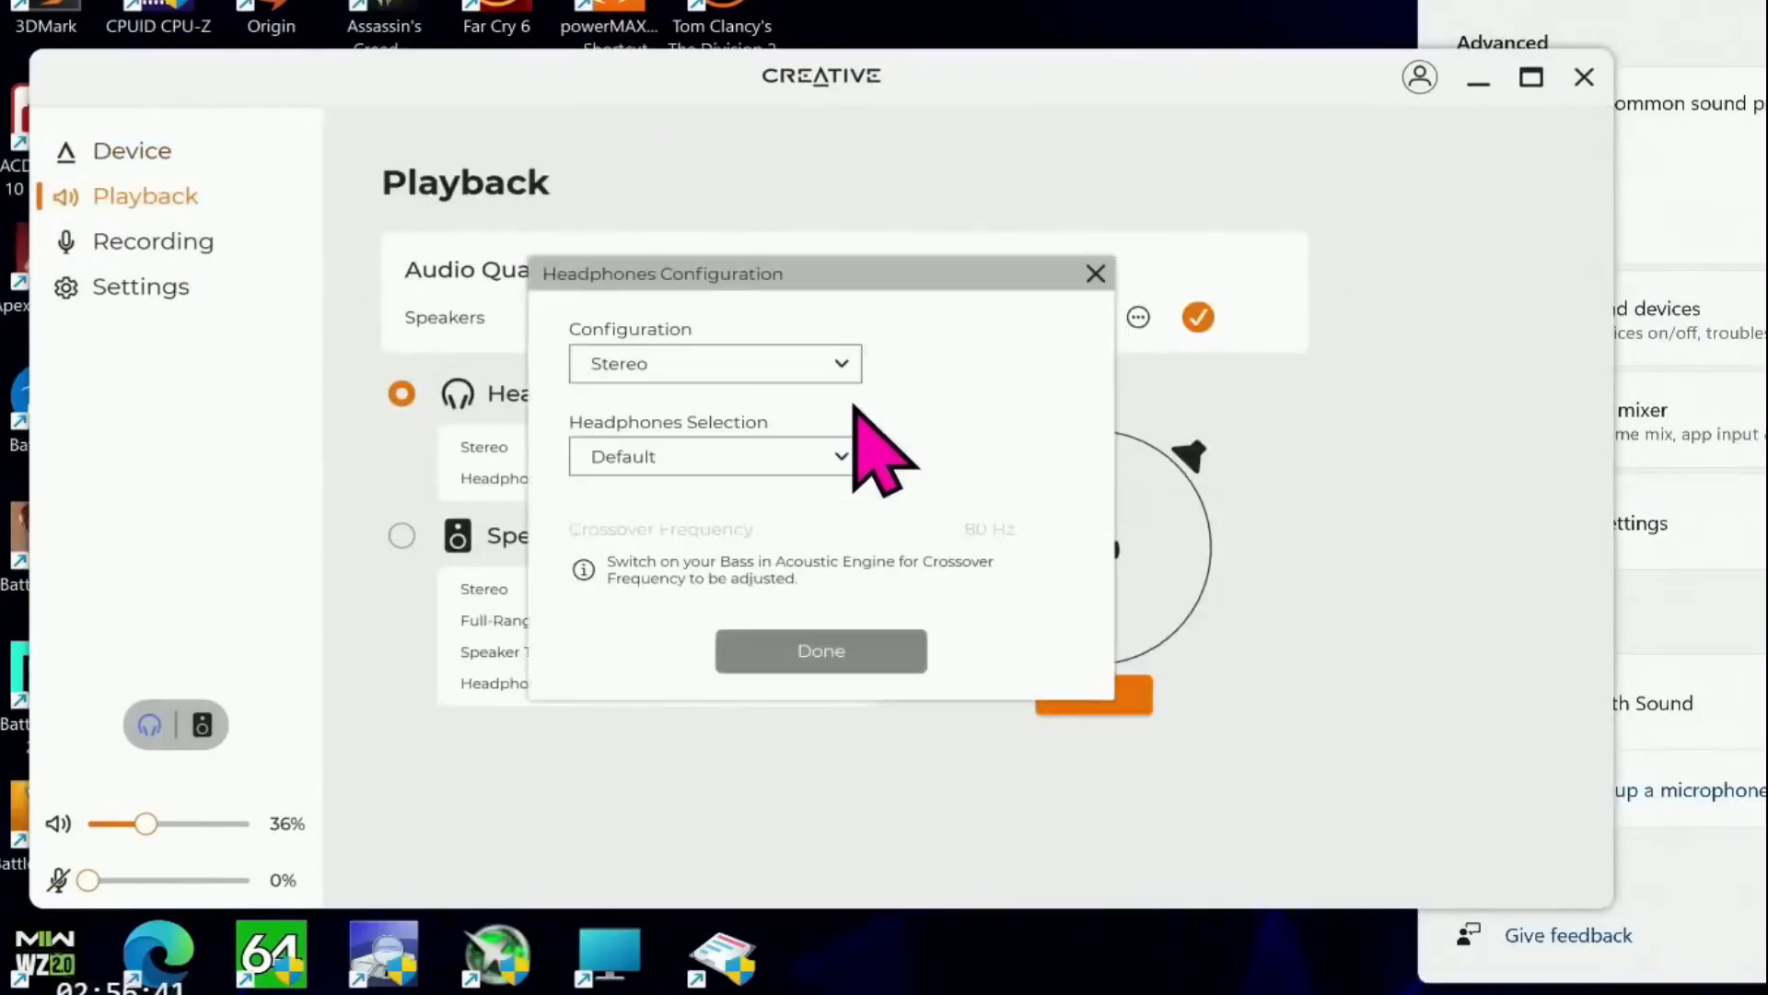
pyautogui.moveTo(869, 486)
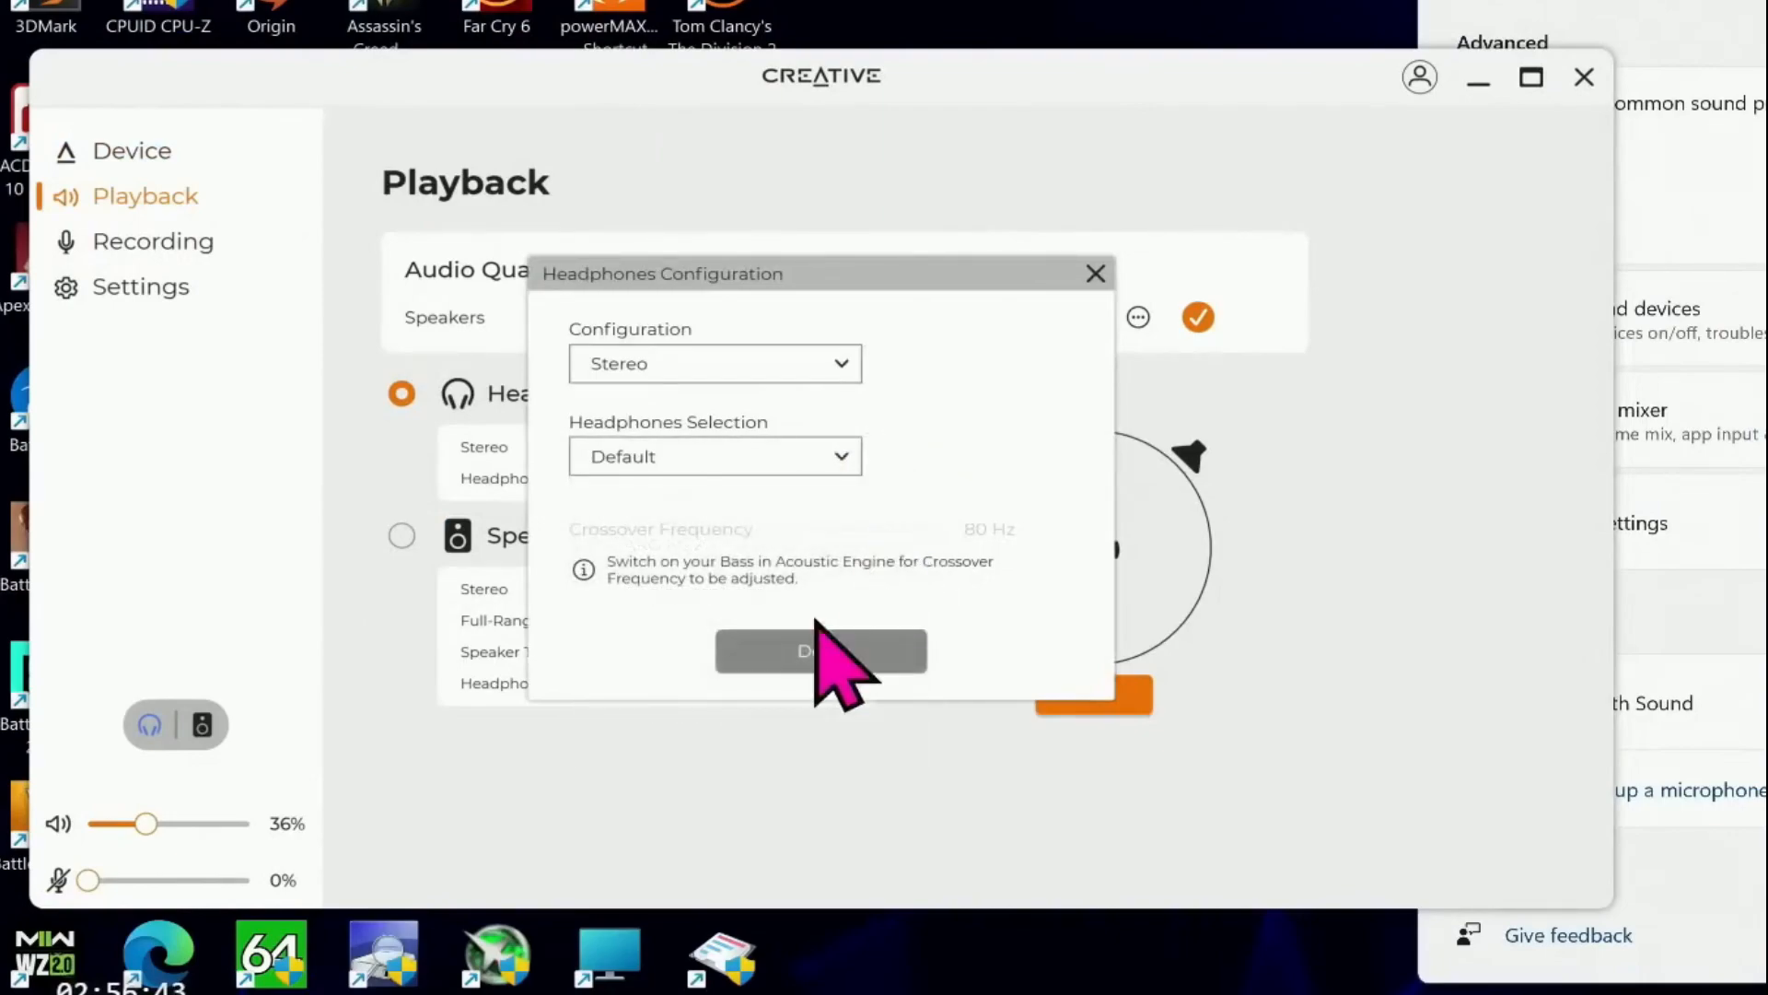
pyautogui.click(714, 363)
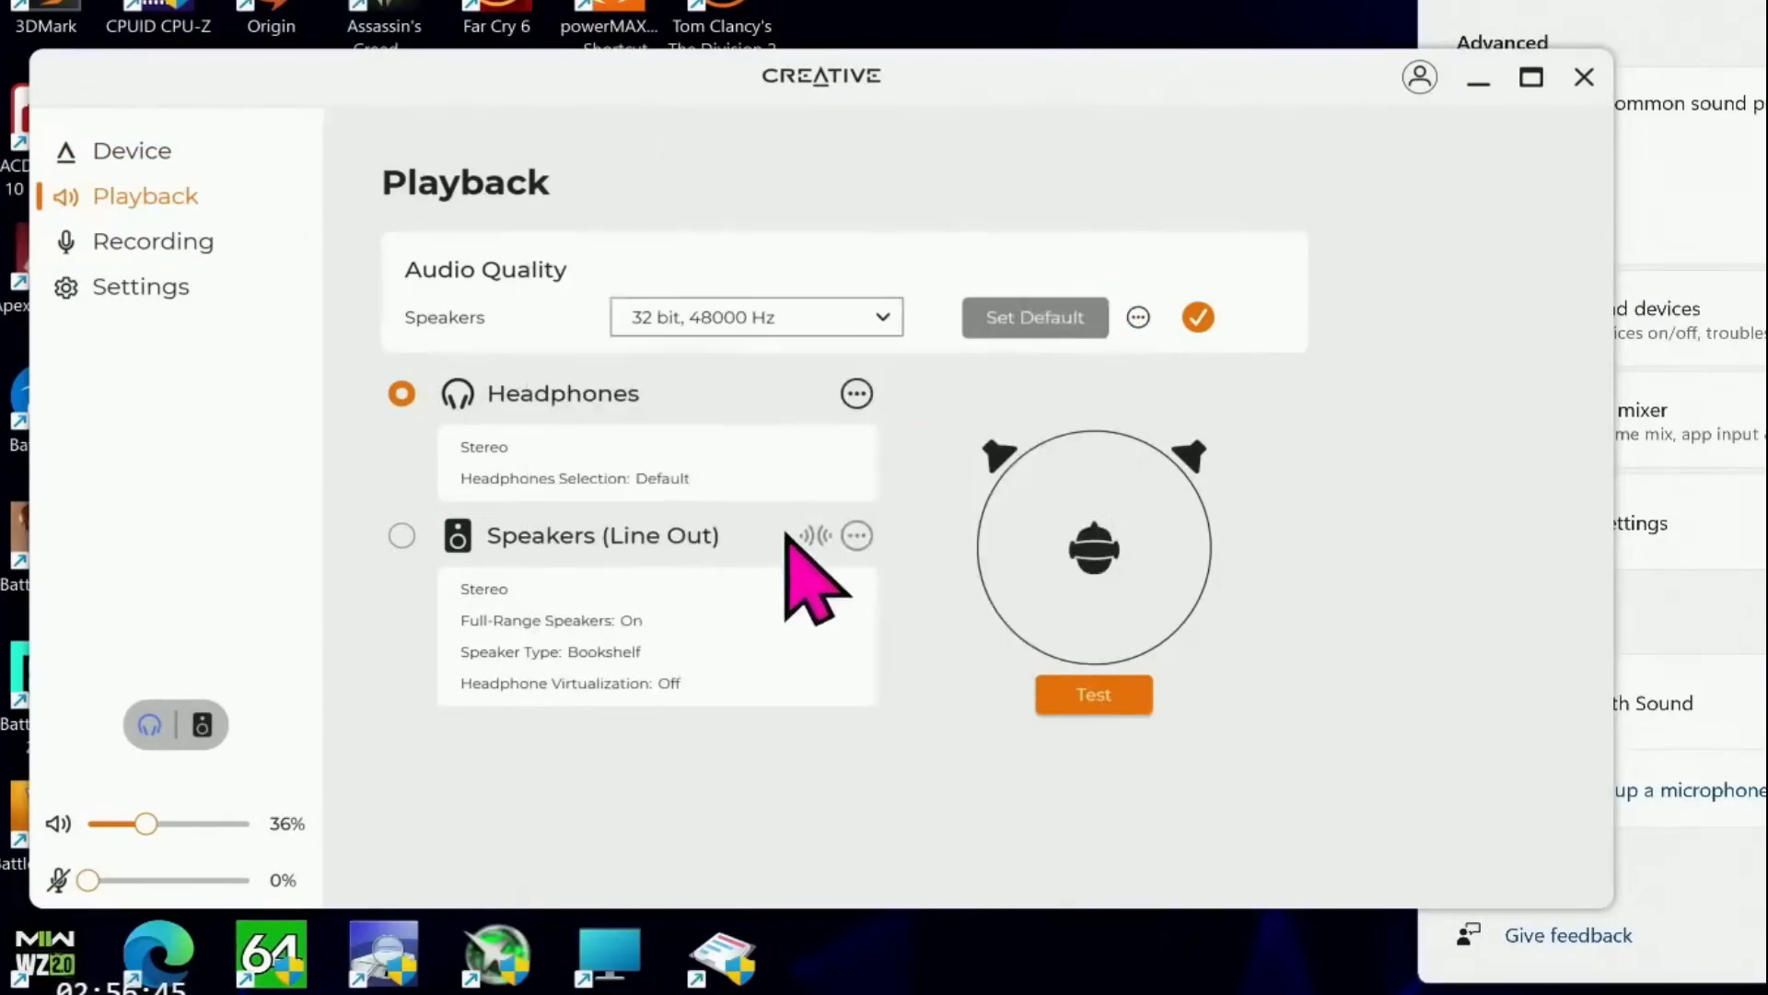
# Step: In the Speakers (Line Out) configuration, toggle Headphone Virtualization to Line Out on, then off
pyautogui.click(856, 534)
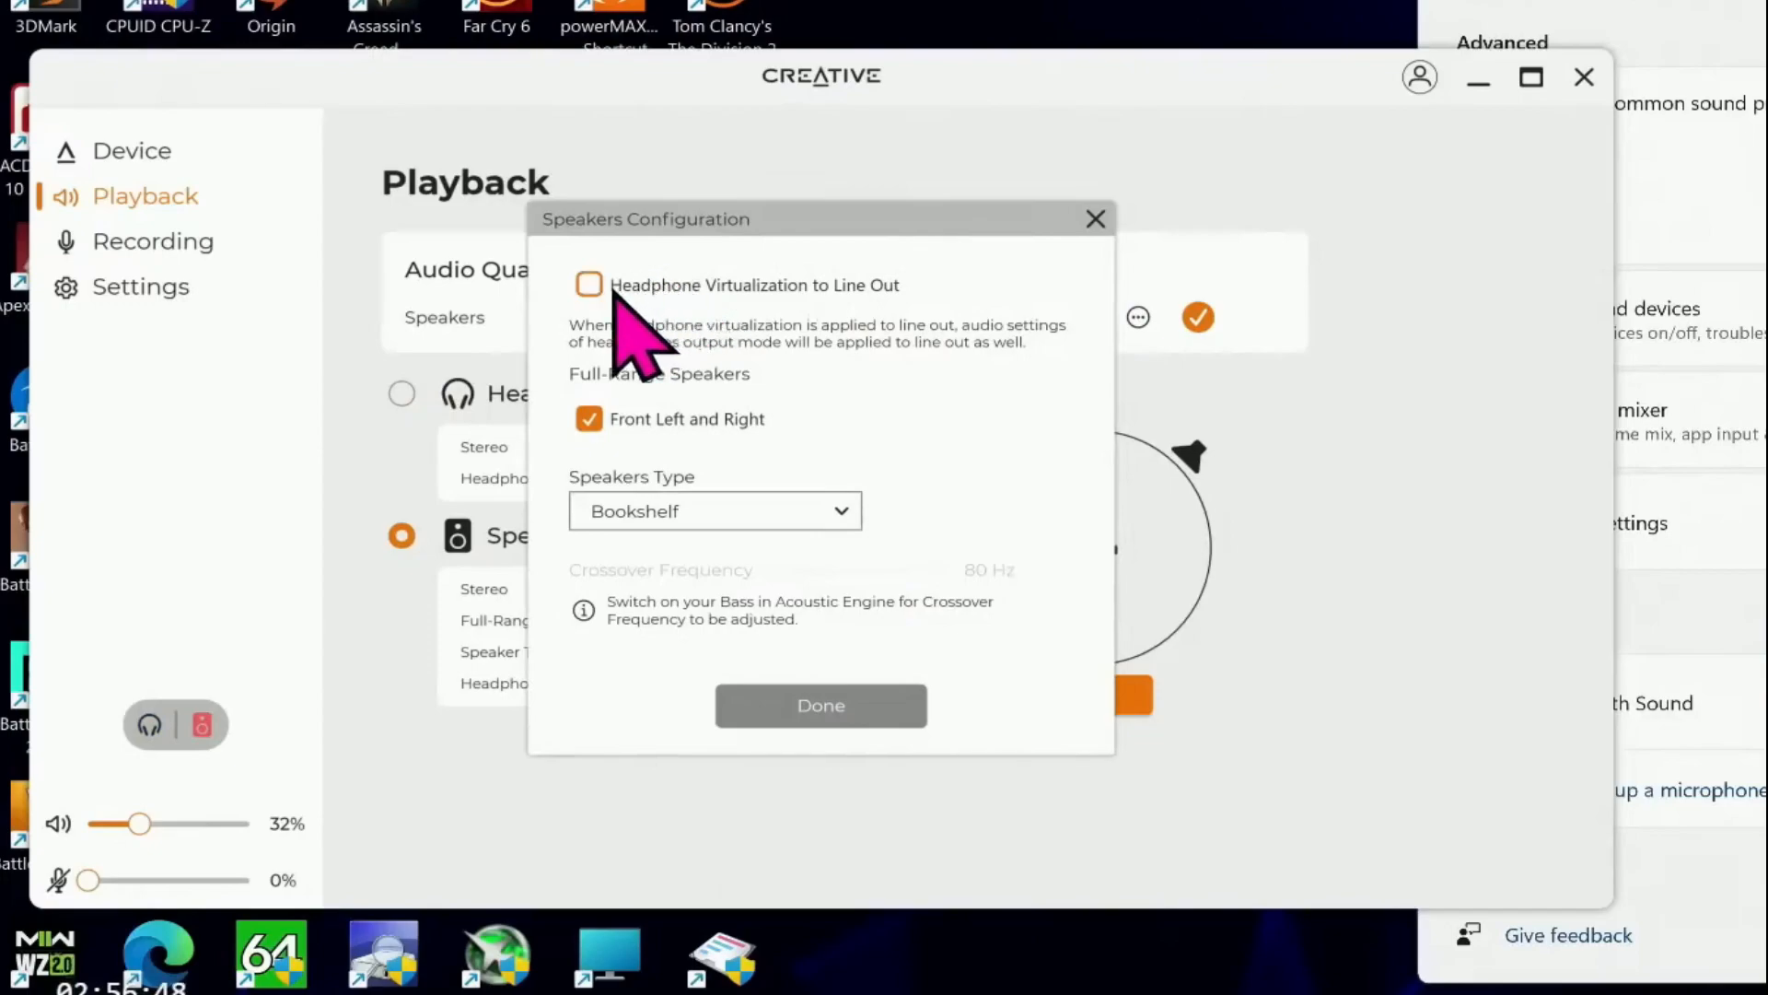
pyautogui.click(587, 285)
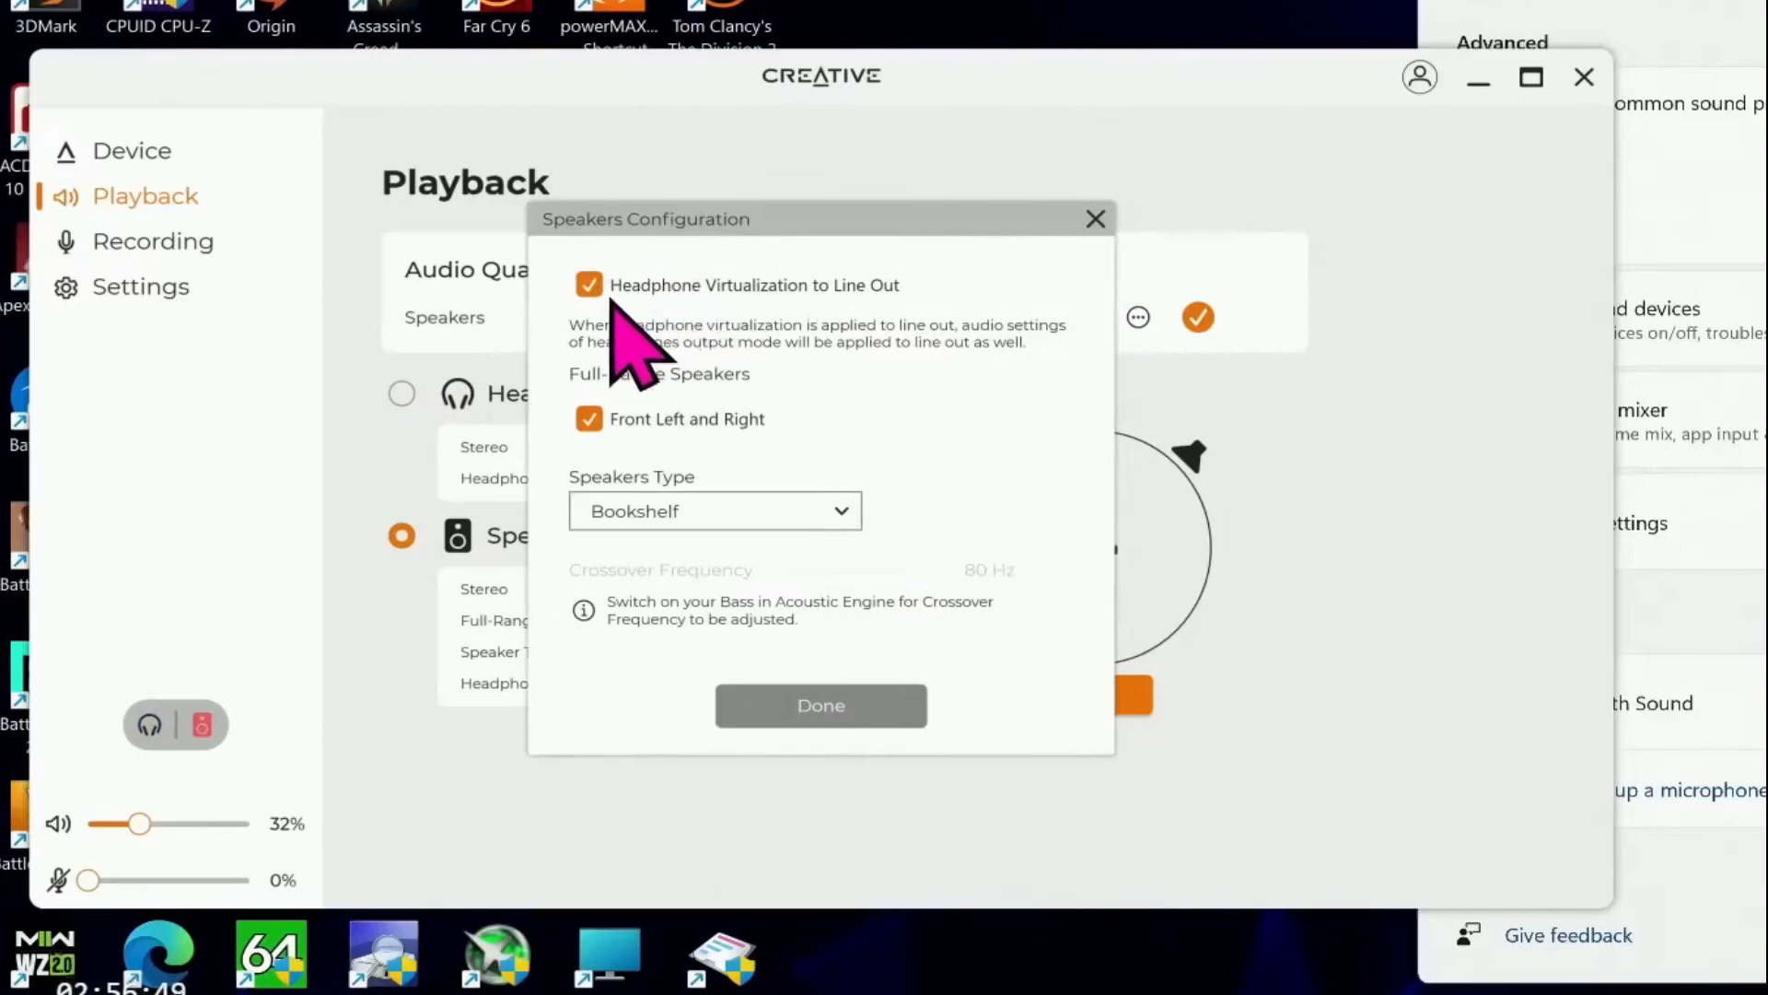
pyautogui.moveTo(639, 338)
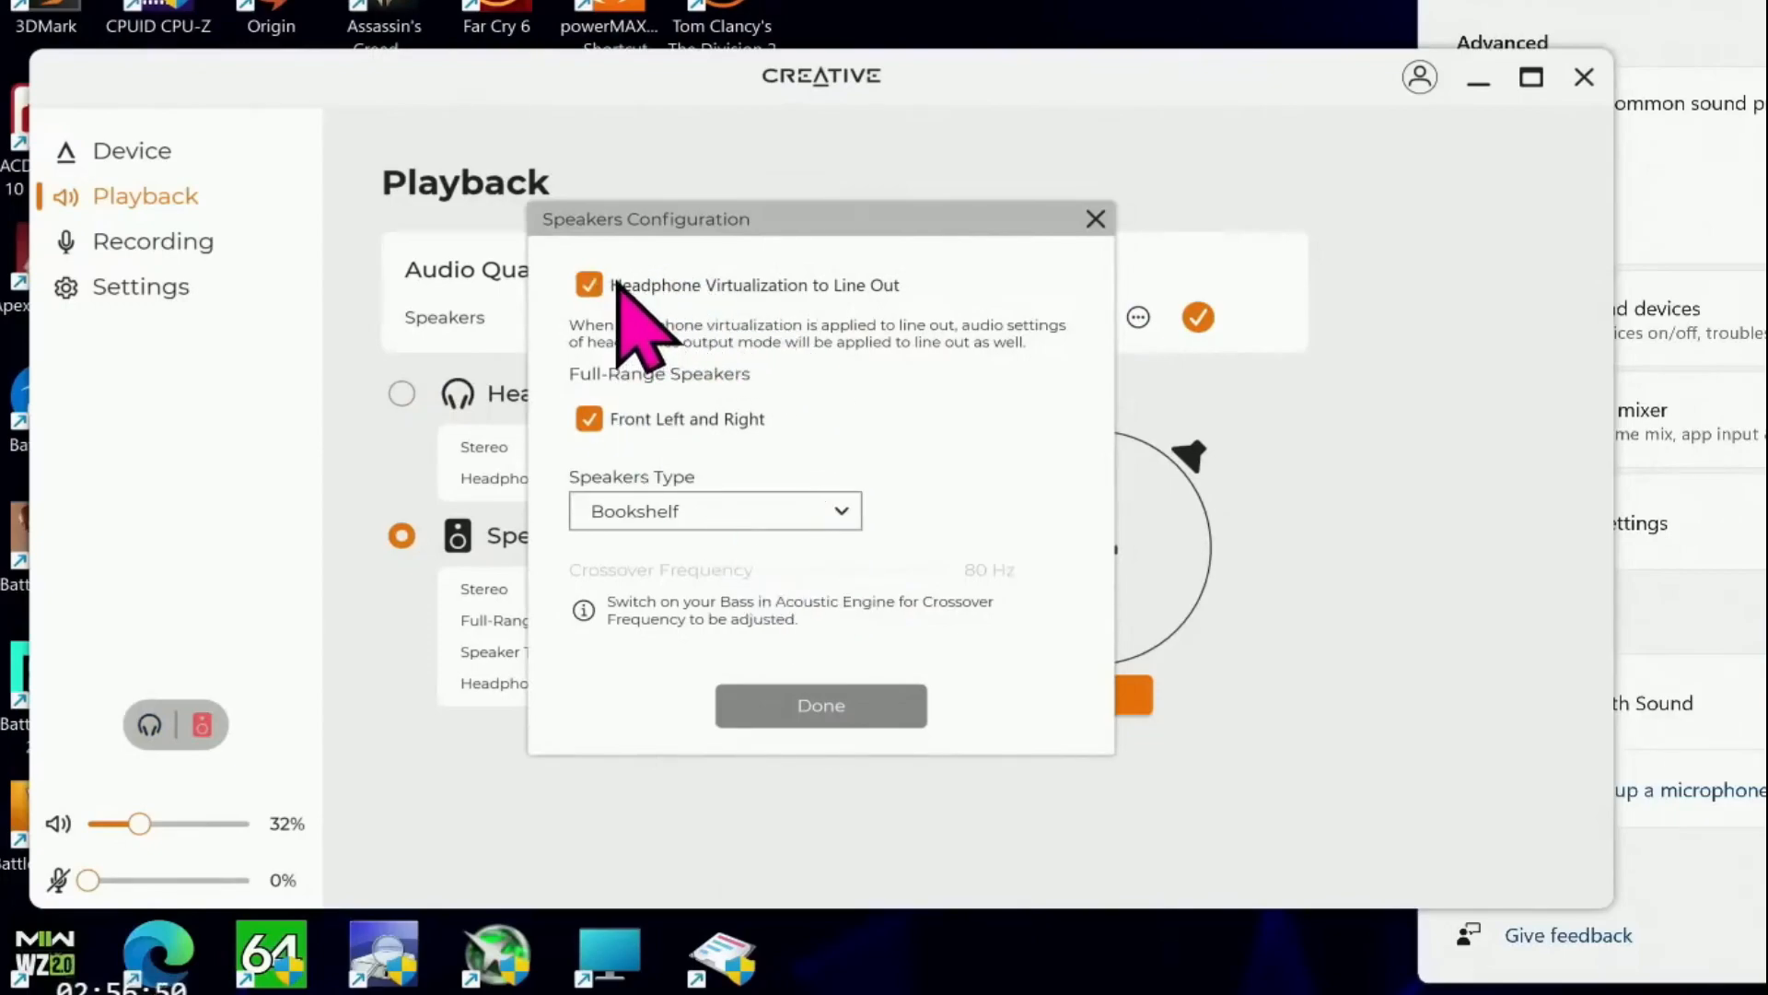
pyautogui.click(588, 285)
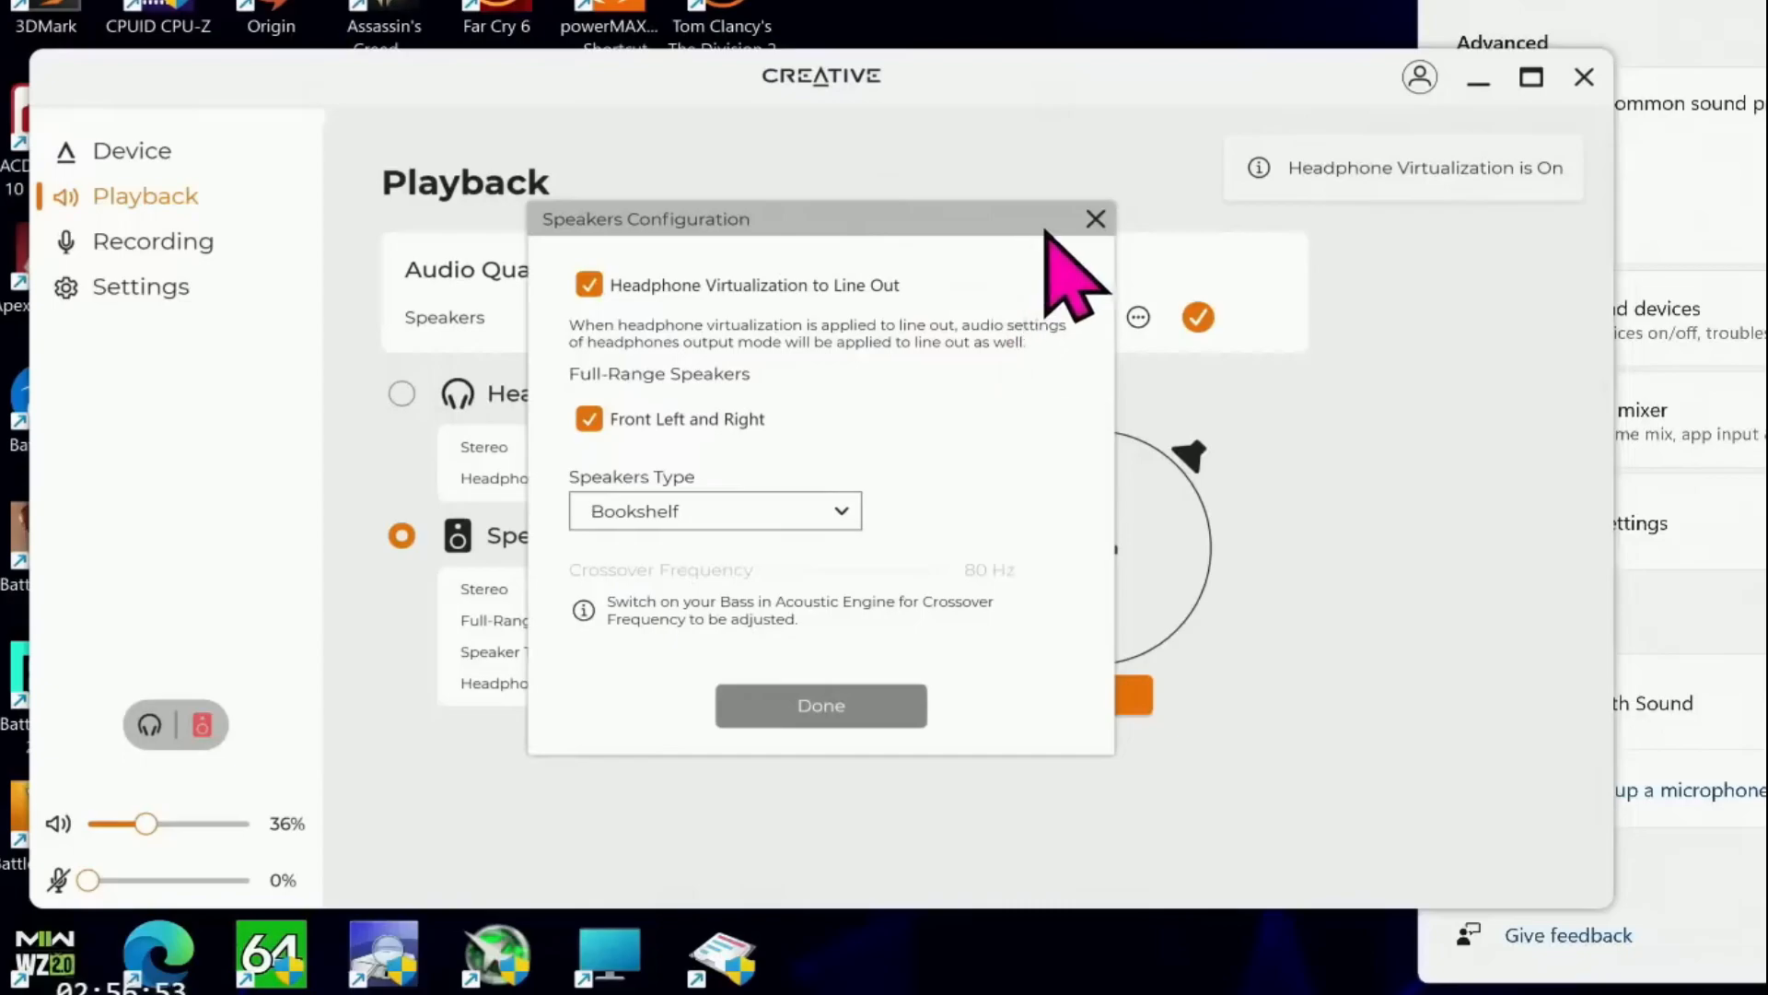
pyautogui.moveTo(684, 135)
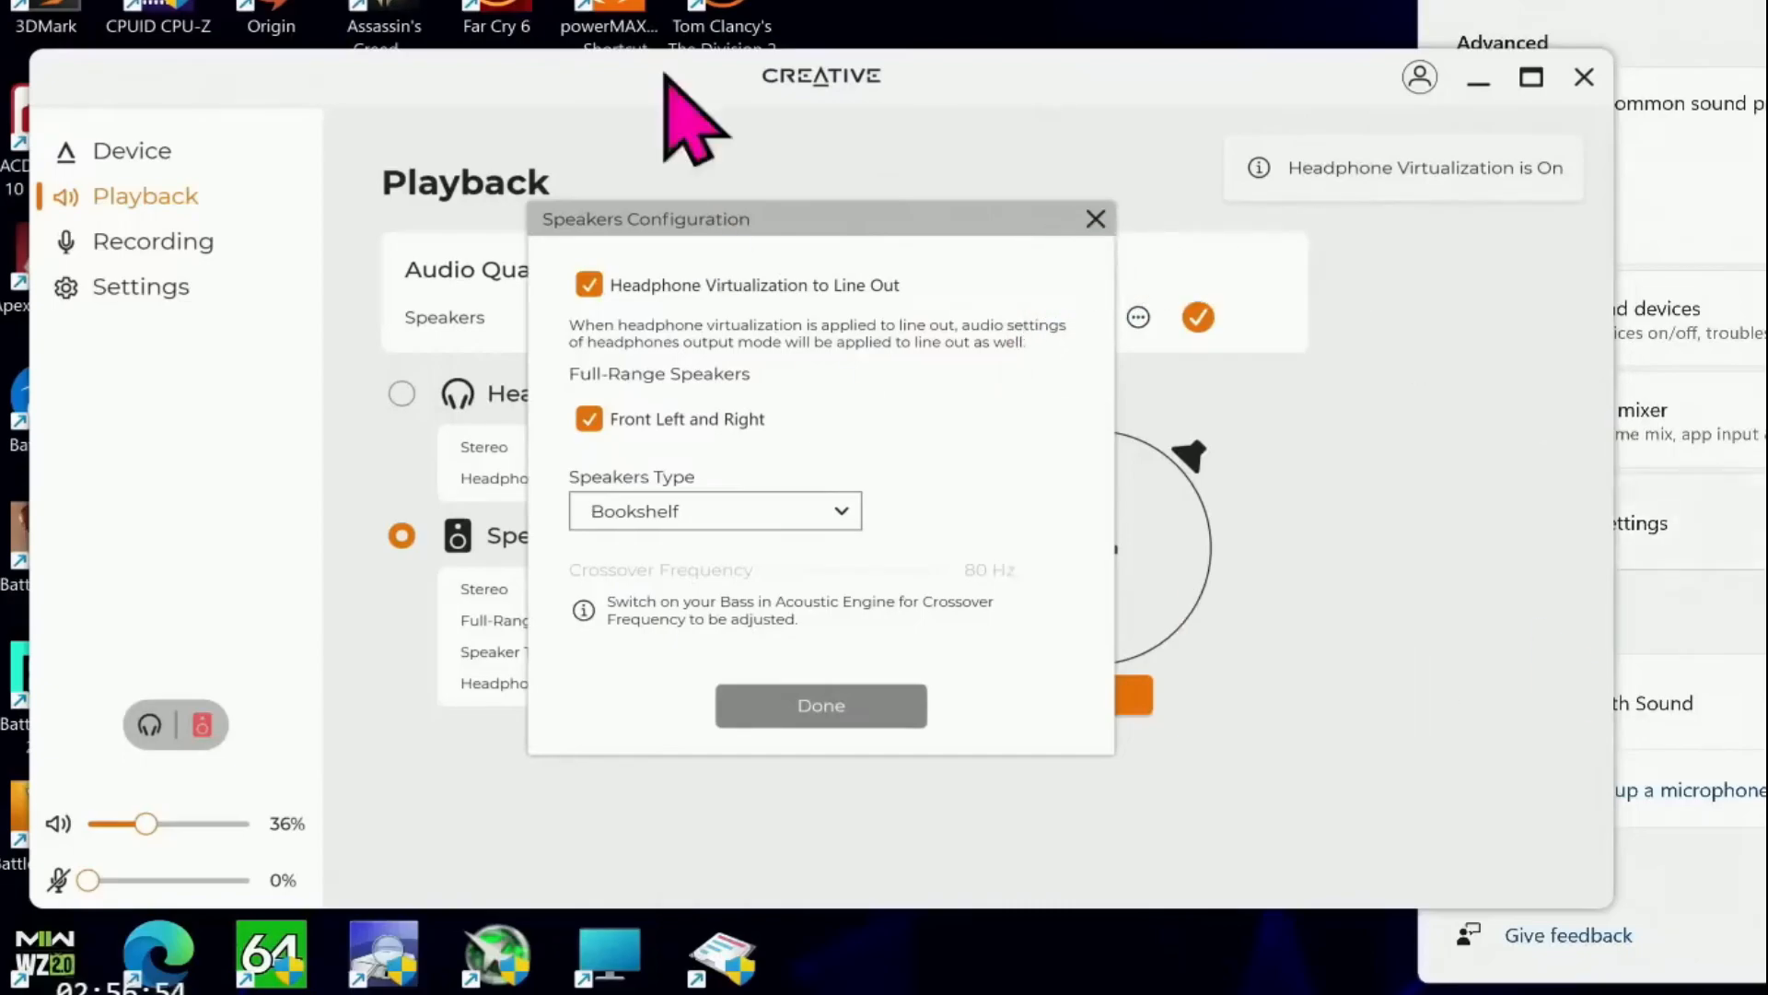
pyautogui.click(588, 285)
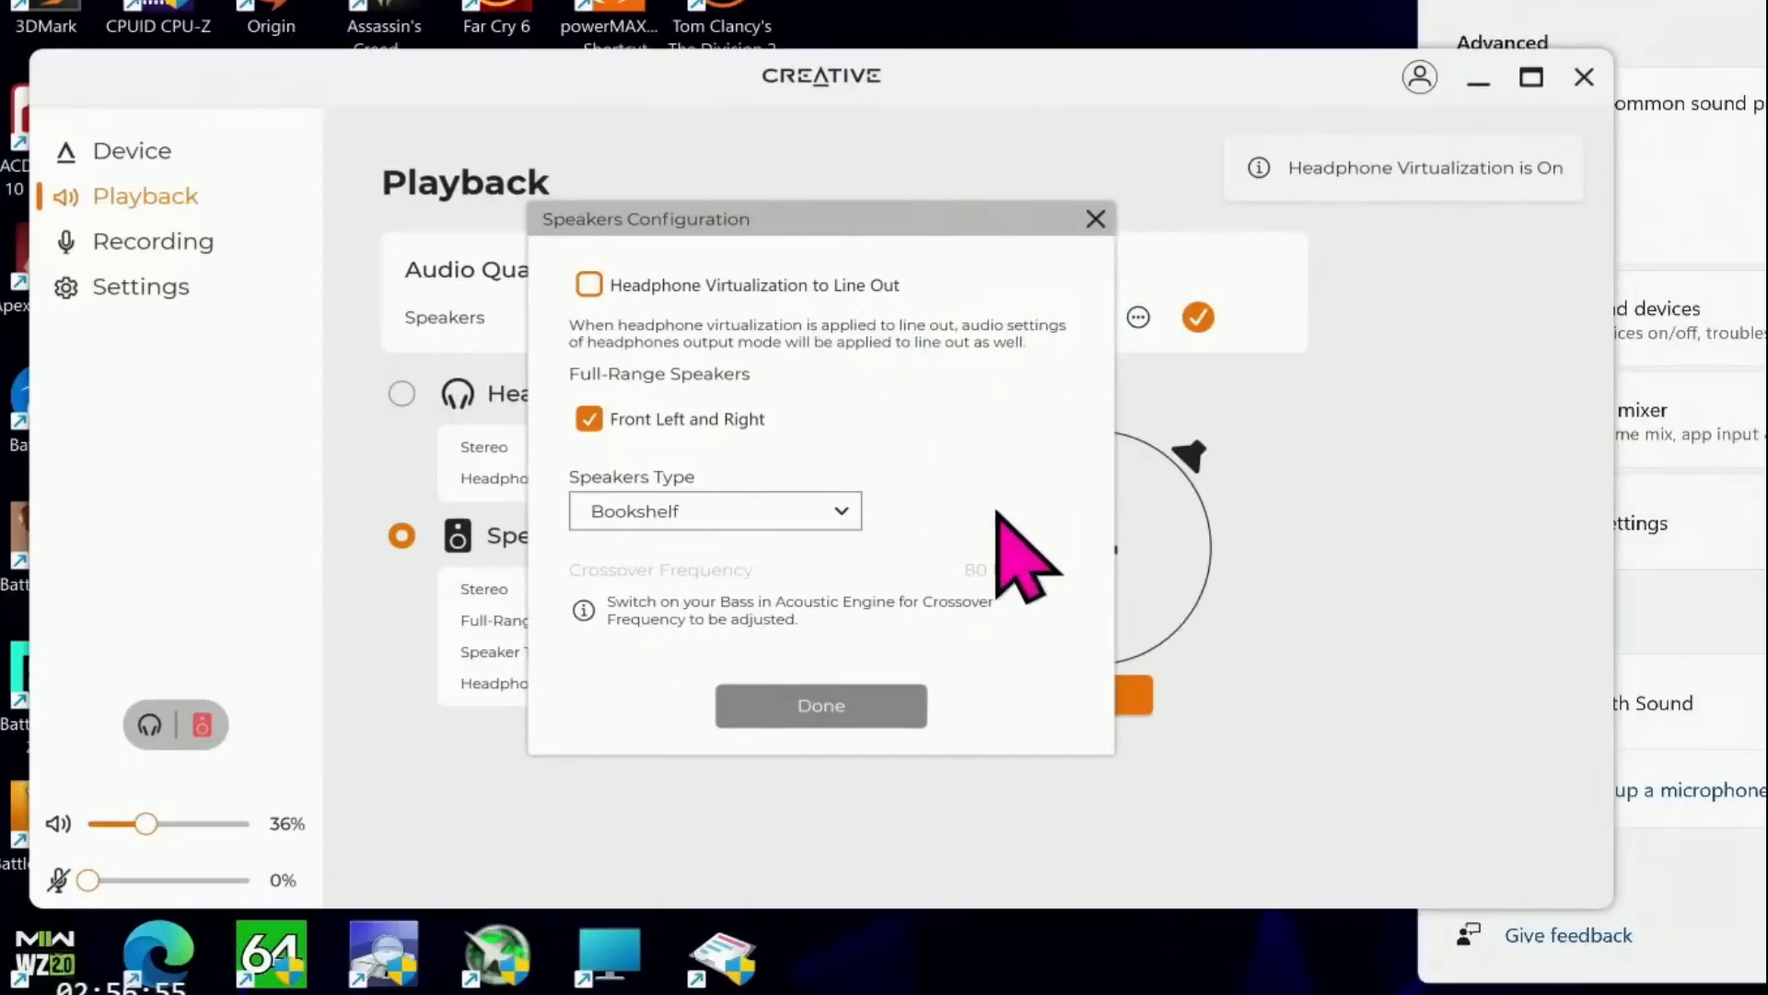
pyautogui.moveTo(1099, 231)
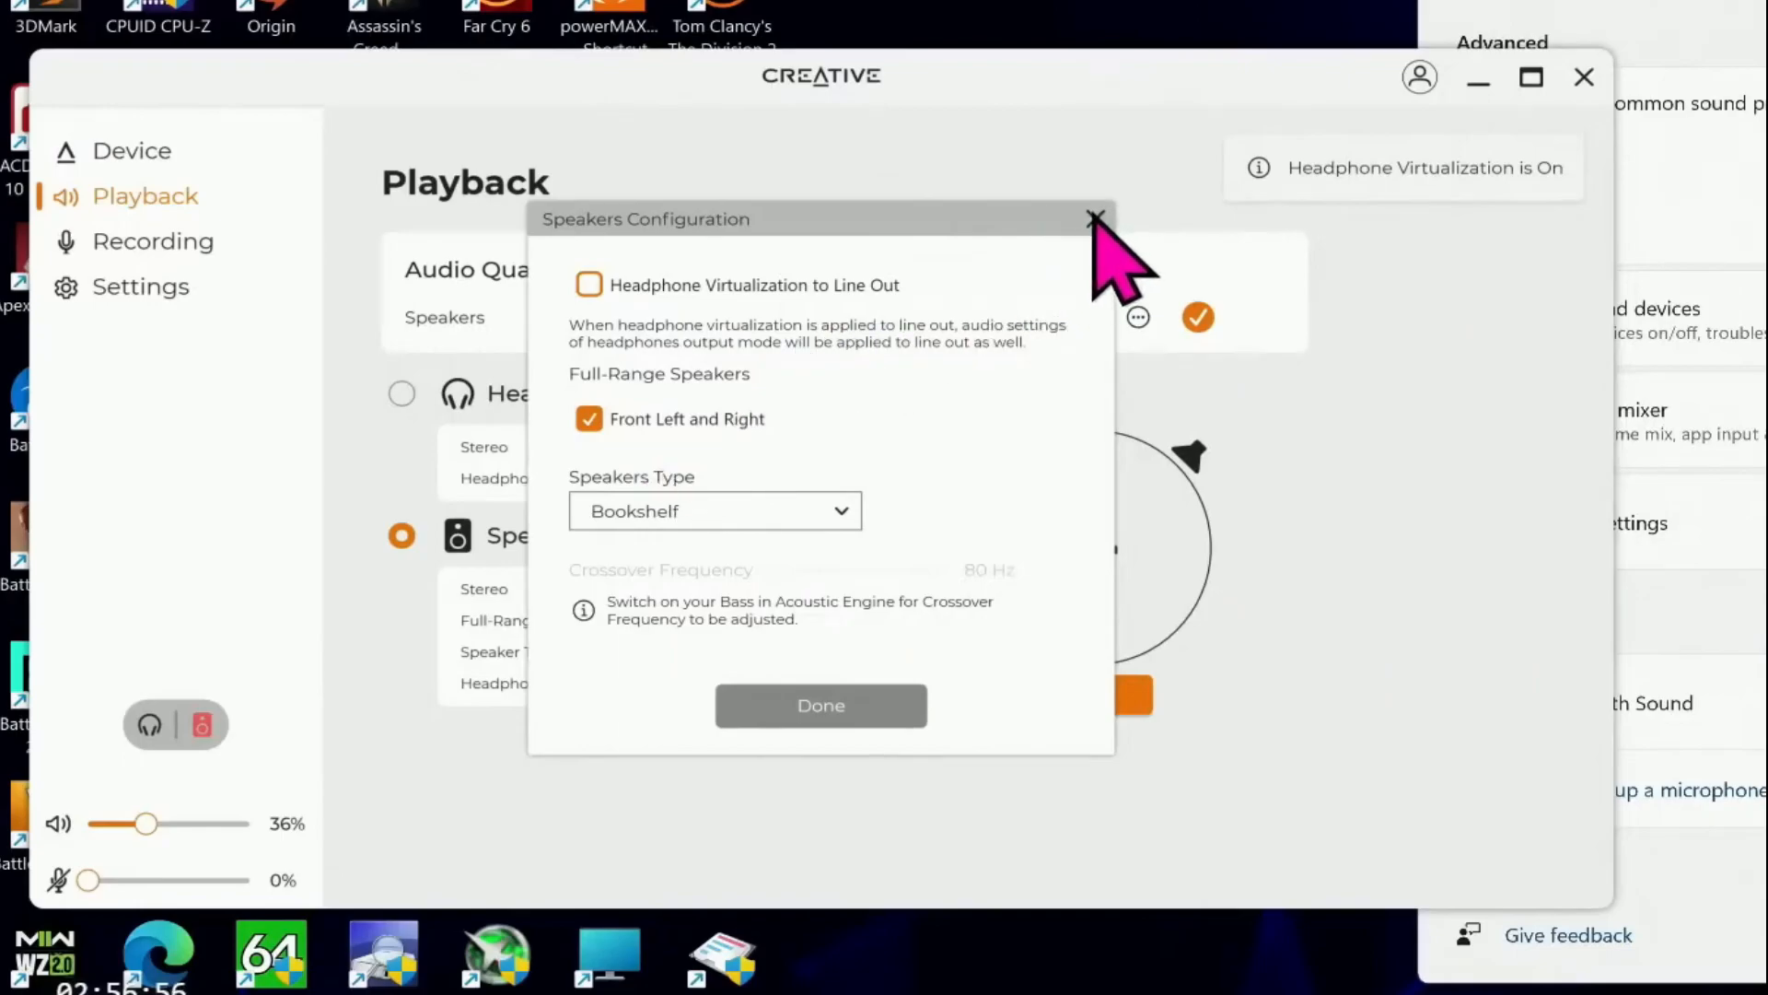
pyautogui.click(1092, 217)
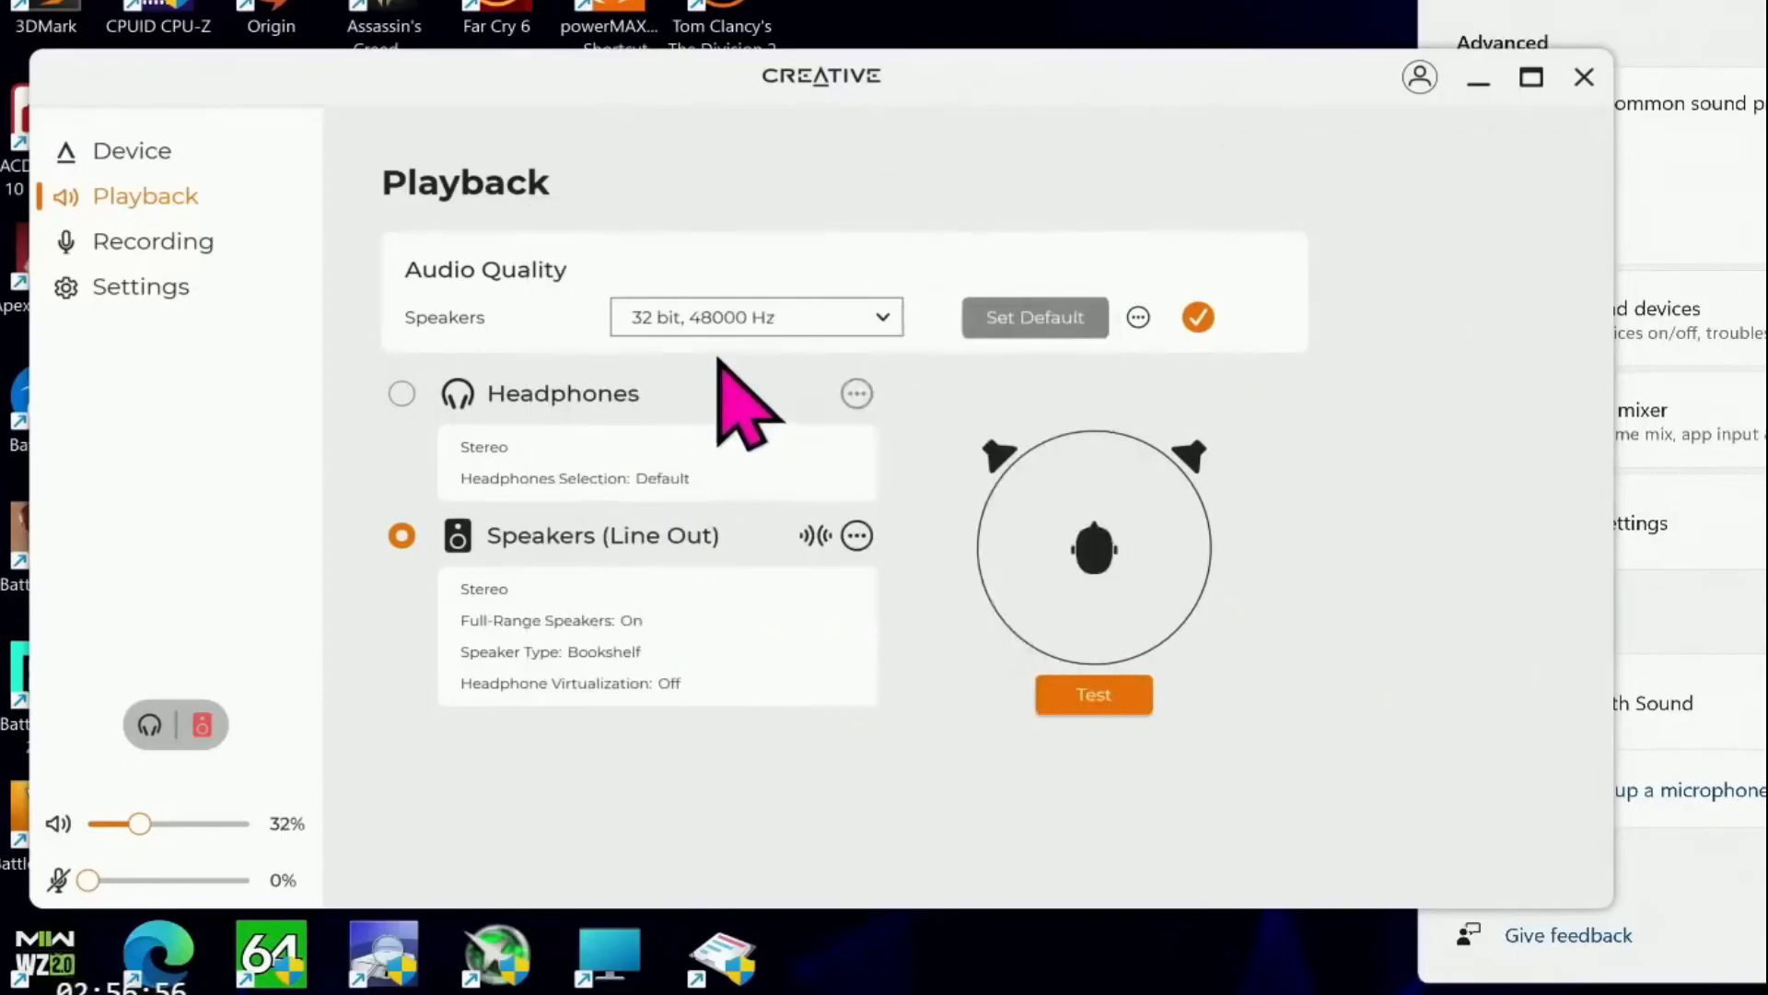
pyautogui.click(756, 316)
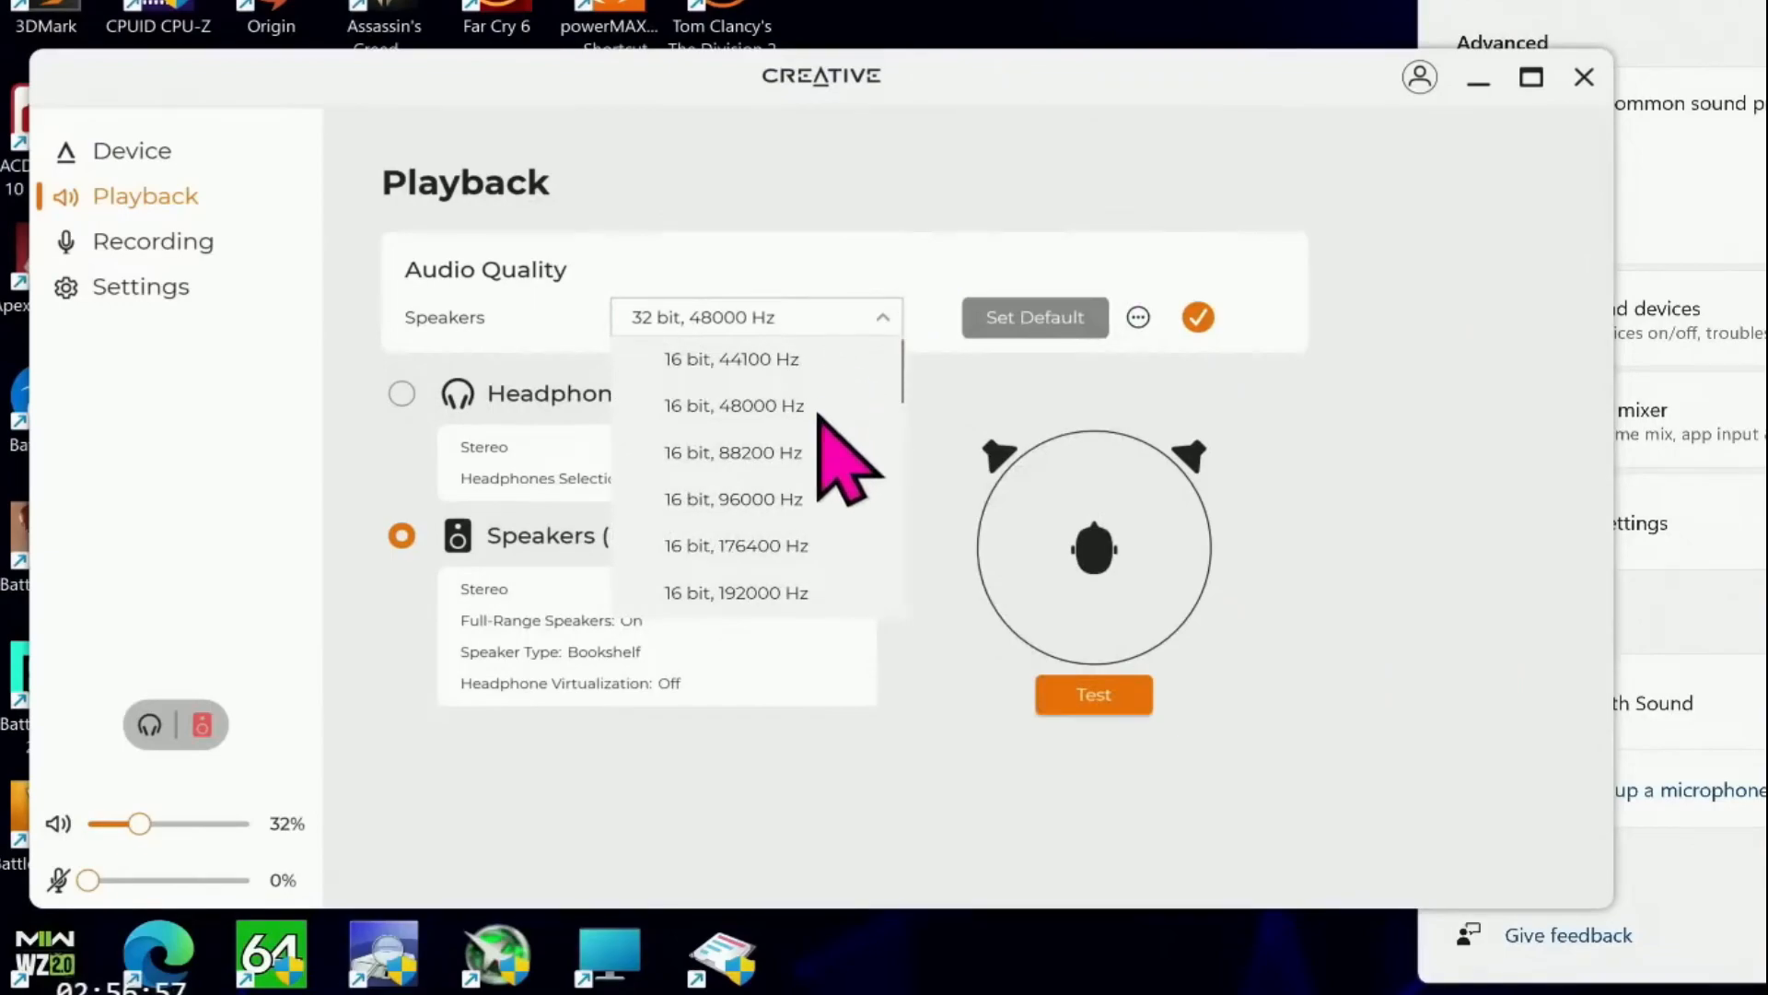
pyautogui.moveTo(812, 575)
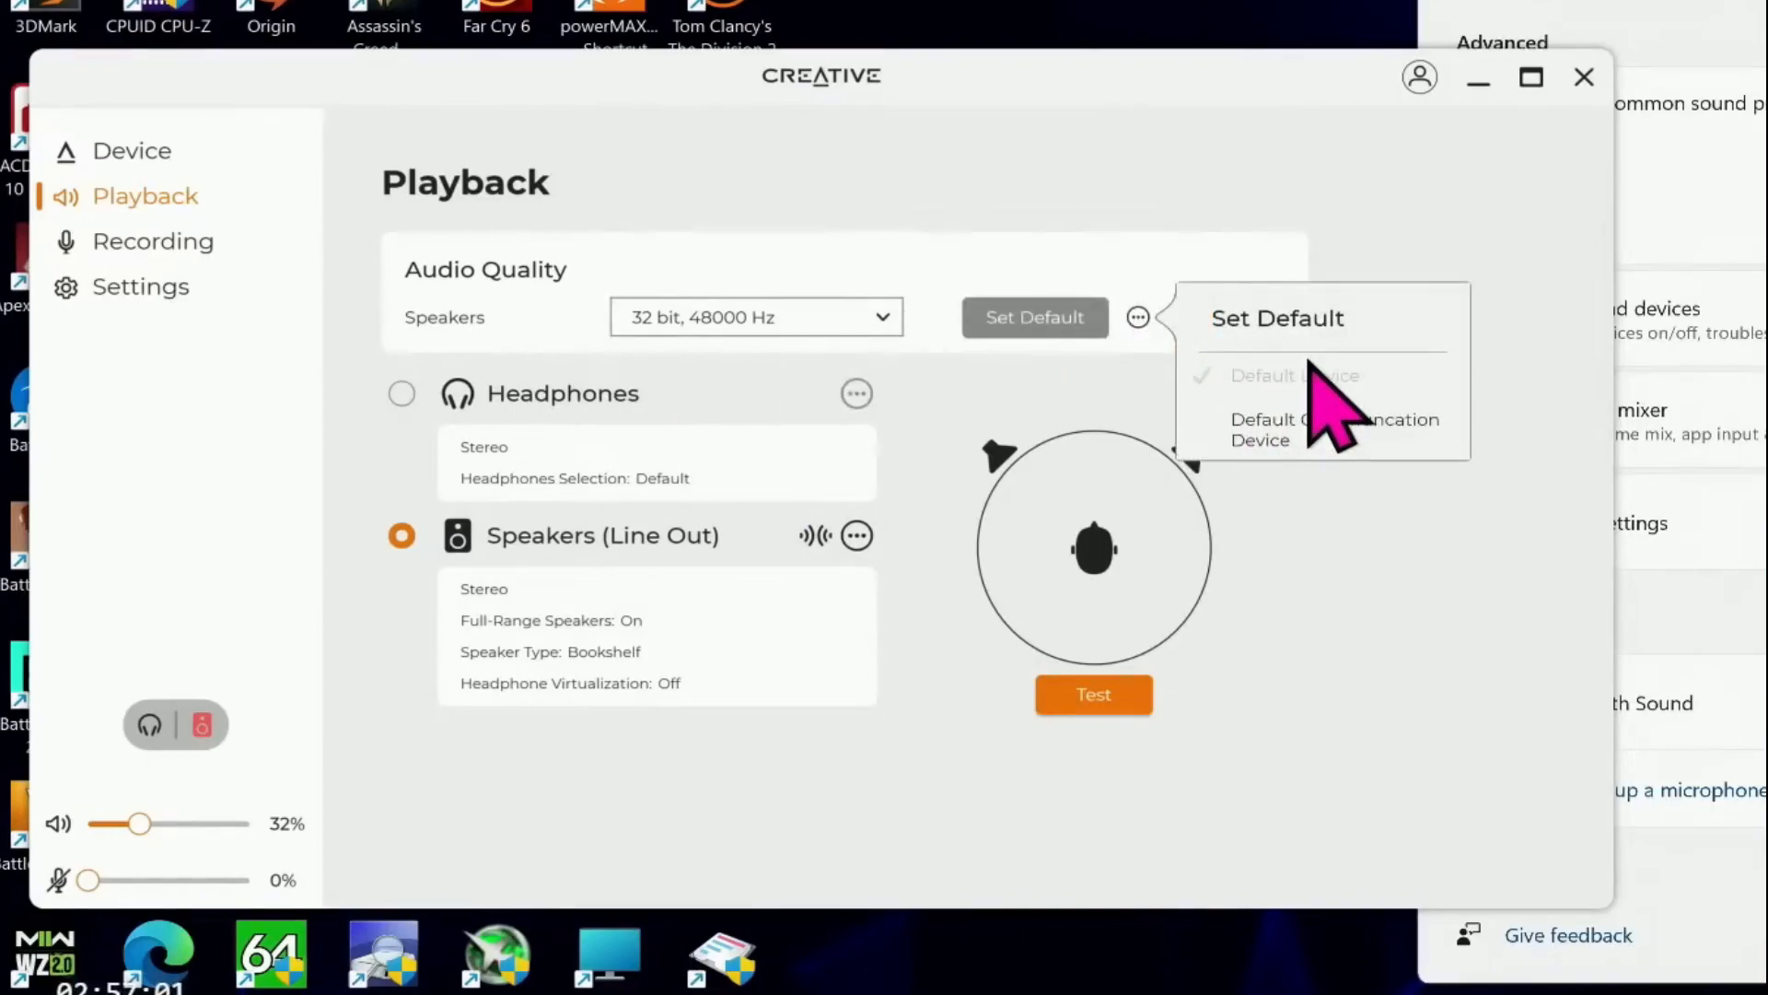
pyautogui.click(1293, 376)
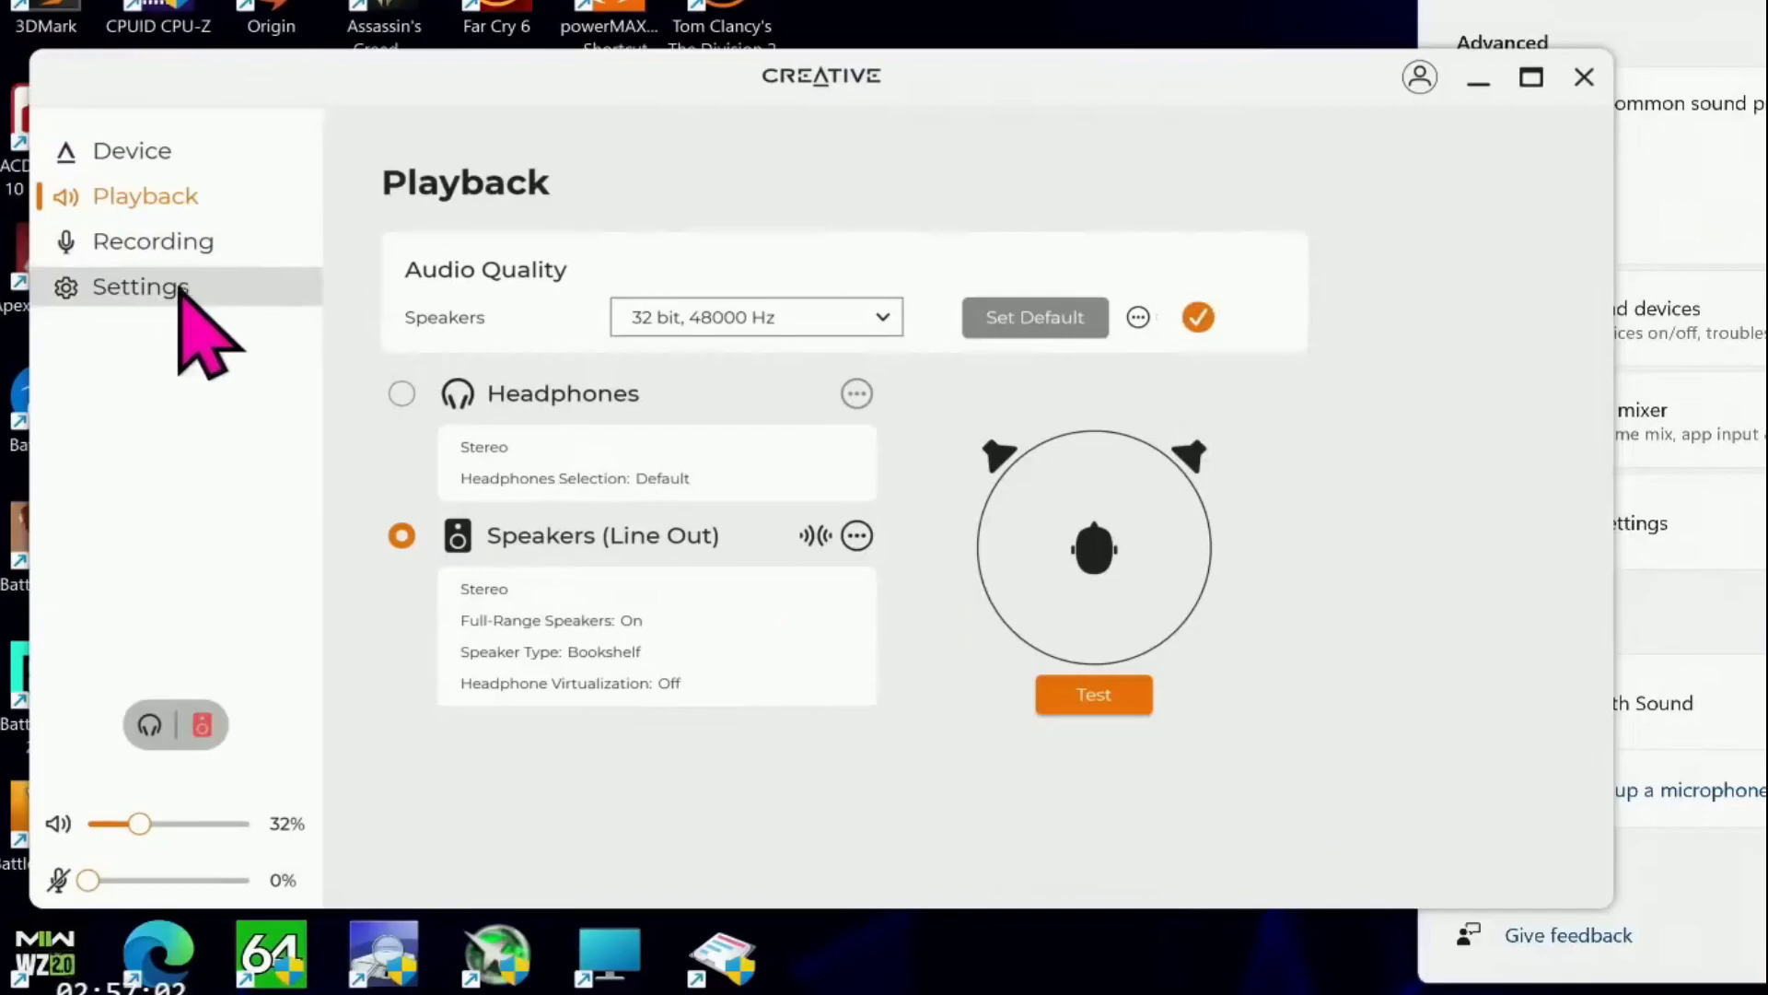
# Step: View the Settings page, then the Recording page with all inputs at 24-bit 48000 Hz
pyautogui.click(140, 286)
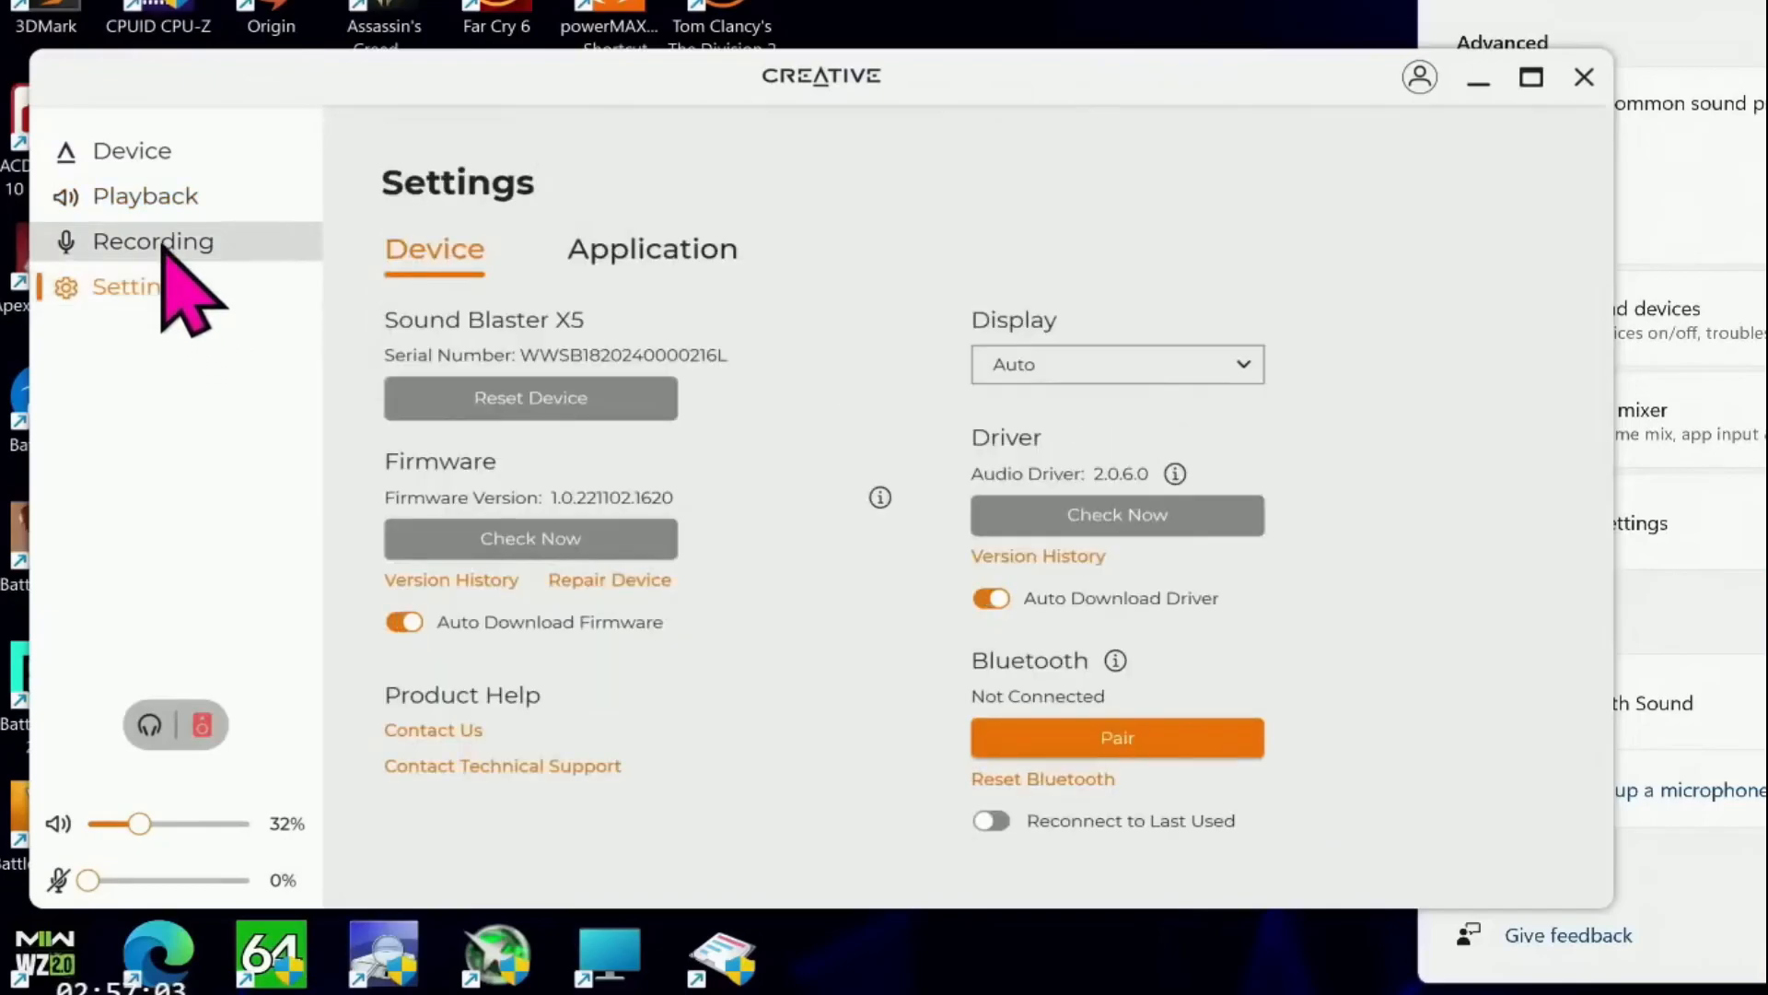
pyautogui.click(152, 240)
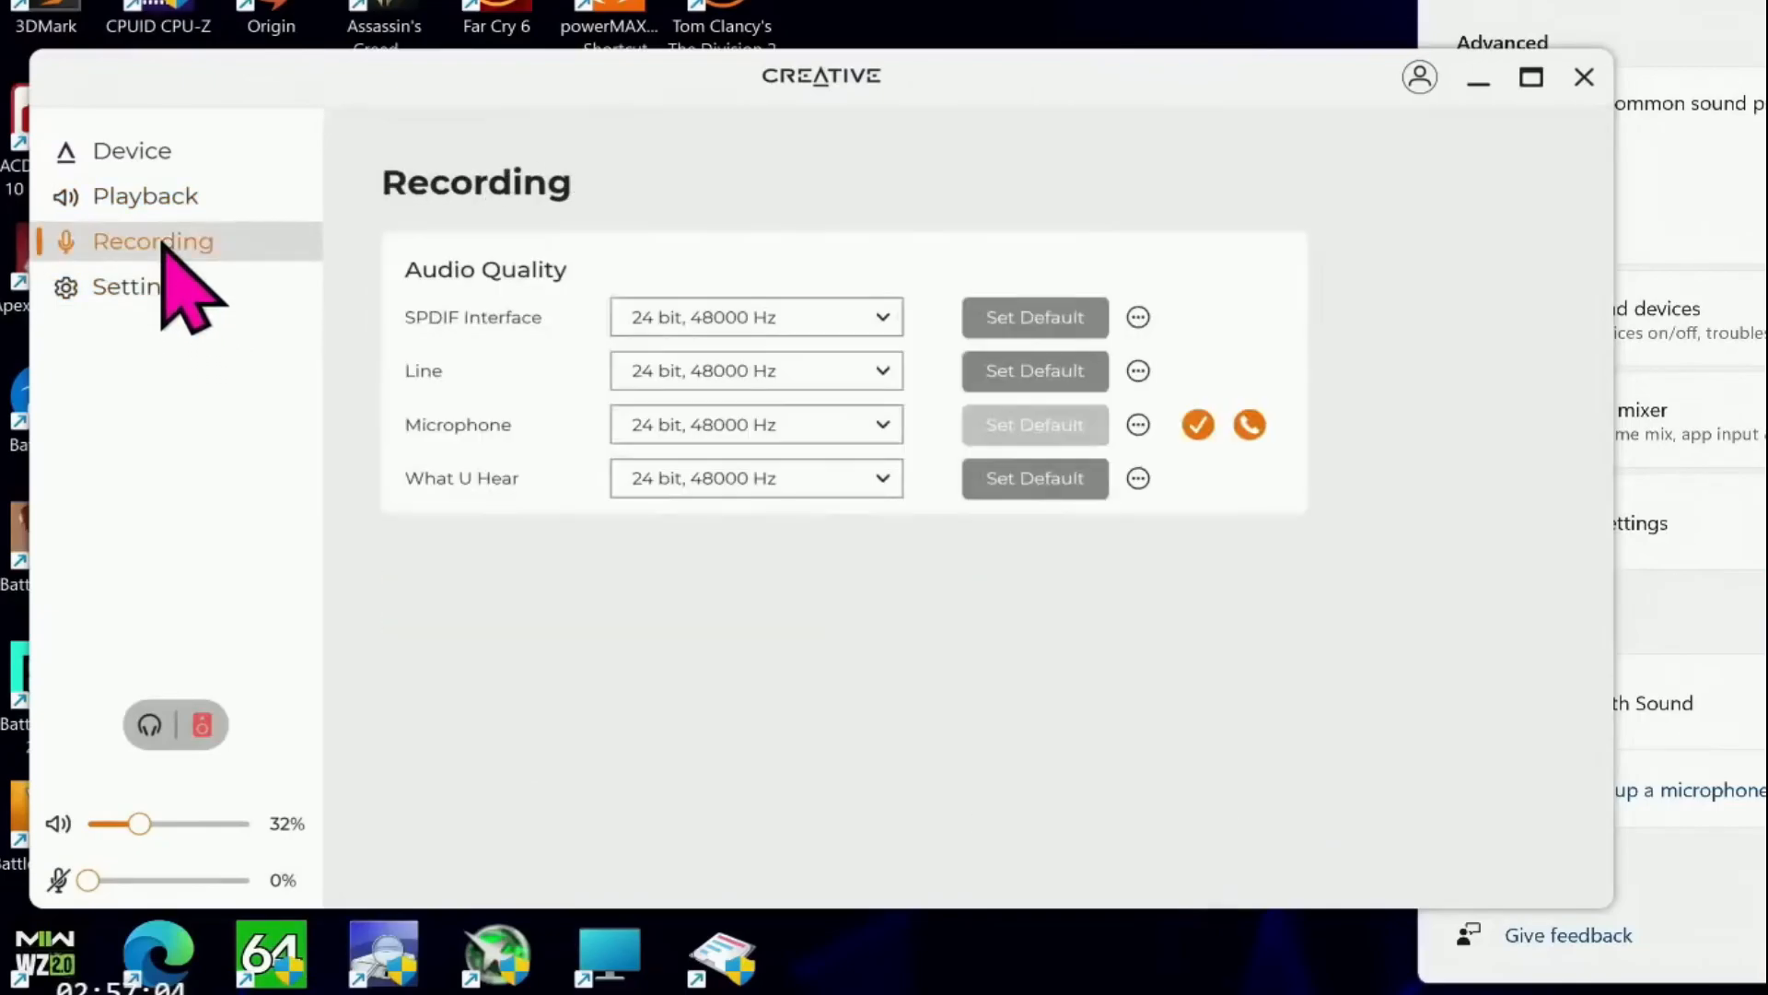
pyautogui.moveTo(824, 186)
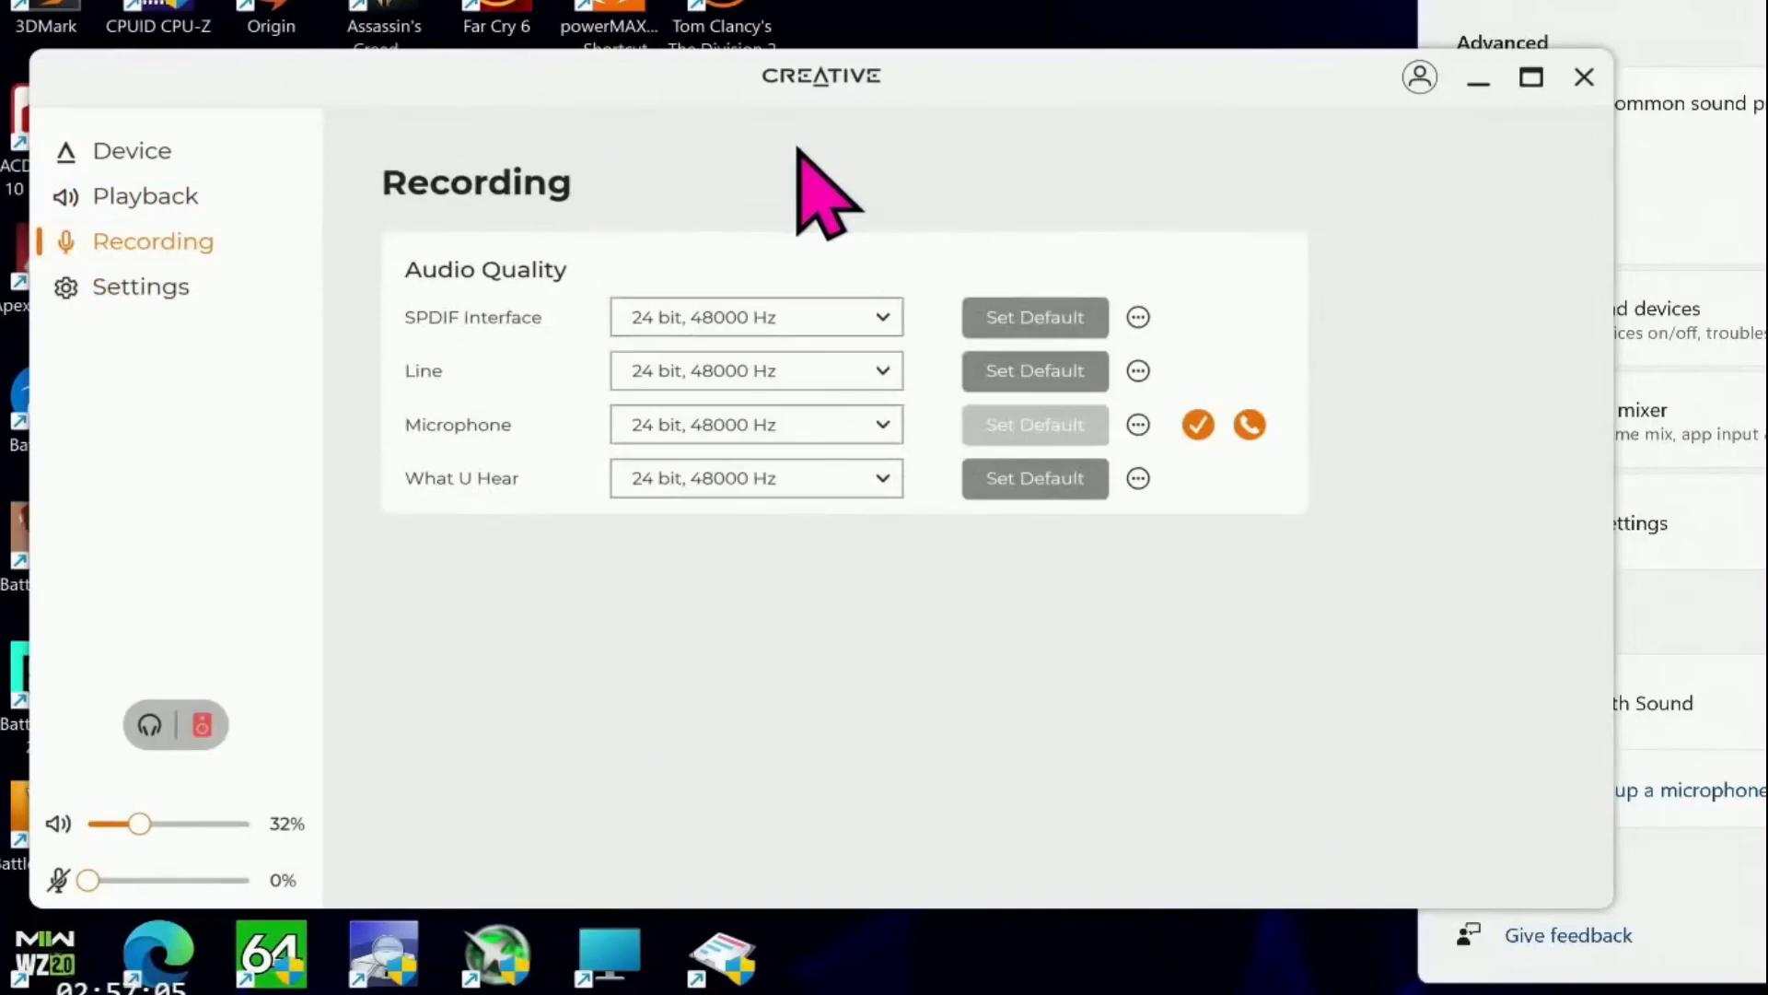